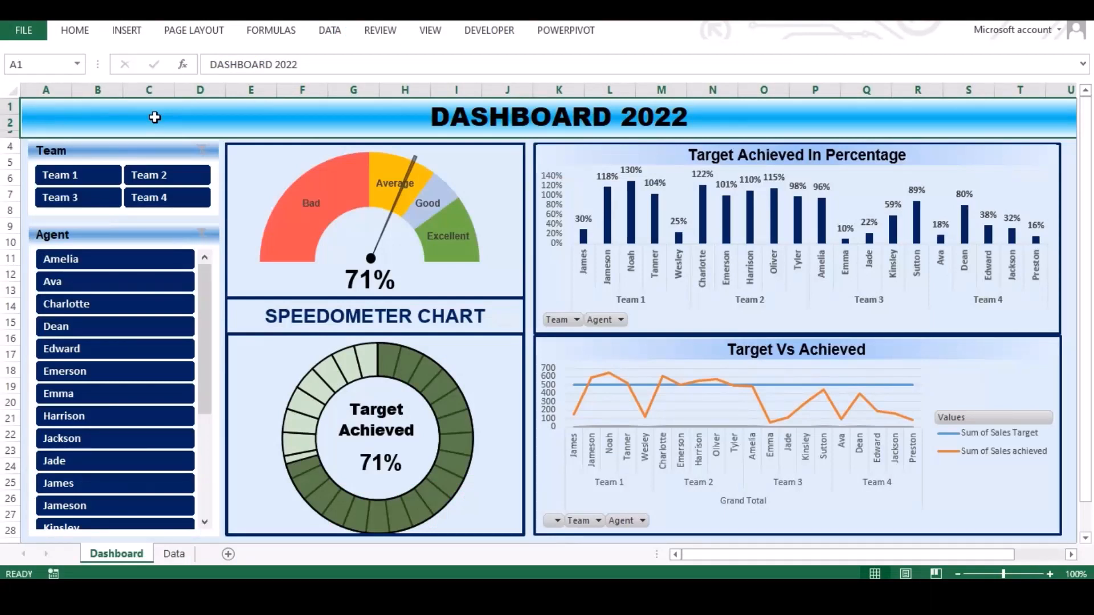
pyautogui.moveTo(274, 291)
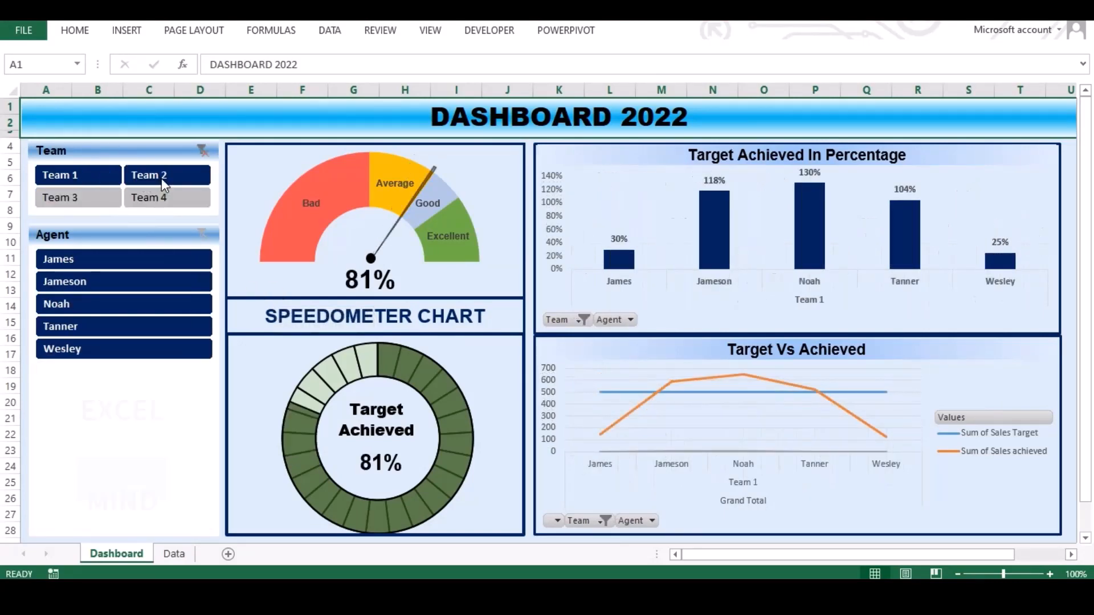
# - Filter the dashboard to Team 3, then Team 1, then clear the team filter
pyautogui.click(59, 198)
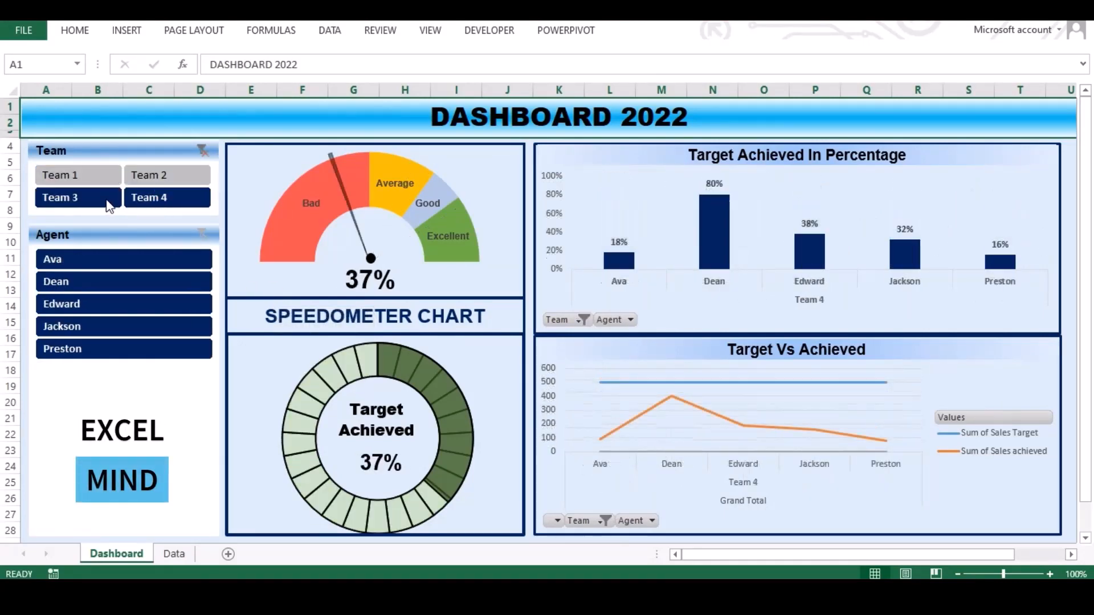
pyautogui.click(59, 198)
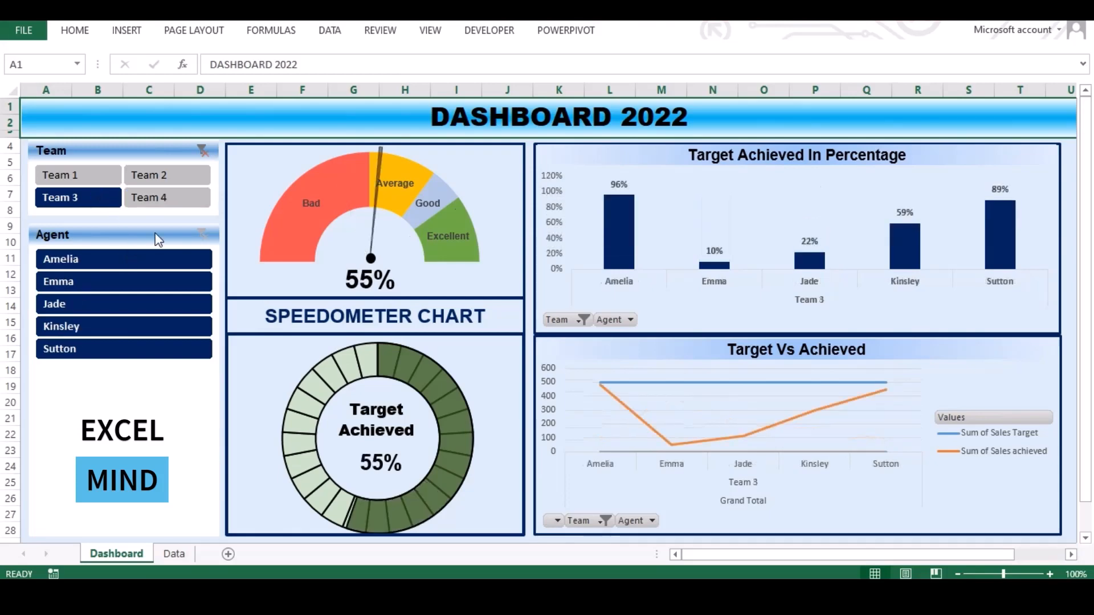
pyautogui.click(201, 150)
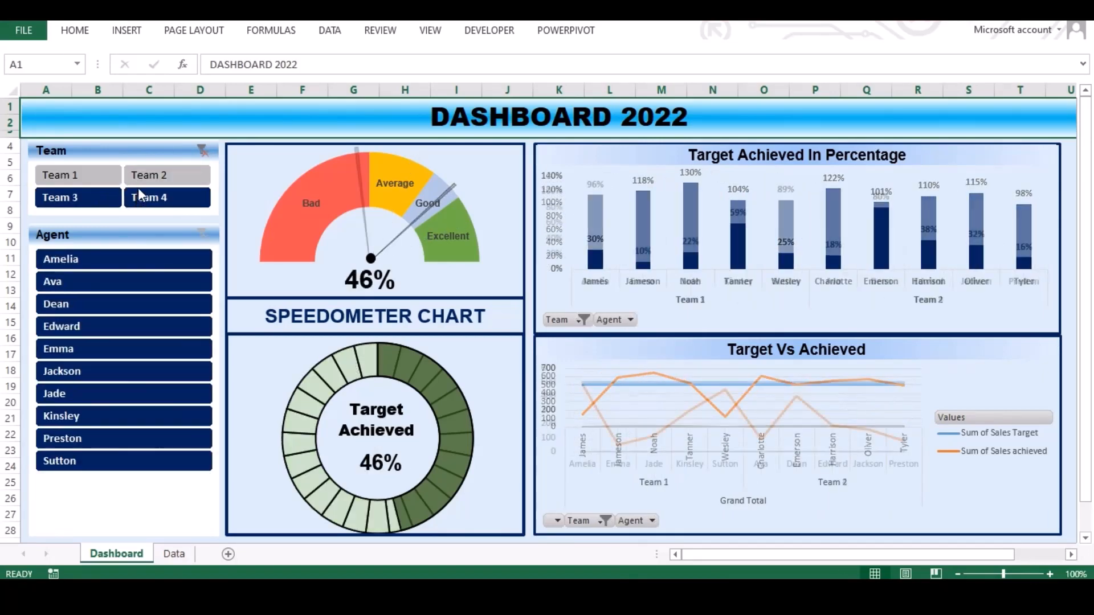
pyautogui.click(77, 174)
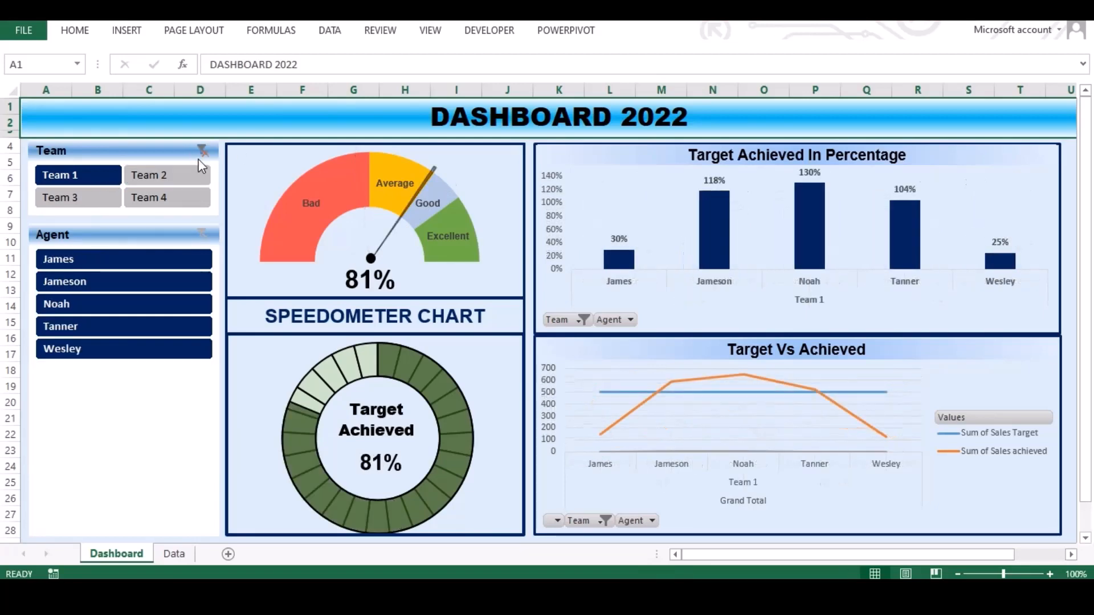
pyautogui.click(201, 150)
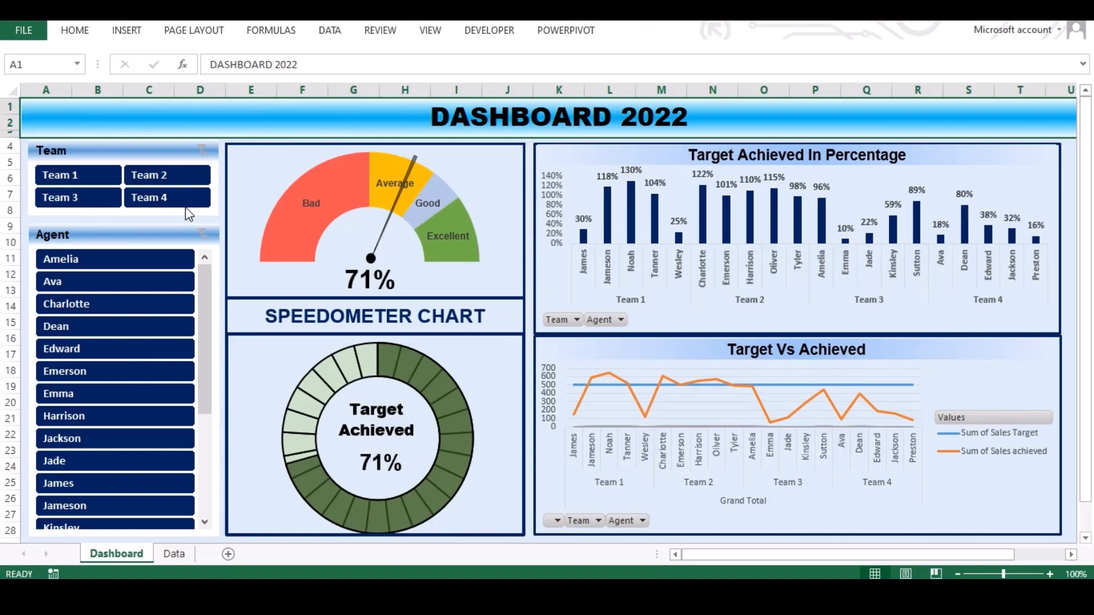
pyautogui.moveTo(253, 258)
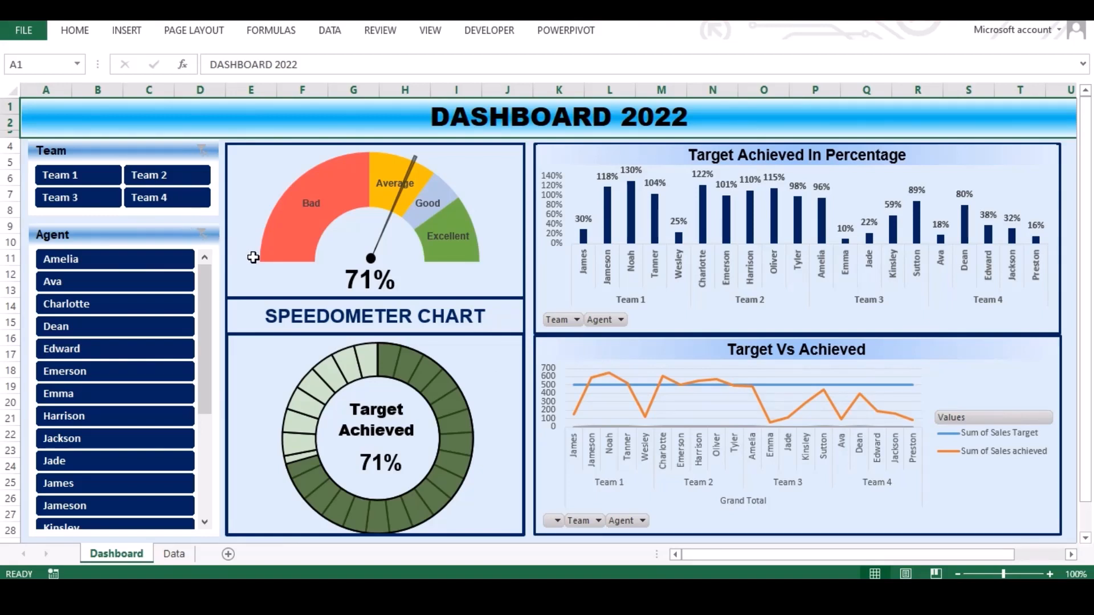
pyautogui.moveTo(259, 262)
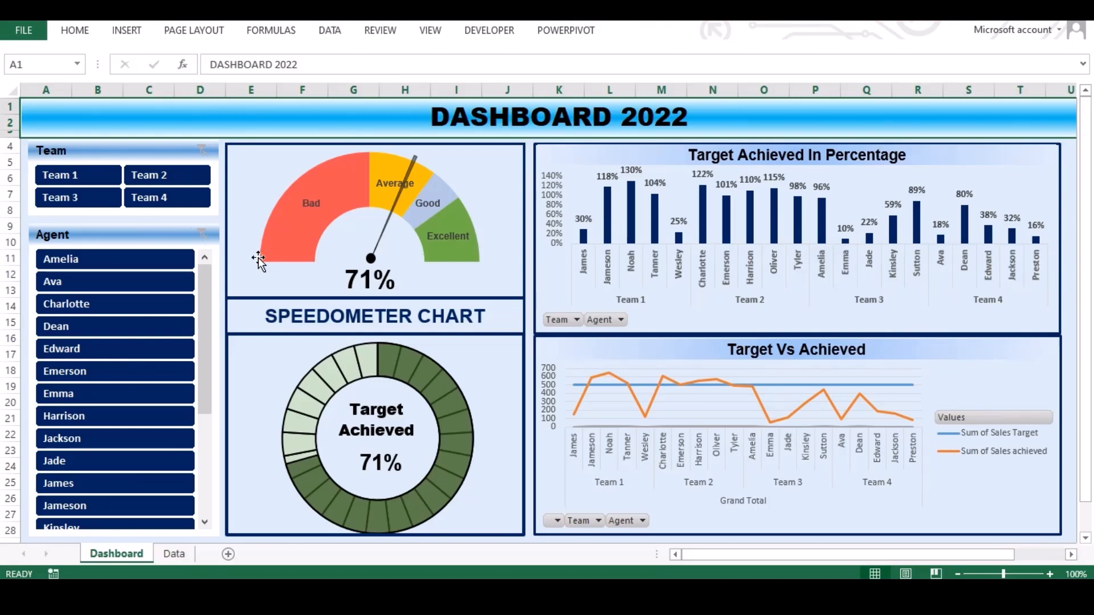
pyautogui.moveTo(482, 283)
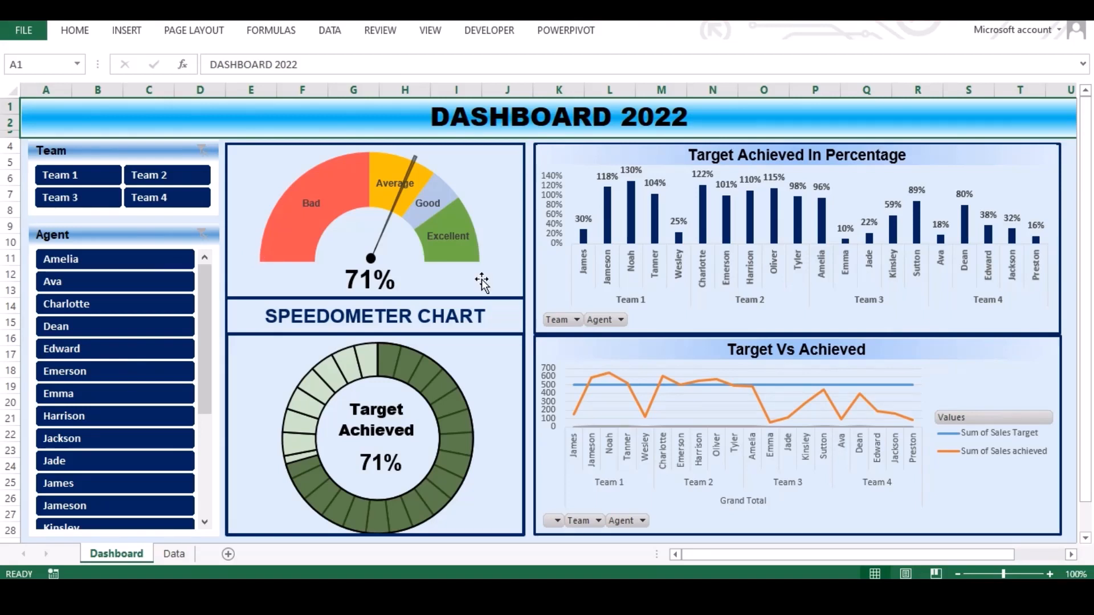
# - Switch to the Speedo Data sheet, review its tables, and select an empty cell
pyautogui.click(120, 554)
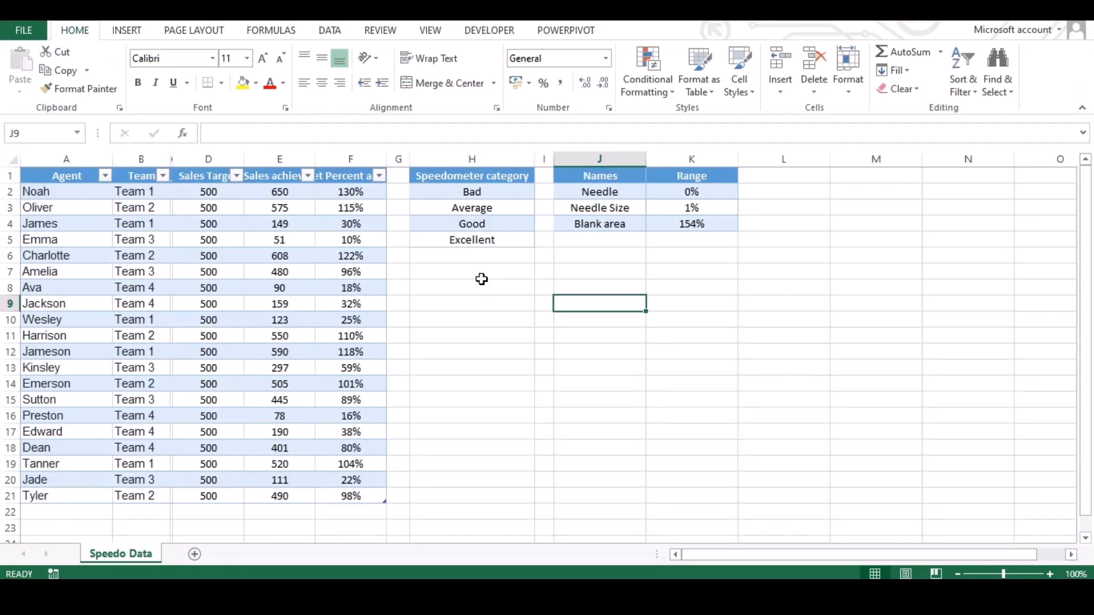
pyautogui.moveTo(480, 284)
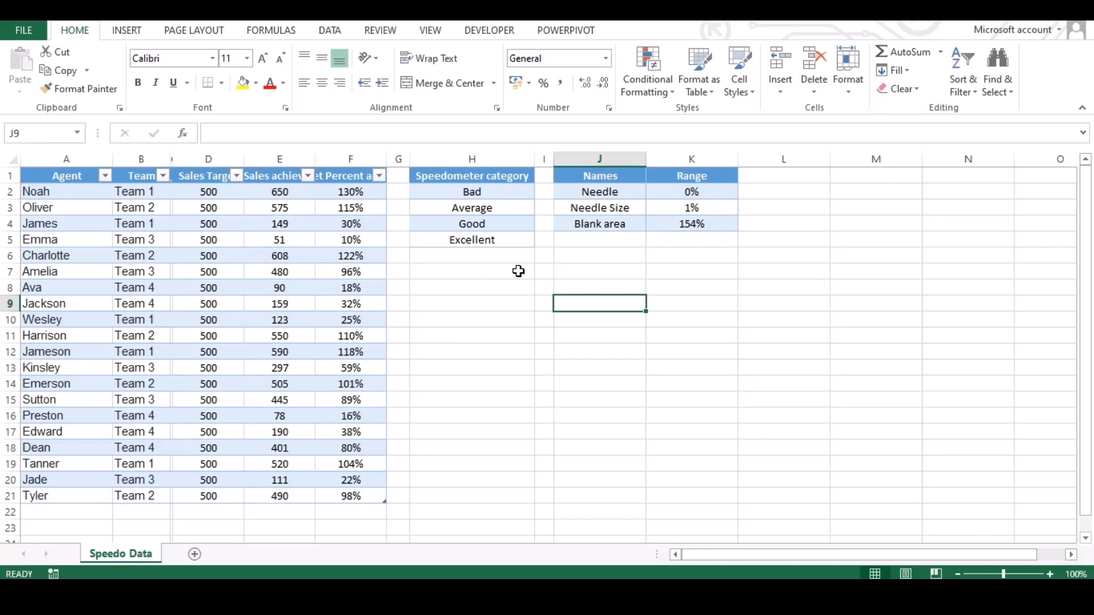
pyautogui.click(472, 287)
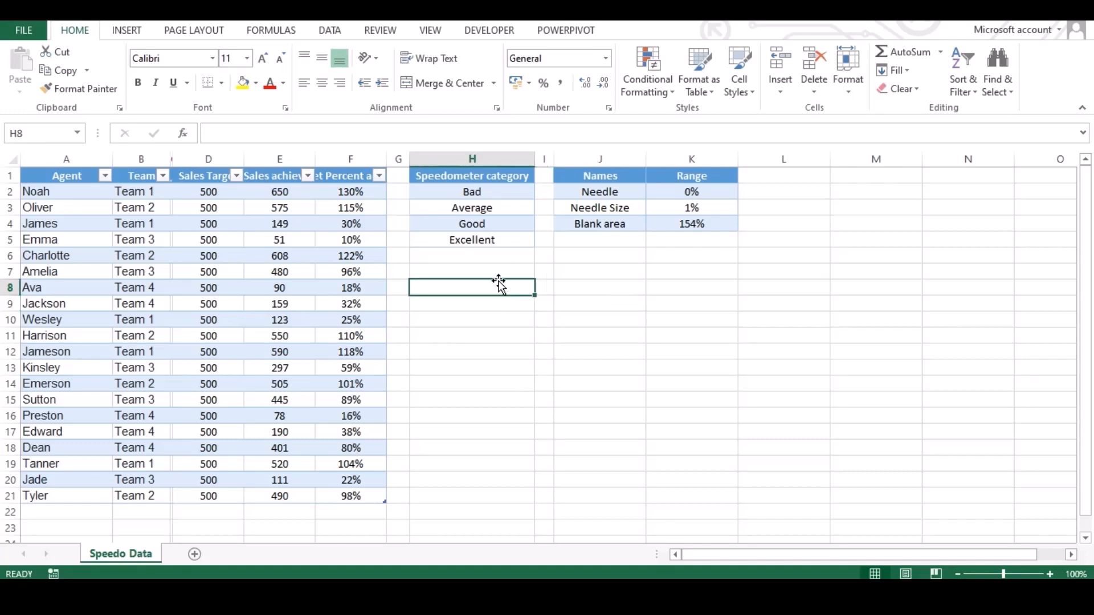
pyautogui.moveTo(472, 175); pyautogui.dragTo(472, 239)
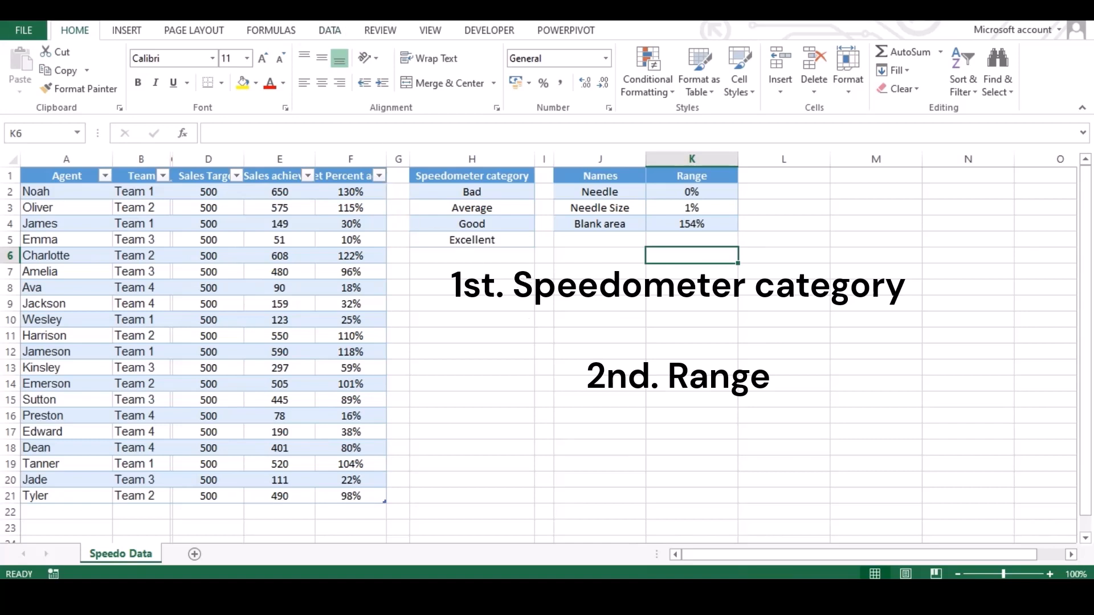
pyautogui.click(127, 30)
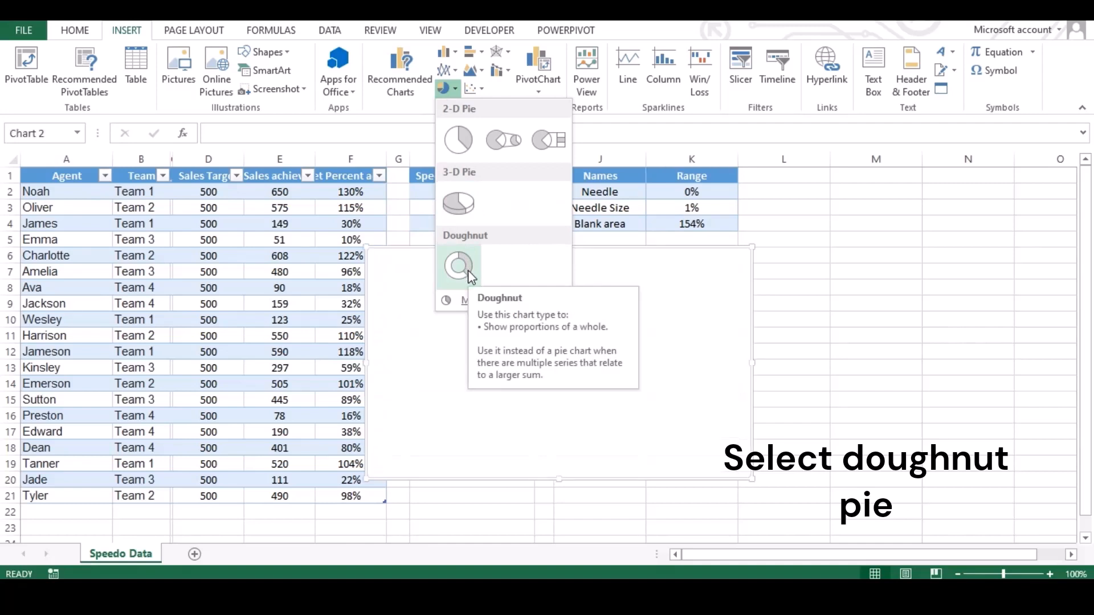
# - Insert a Doughnut chart from the Pie/Doughnut dropdown
pyautogui.click(458, 266)
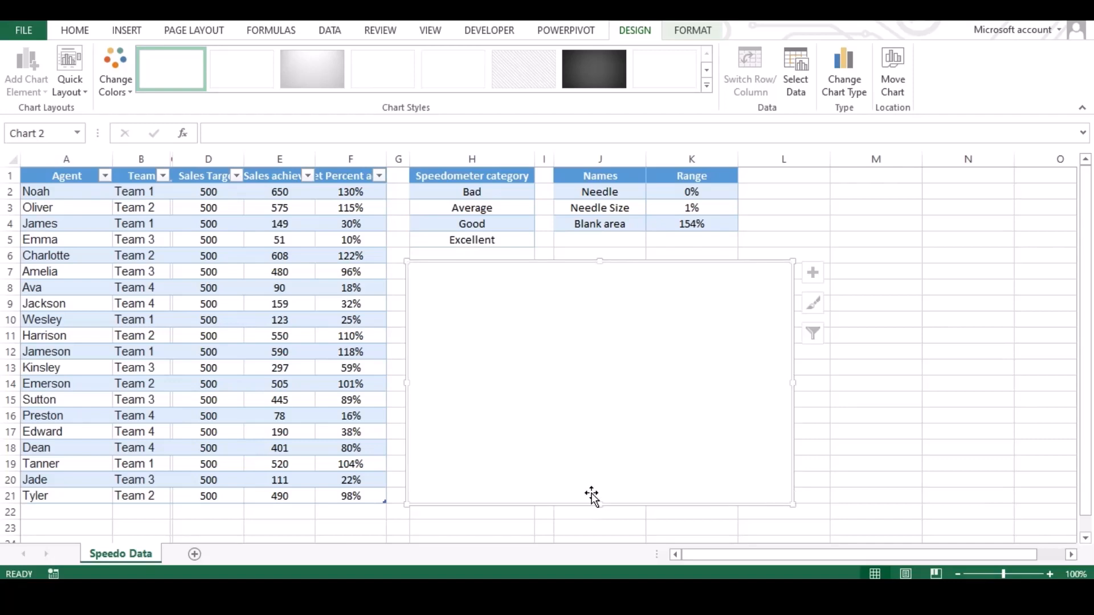
pyautogui.moveTo(548, 381)
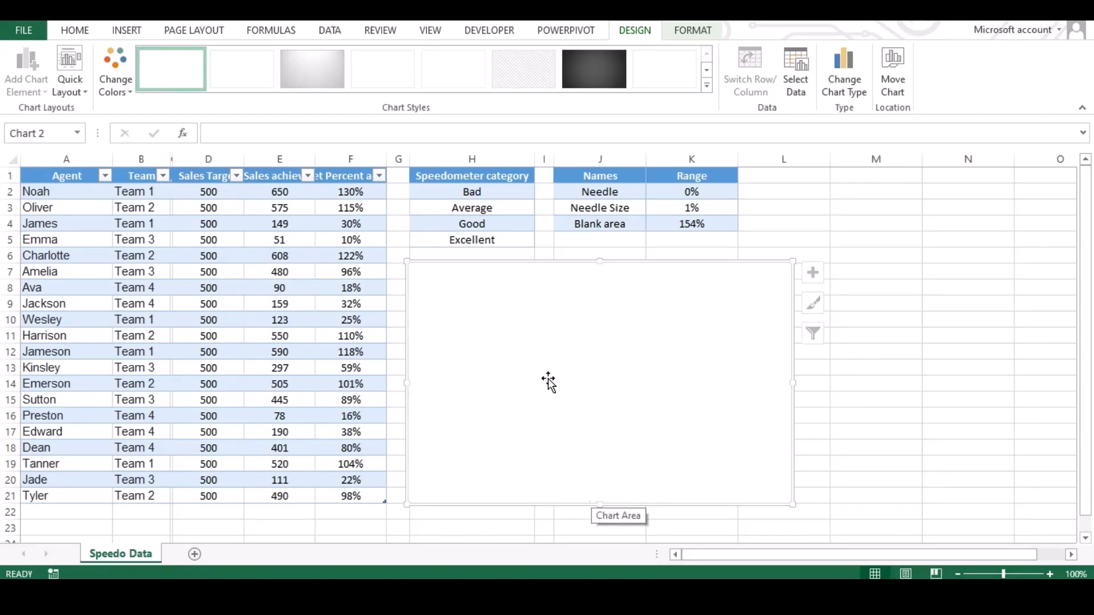
pyautogui.moveTo(643, 328)
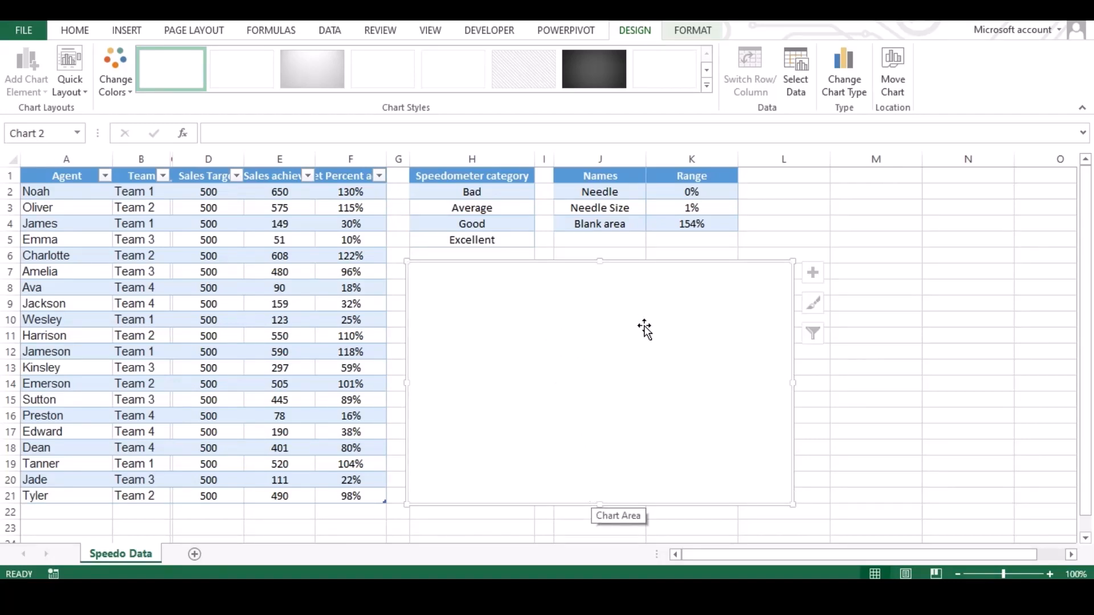
pyautogui.moveTo(651, 335)
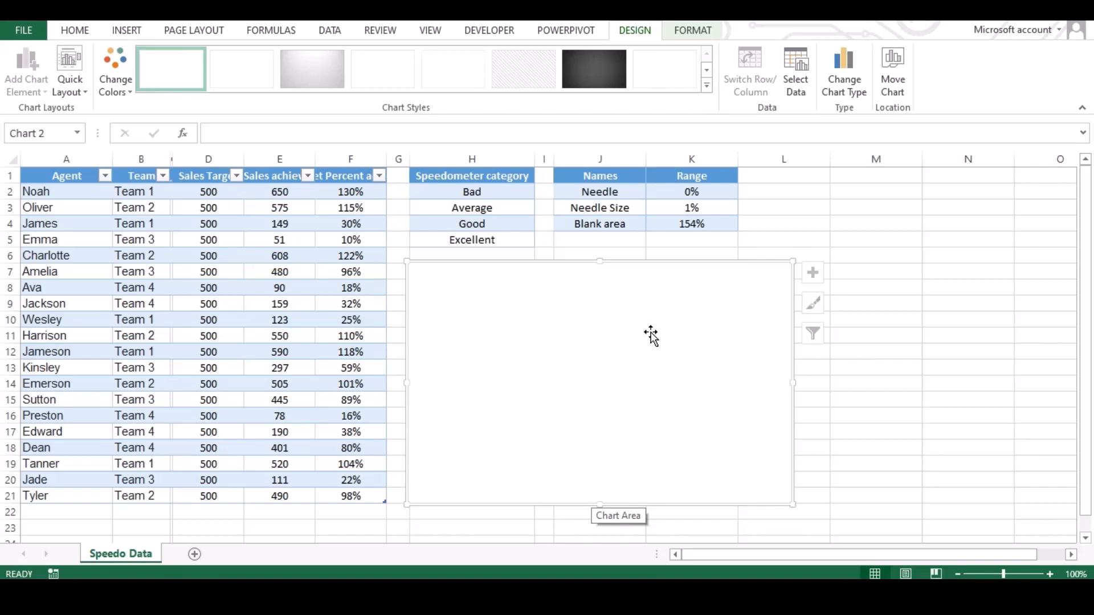
# - Open Select Data from the chart's shortcut menu and choose Add
pyautogui.rightClick(650, 333)
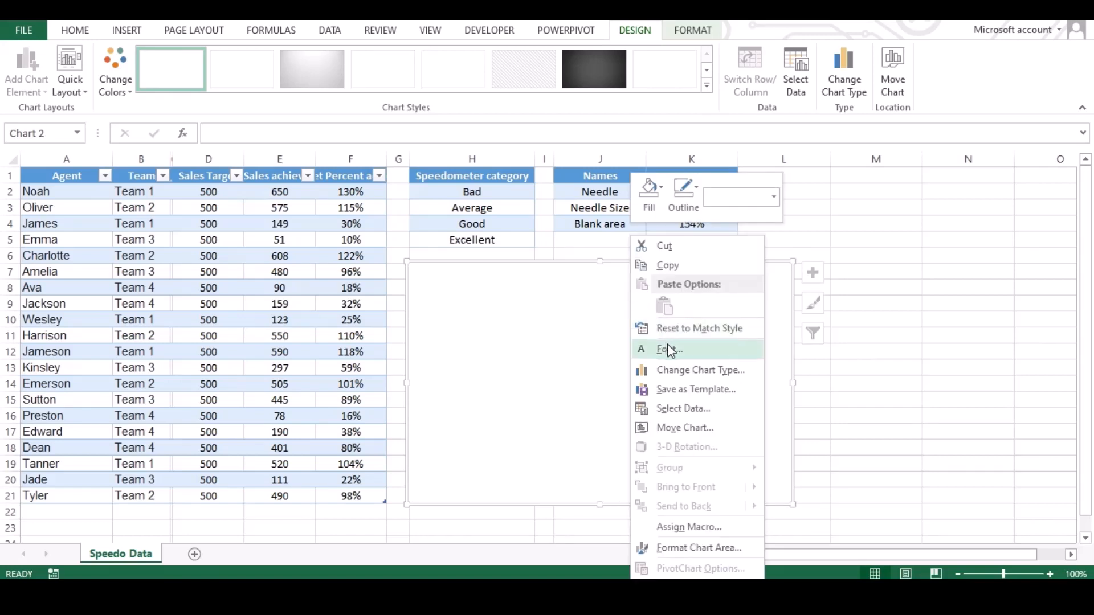
pyautogui.moveTo(677, 408)
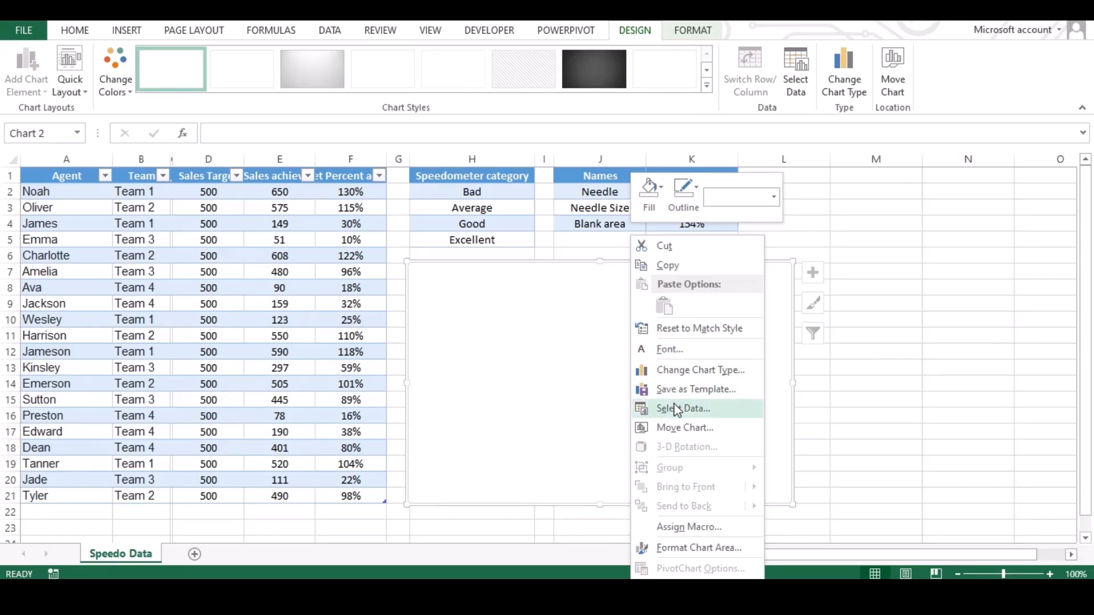
pyautogui.click(683, 408)
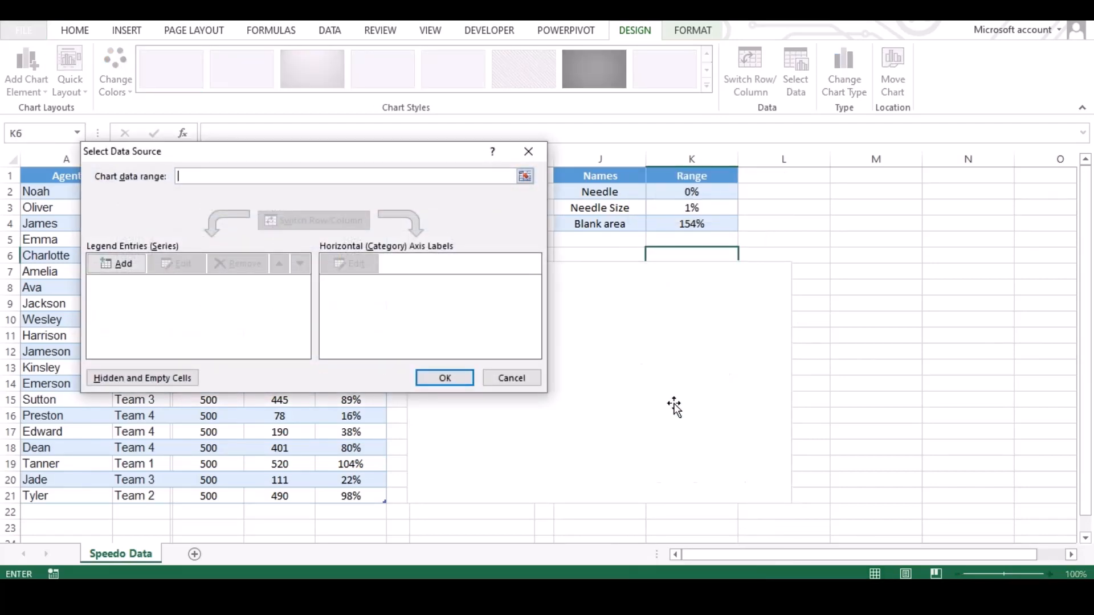
pyautogui.moveTo(556, 351)
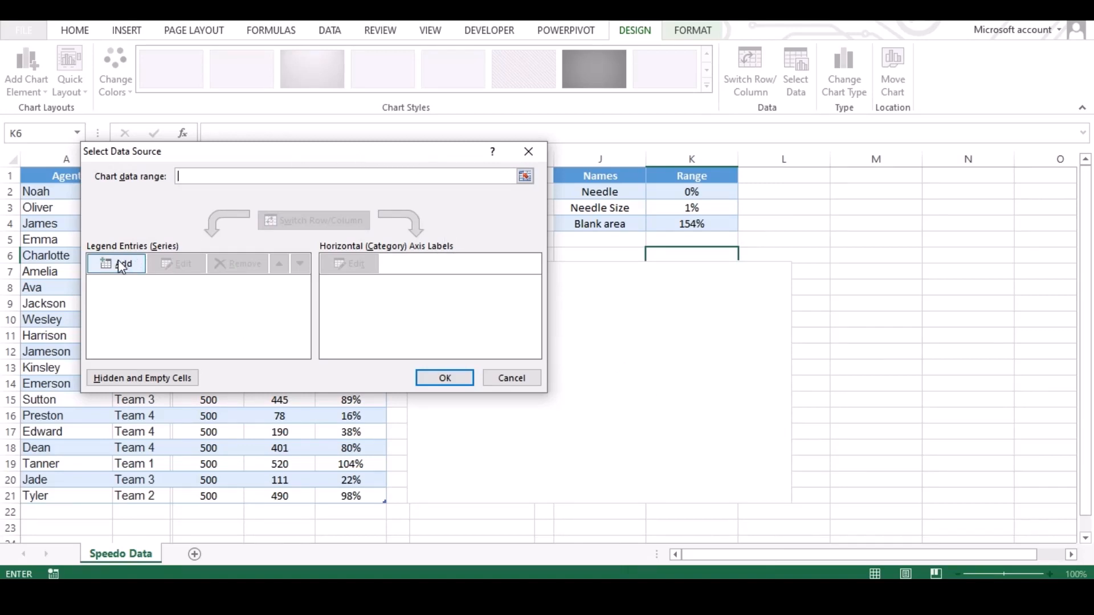
pyautogui.click(116, 264)
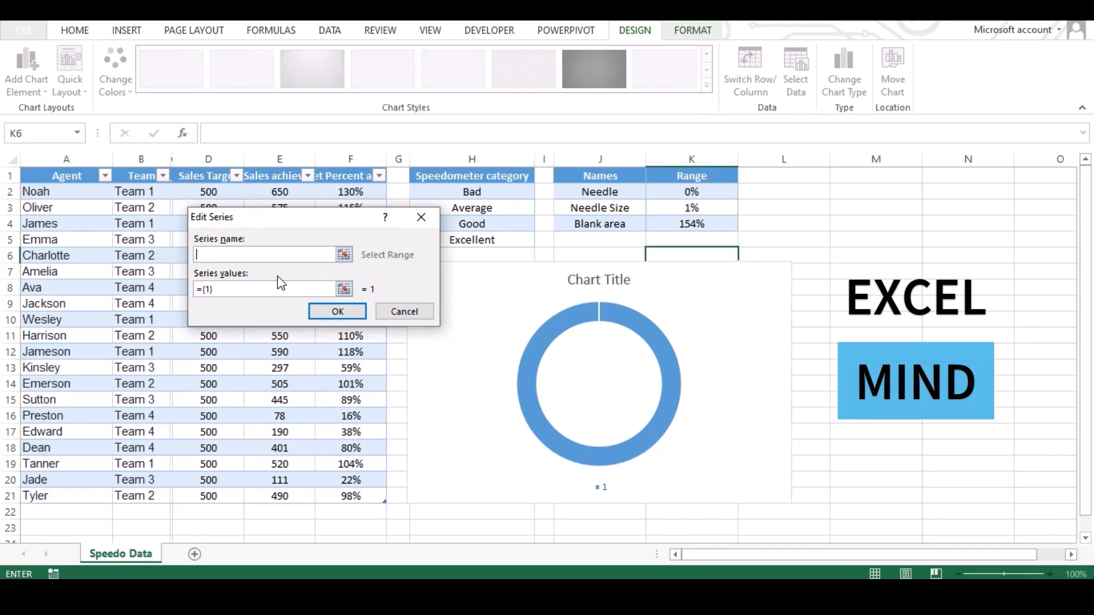
# - Name the series 'Speedometer' with values ={50,25,10,15,100} and confirm
pyautogui.write('So')
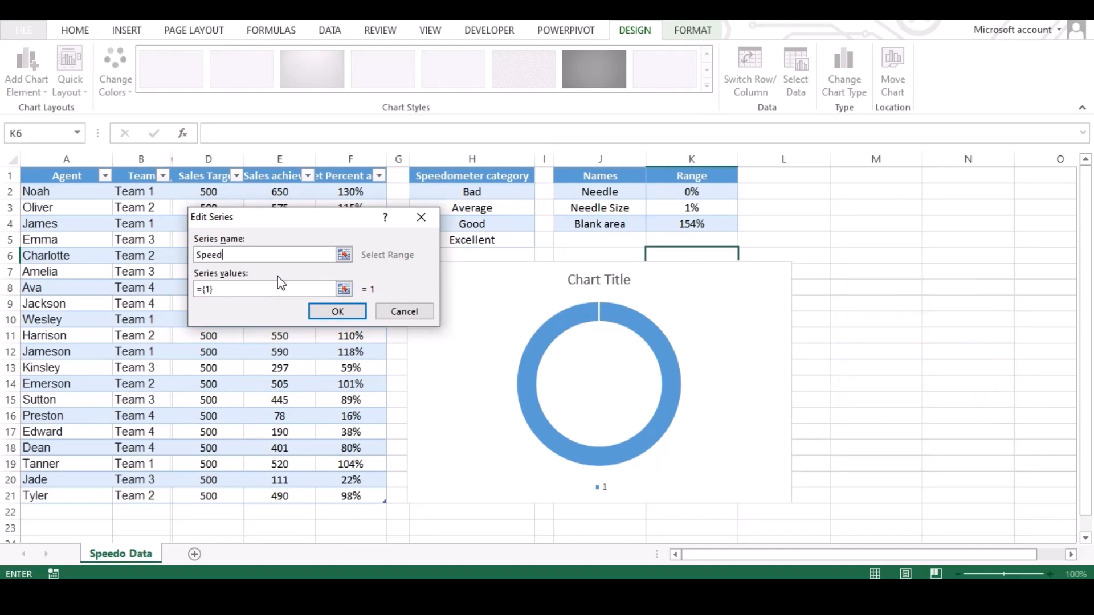
pyautogui.write('ometer')
pyautogui.click(264, 289)
pyautogui.write('5')
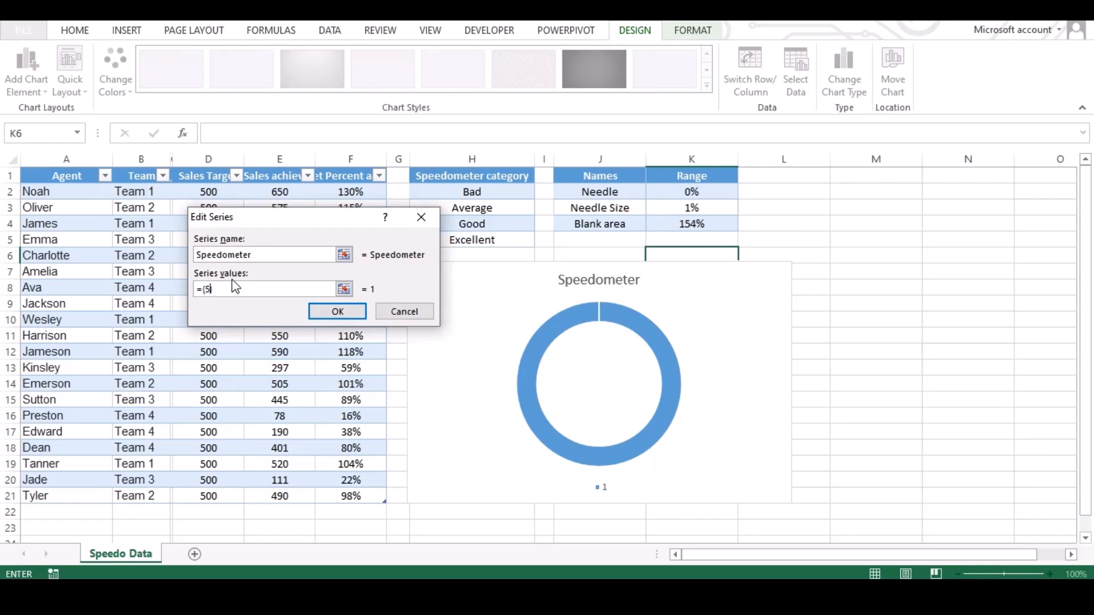
pyautogui.write('0,')
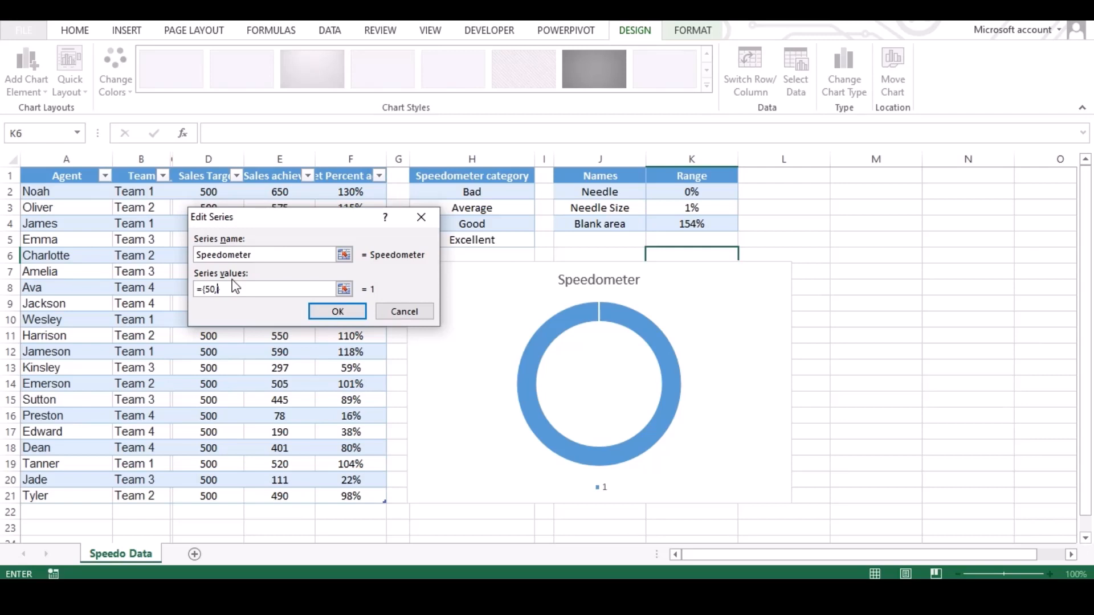
pyautogui.write('}')
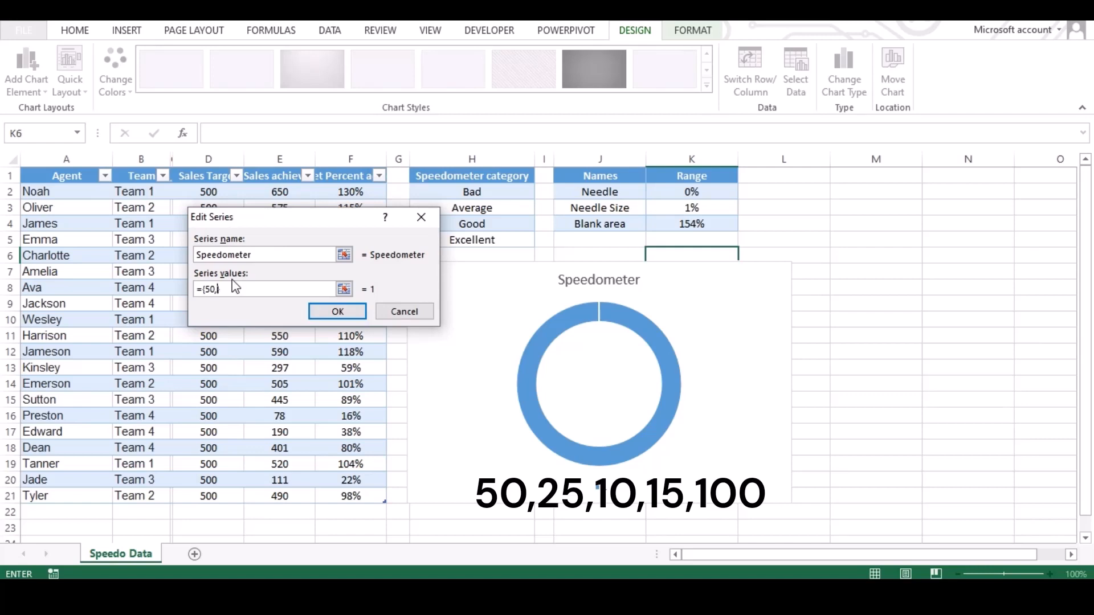
pyautogui.write('25,')
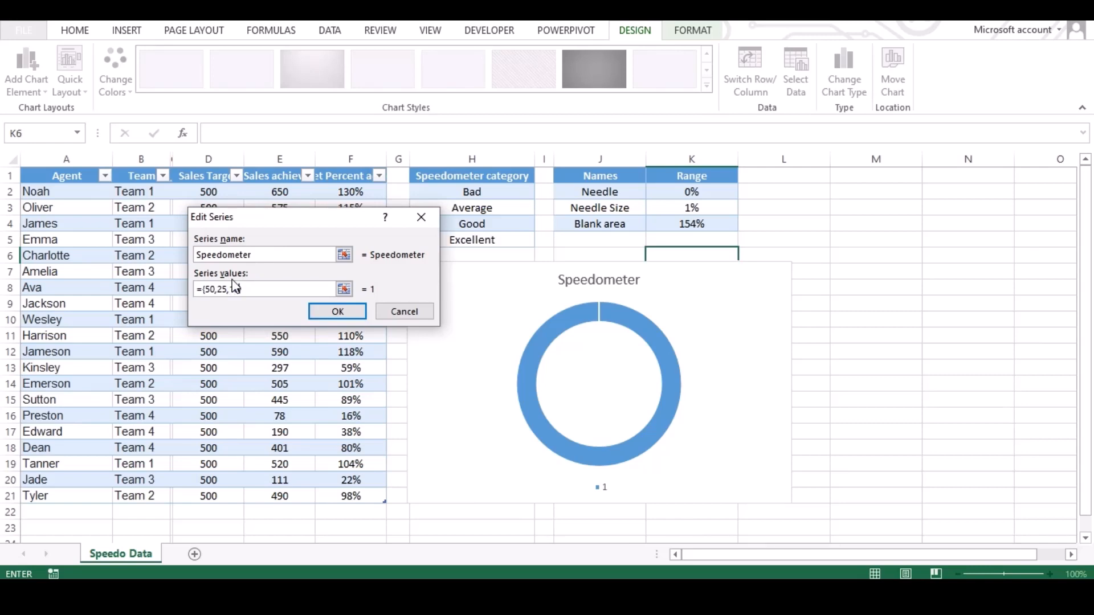
pyautogui.write('10,')
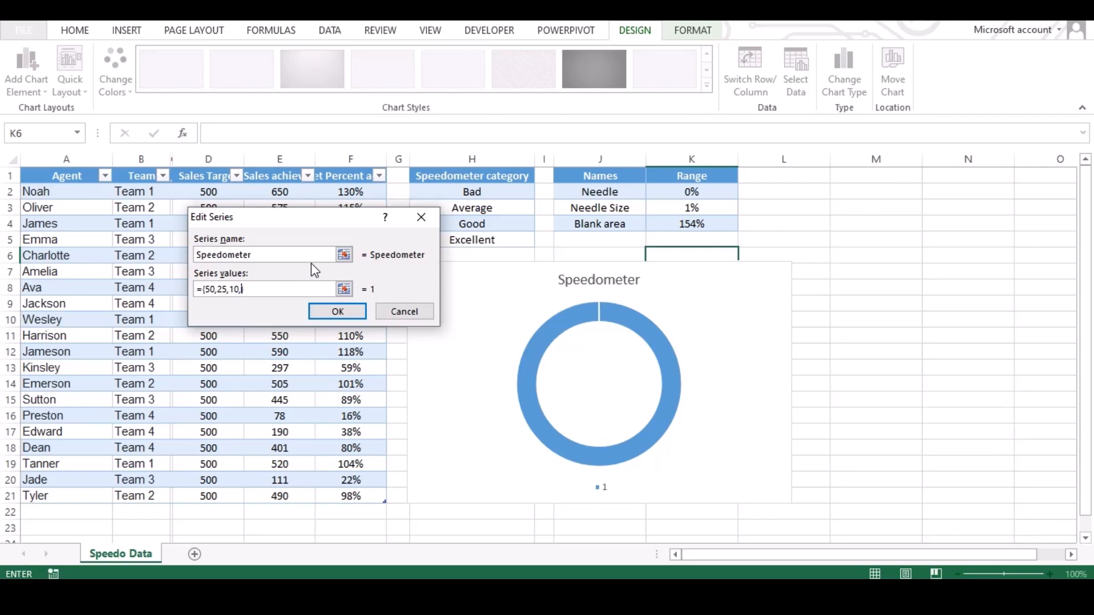
pyautogui.write('15}')
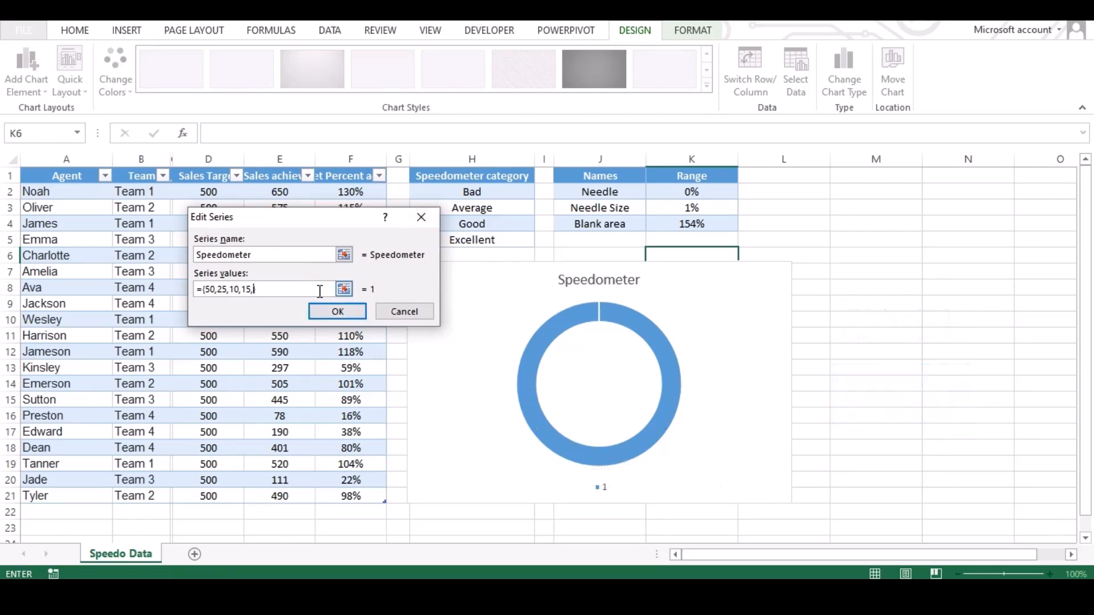
pyautogui.write('100')
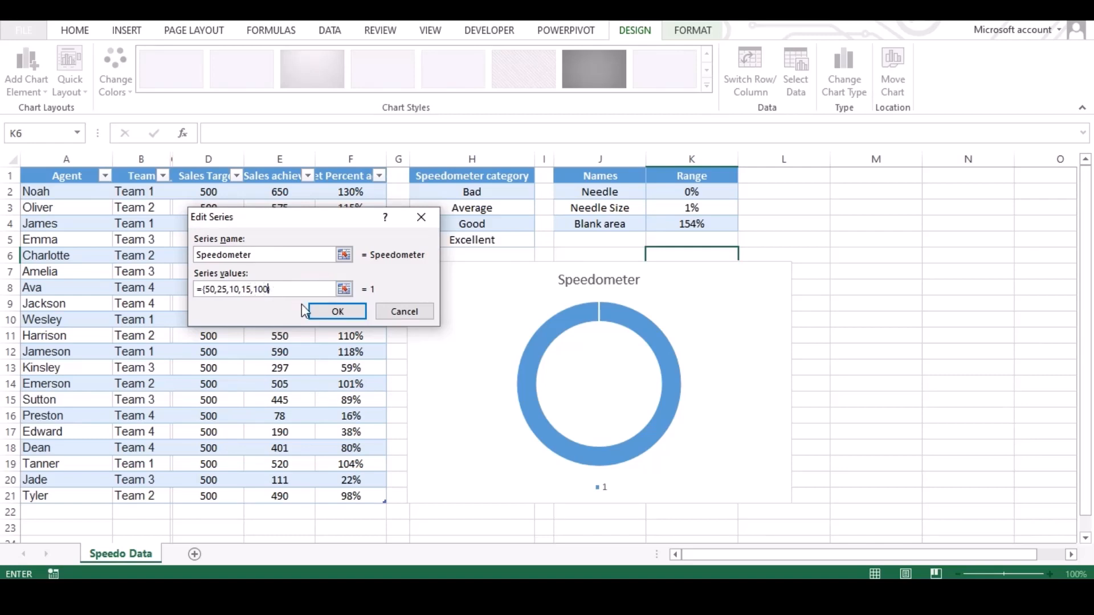
pyautogui.click(336, 311)
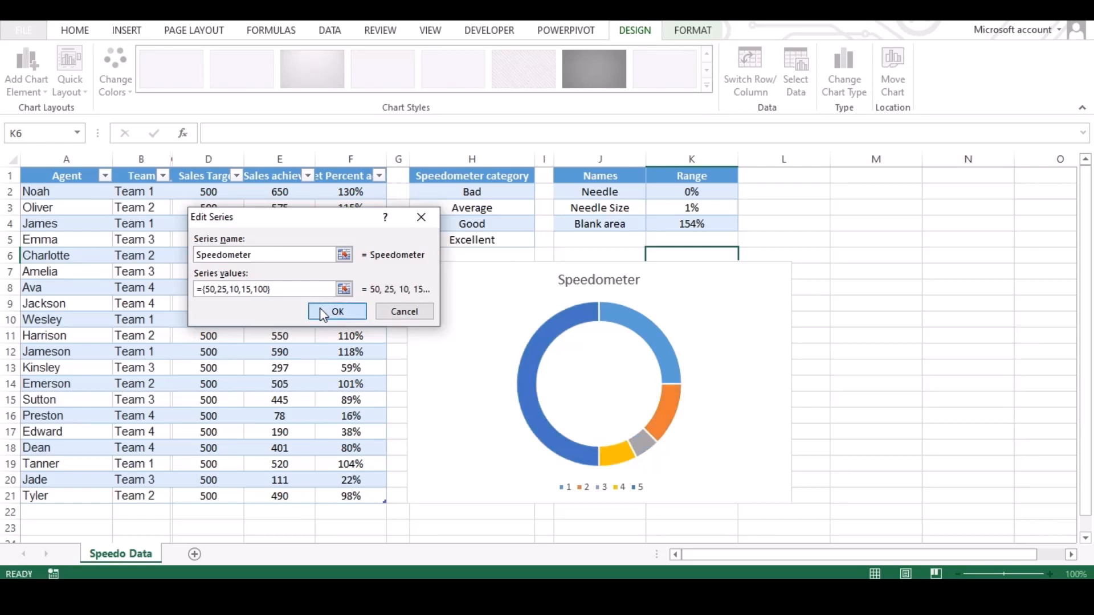
pyautogui.click(336, 311)
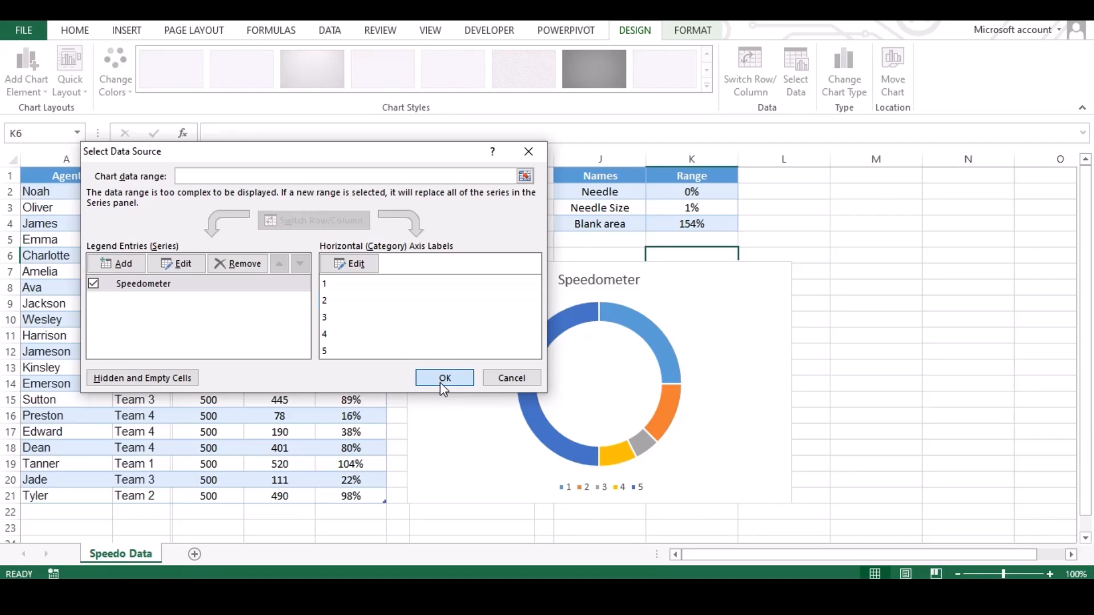
# - Accept the data source, then uncheck Chart Title and Legend under Chart Elements
pyautogui.click(445, 377)
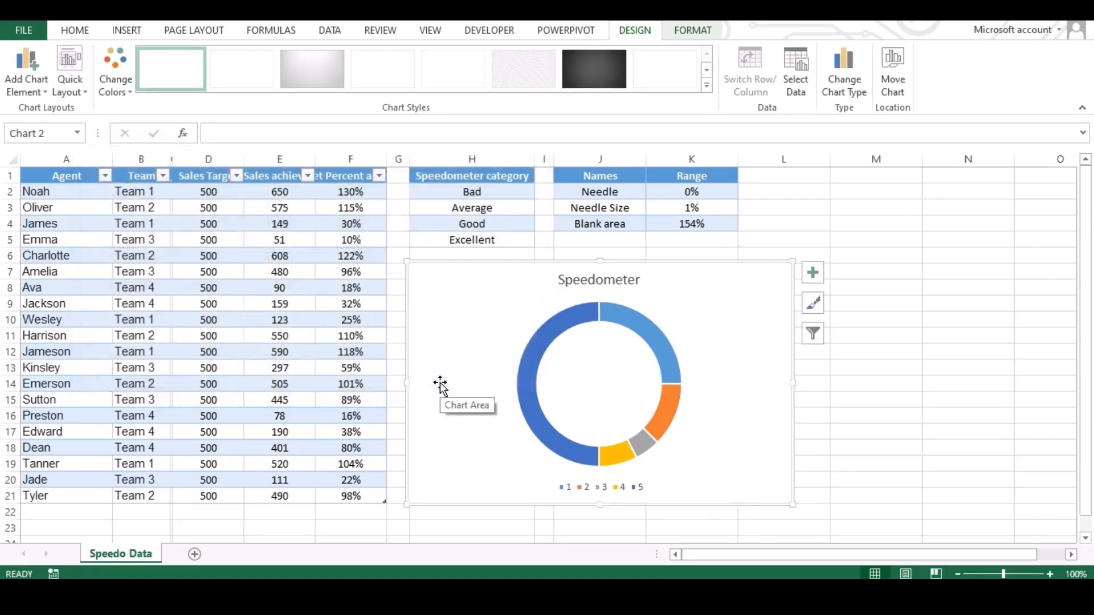
pyautogui.moveTo(671, 387)
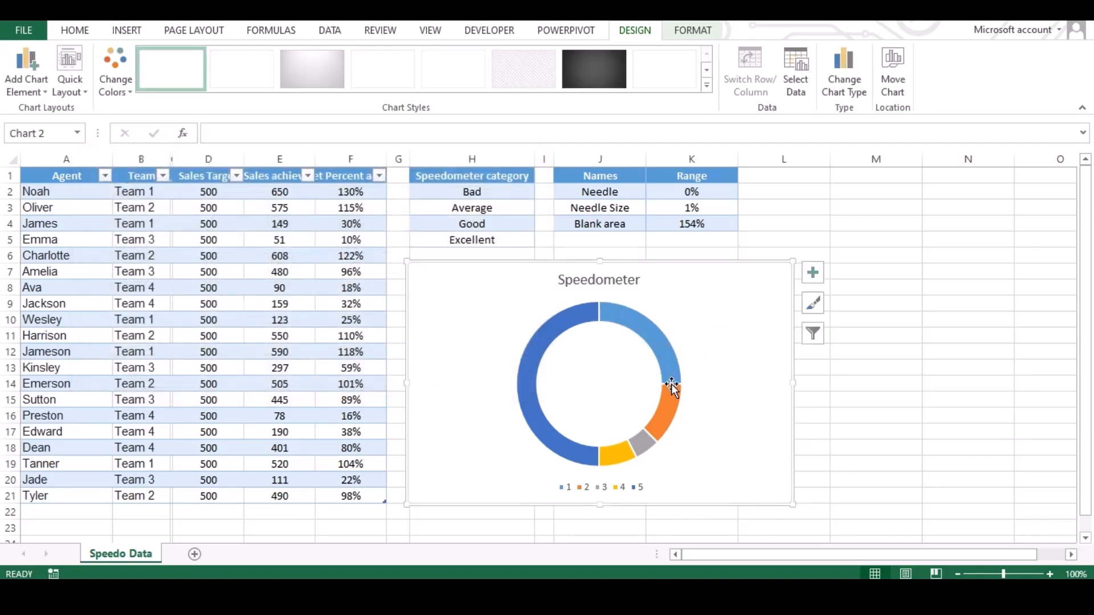
pyautogui.moveTo(613, 463)
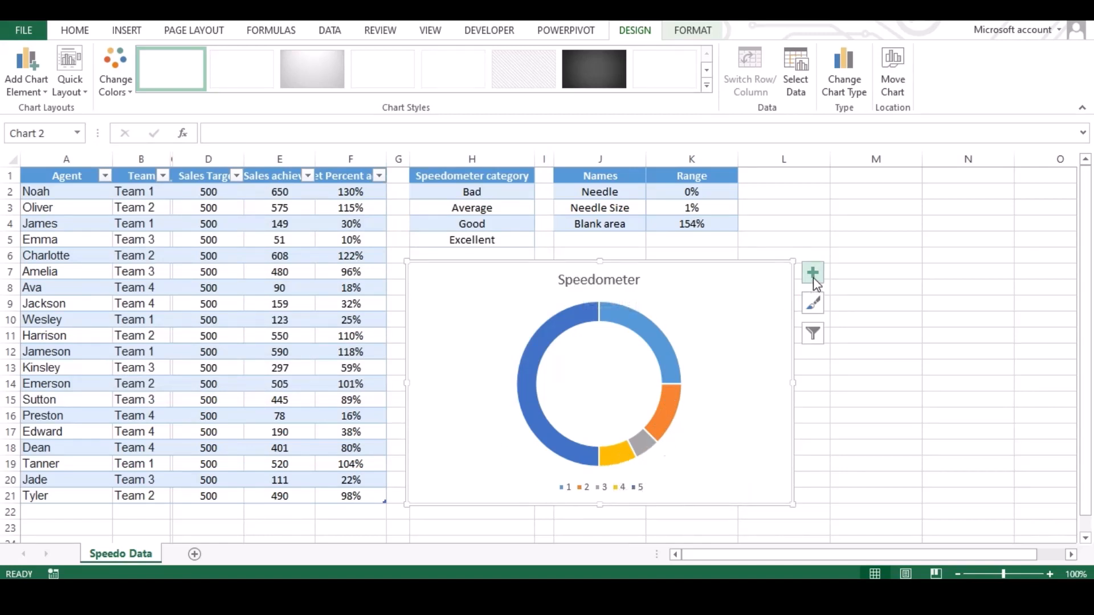
pyautogui.click(812, 272)
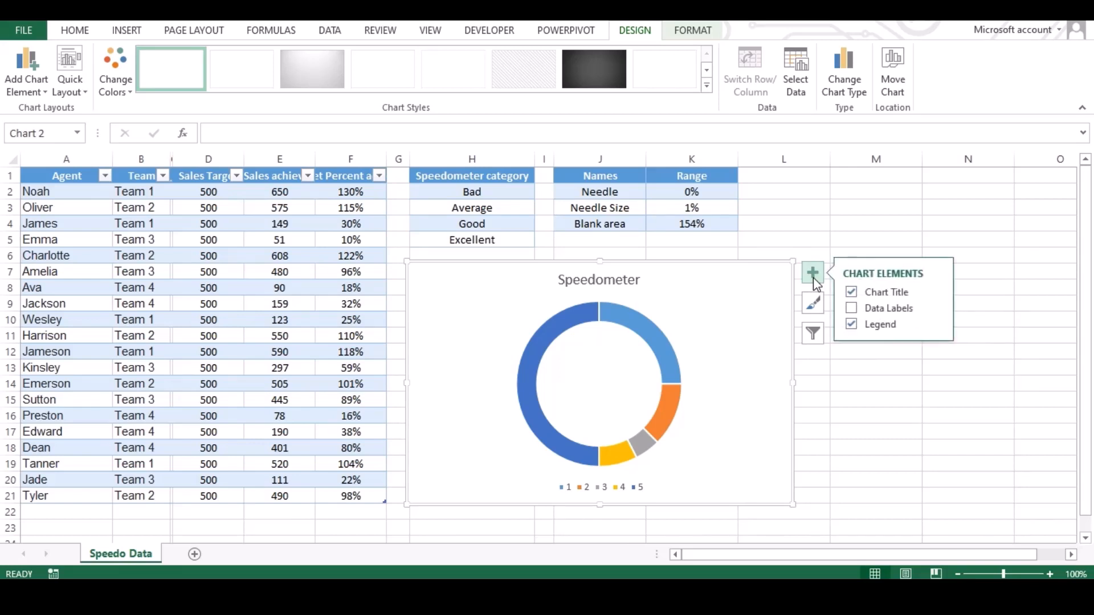
pyautogui.click(851, 291)
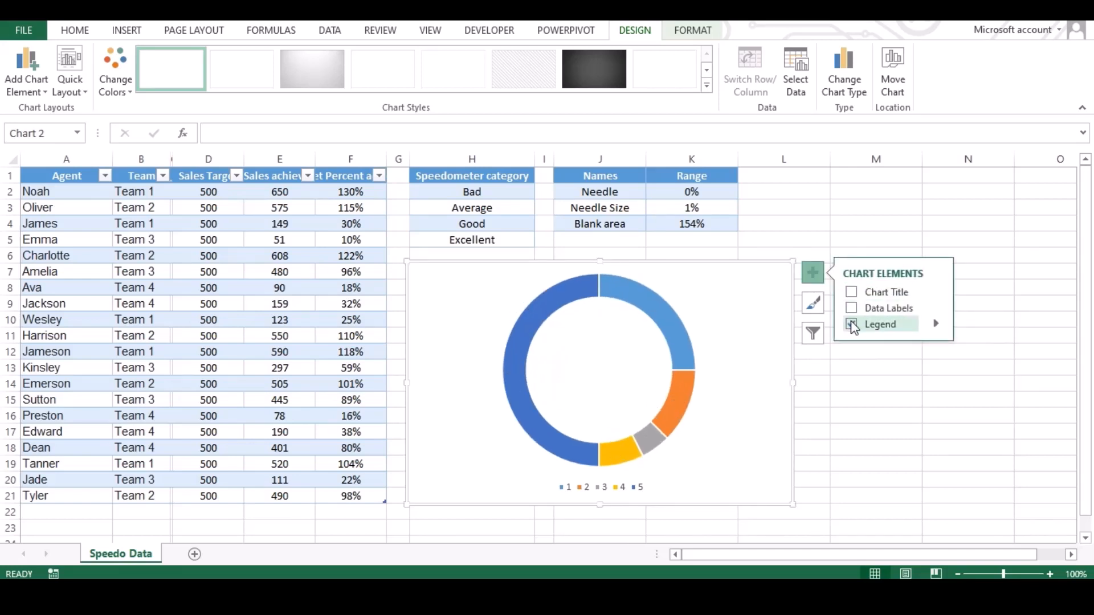
pyautogui.click(852, 324)
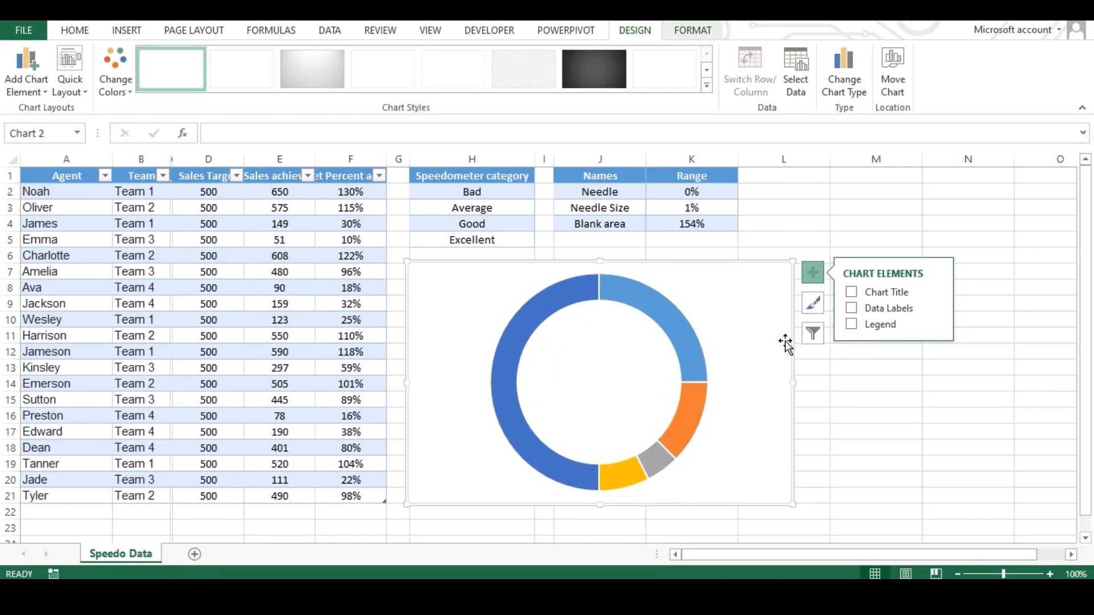
pyautogui.moveTo(750, 348)
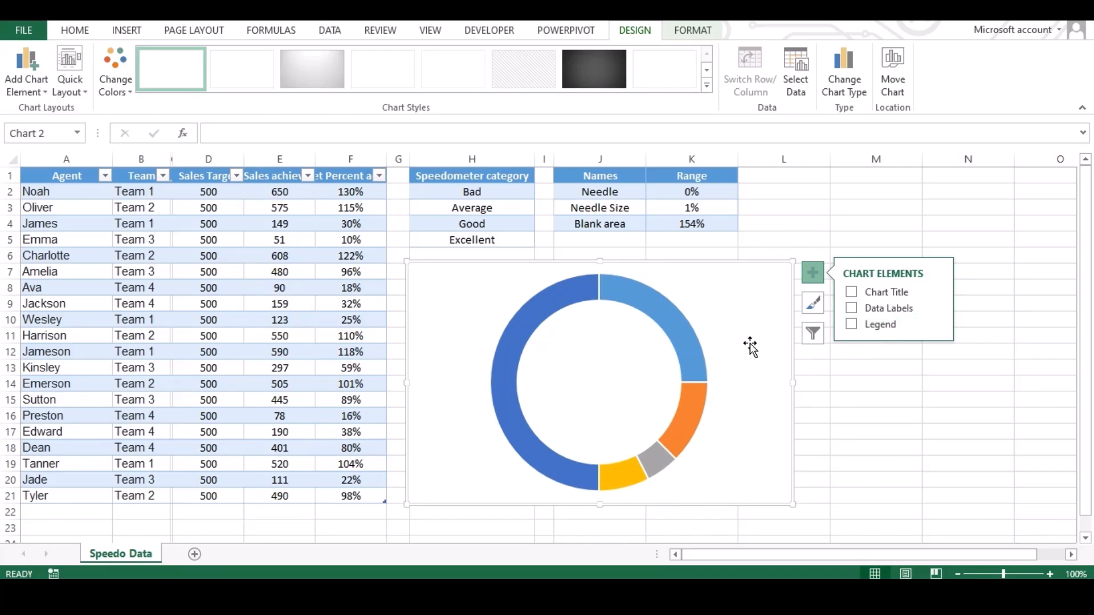
pyautogui.moveTo(730, 357)
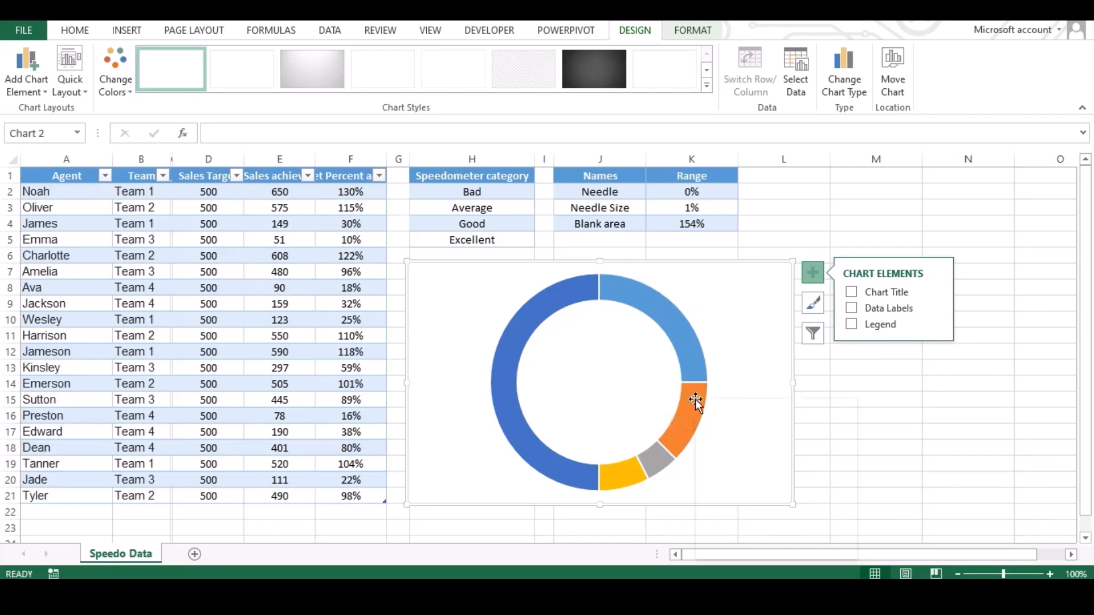
# - Open Format Data Series, nudge the first-slice angle, then reset it to 0°
pyautogui.rightClick(696, 404)
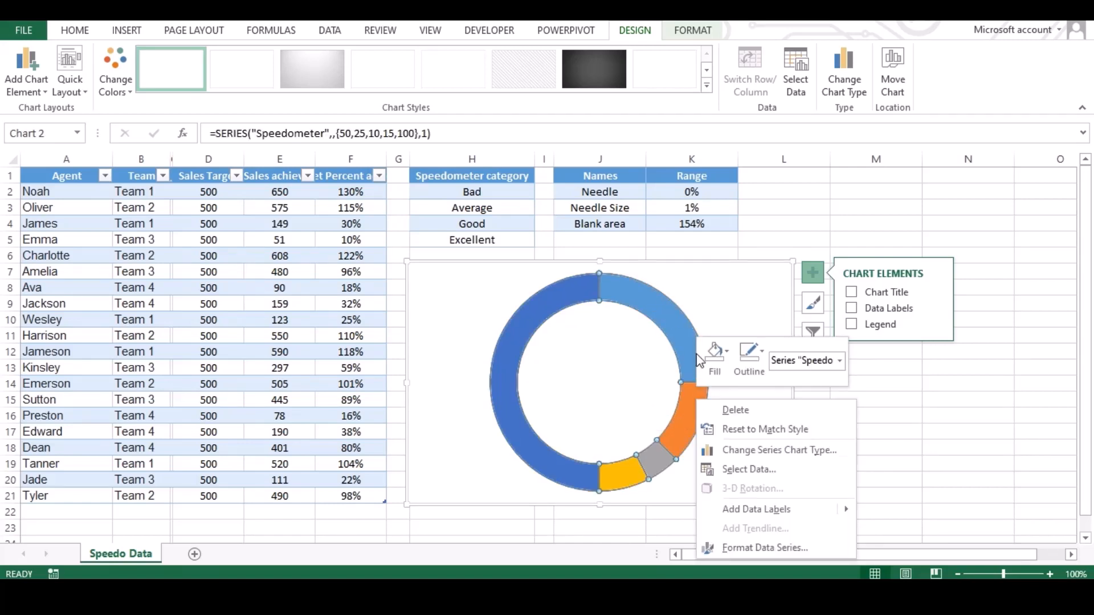
pyautogui.moveTo(765, 548)
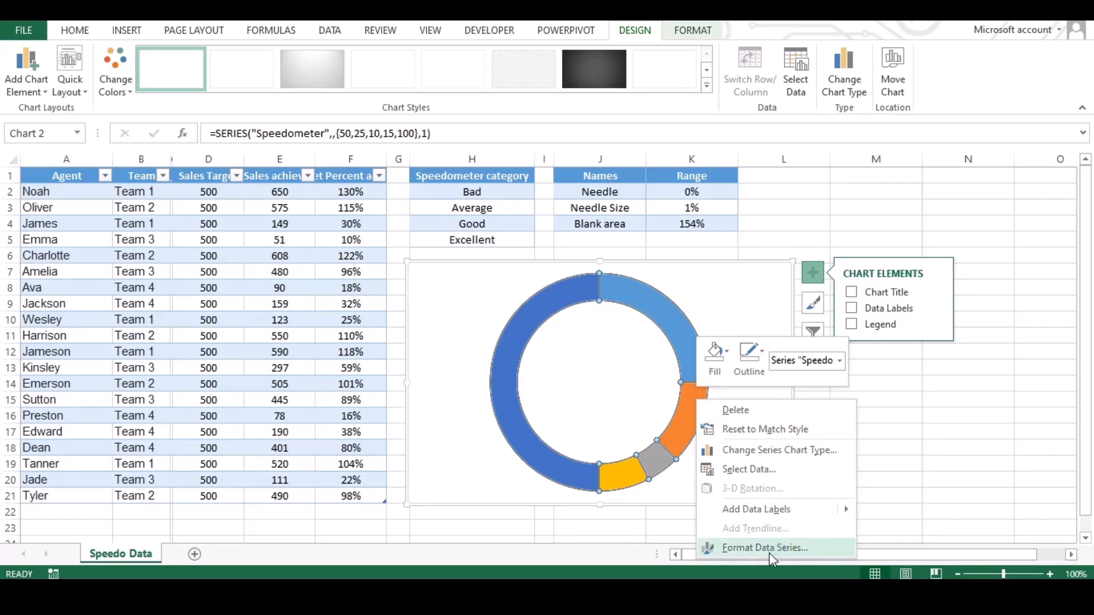
pyautogui.click(765, 547)
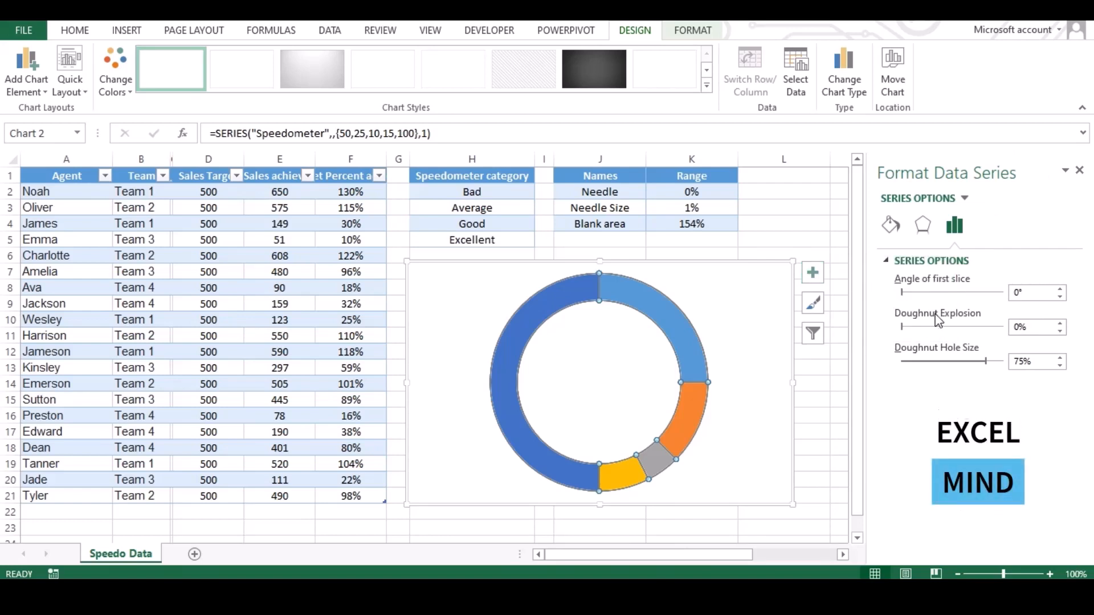
pyautogui.moveTo(951, 288)
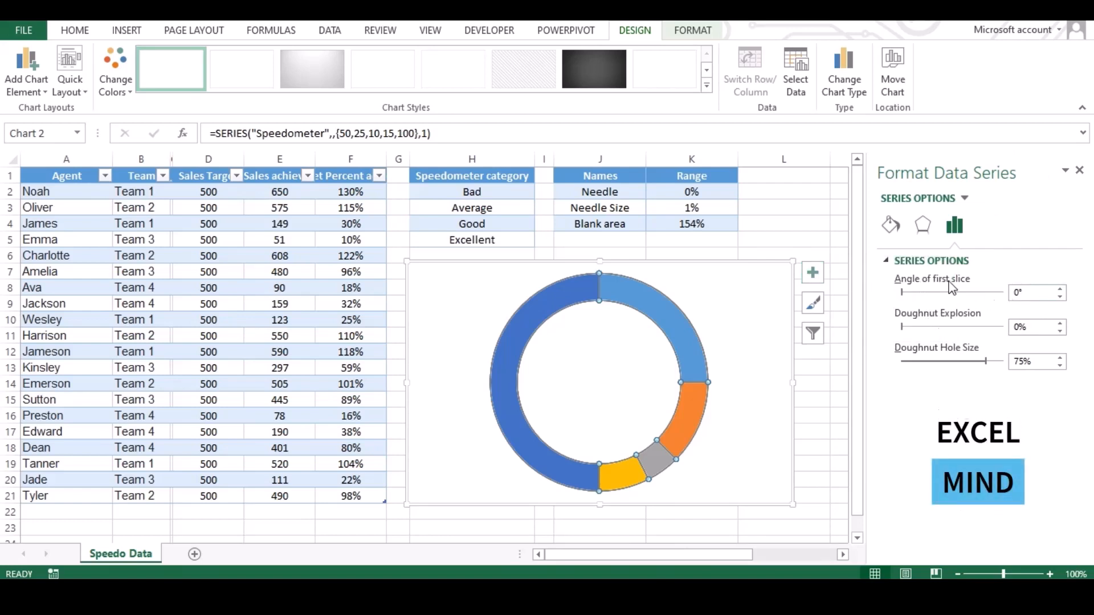
pyautogui.click(1060, 288)
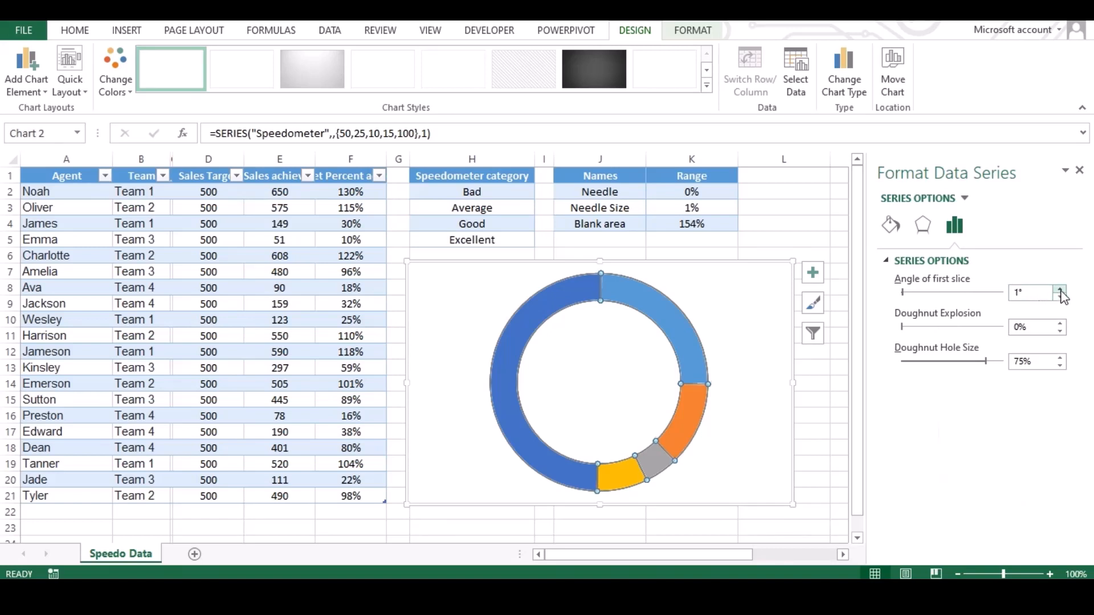
pyautogui.click(1059, 289)
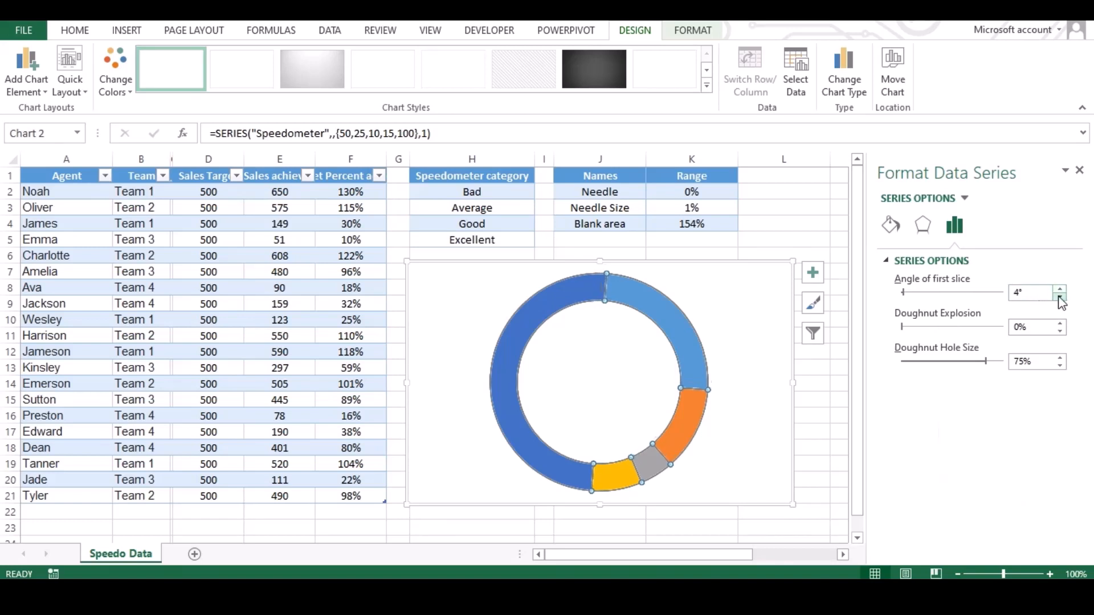
pyautogui.click(1059, 295)
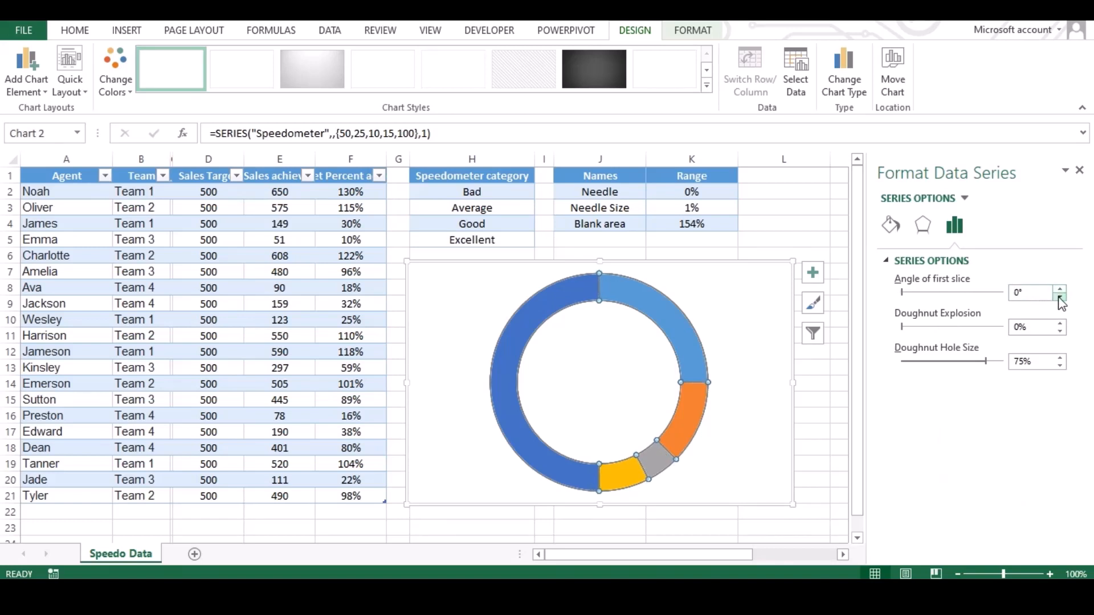
pyautogui.click(1033, 292)
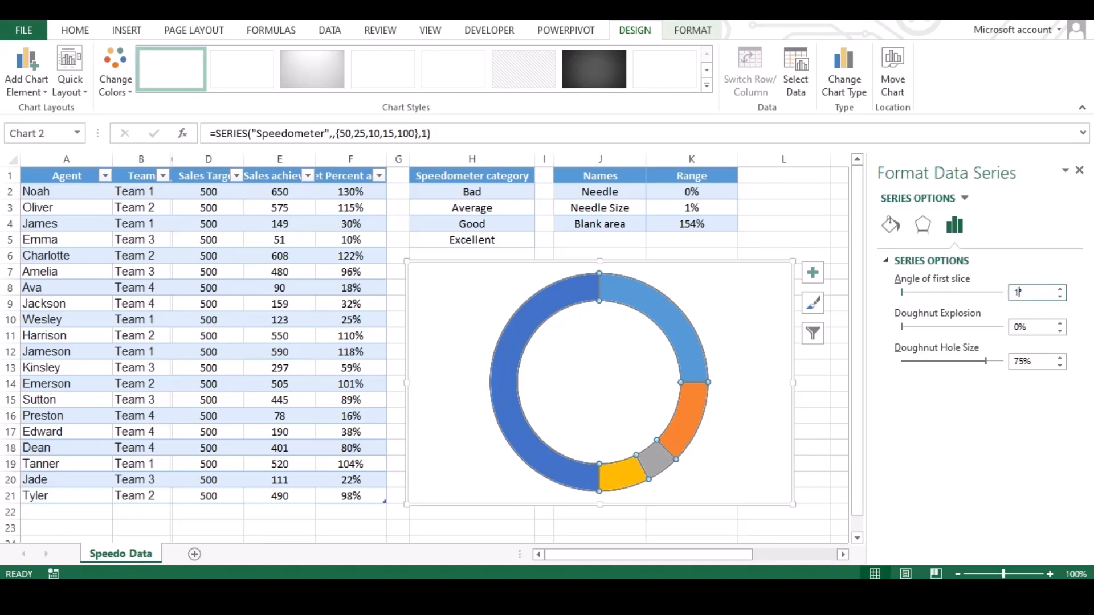
# - Set the Angle of first slice to 270°
pyautogui.write('100')
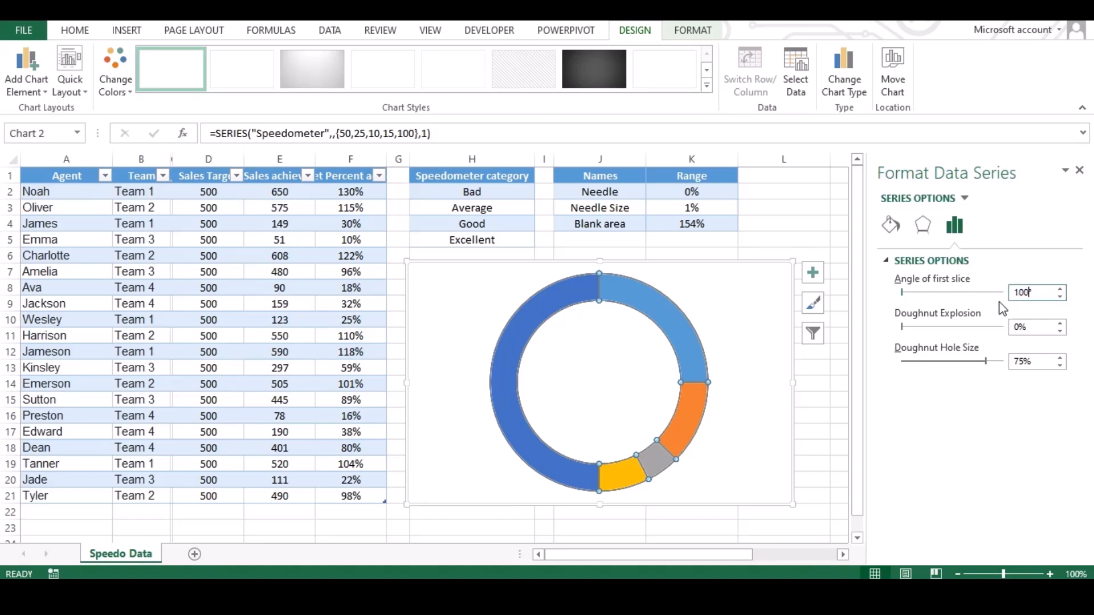
pyautogui.click(1059, 288)
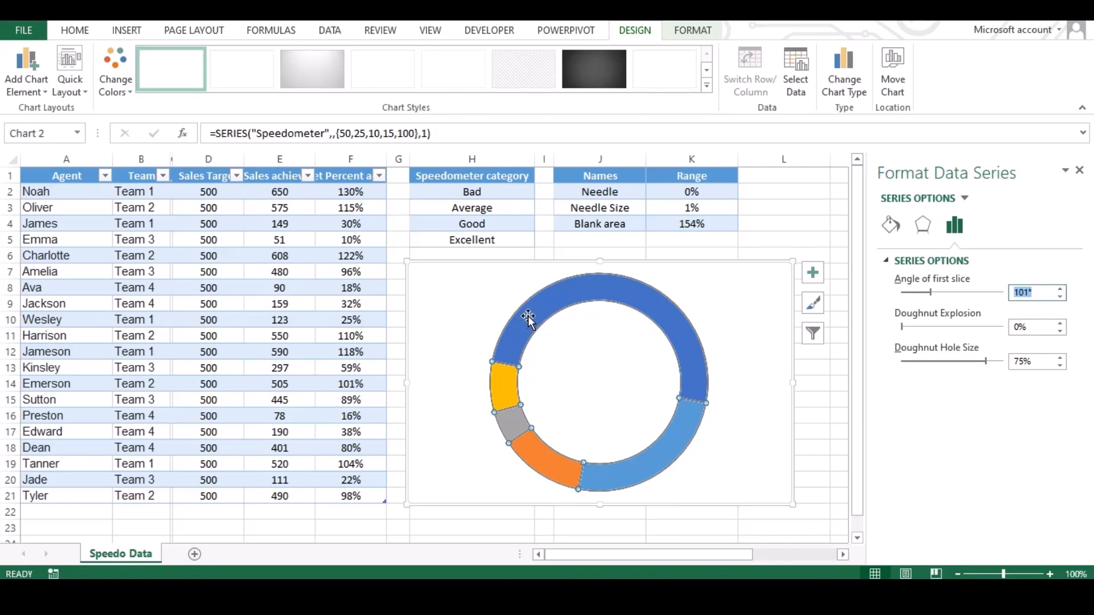
pyautogui.moveTo(697, 392)
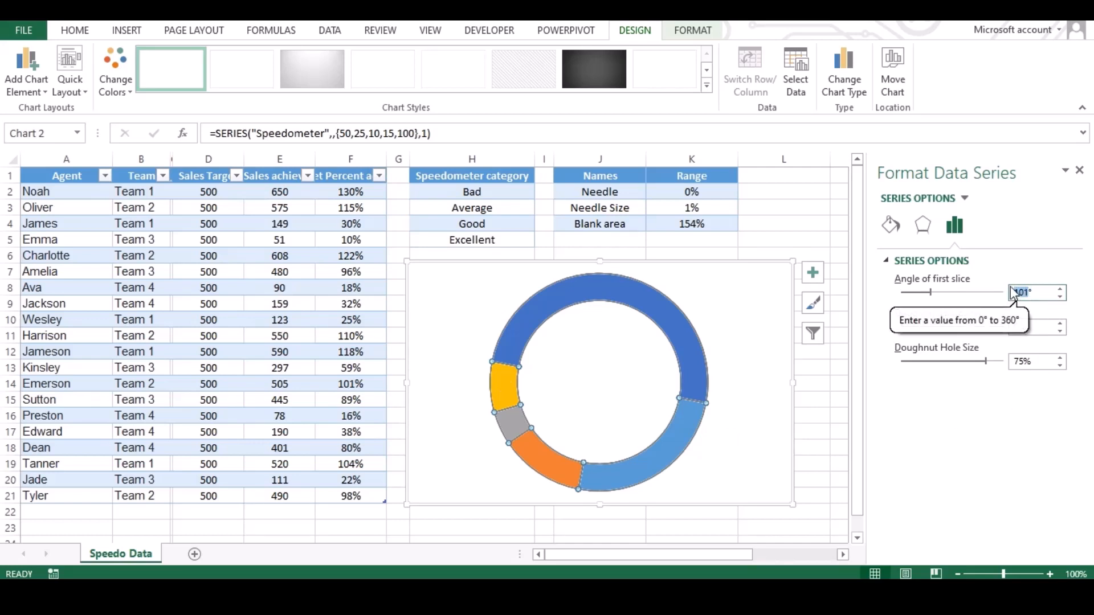
pyautogui.write('270')
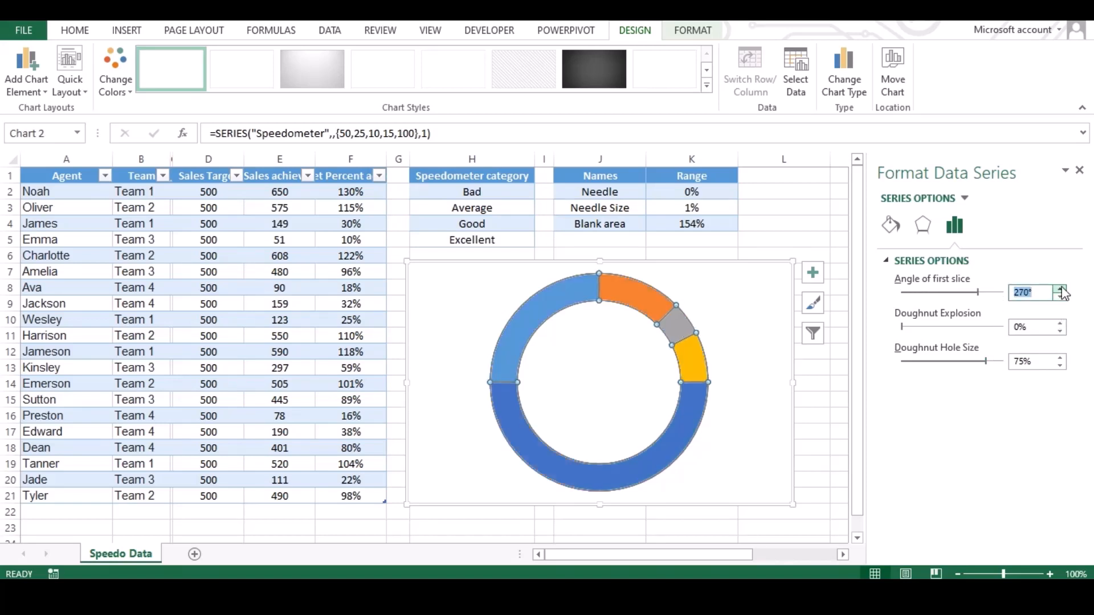
pyautogui.moveTo(699, 400)
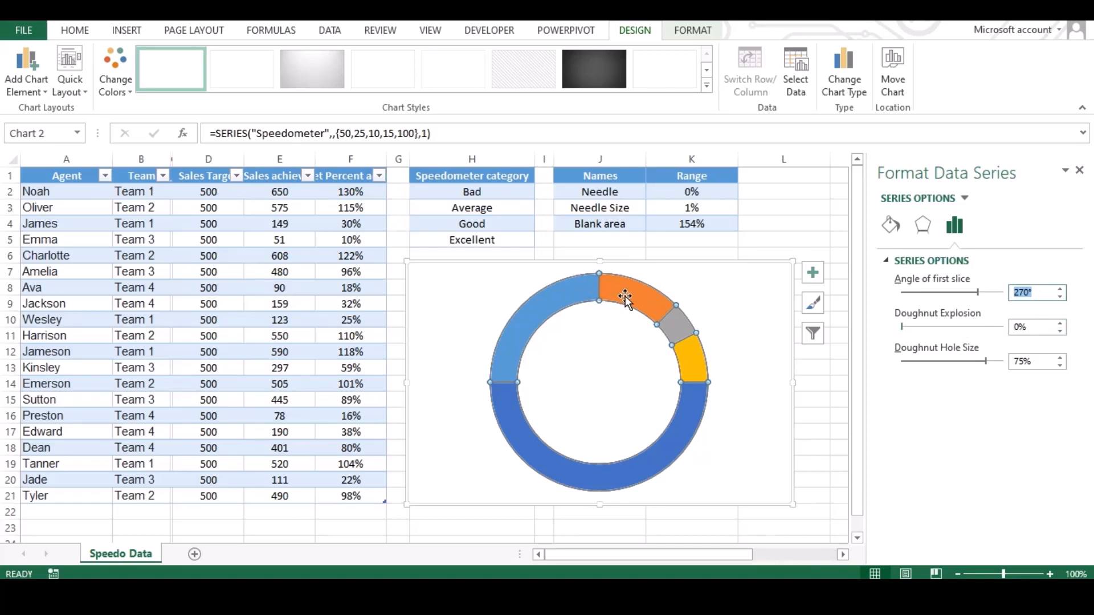
pyautogui.moveTo(565, 349)
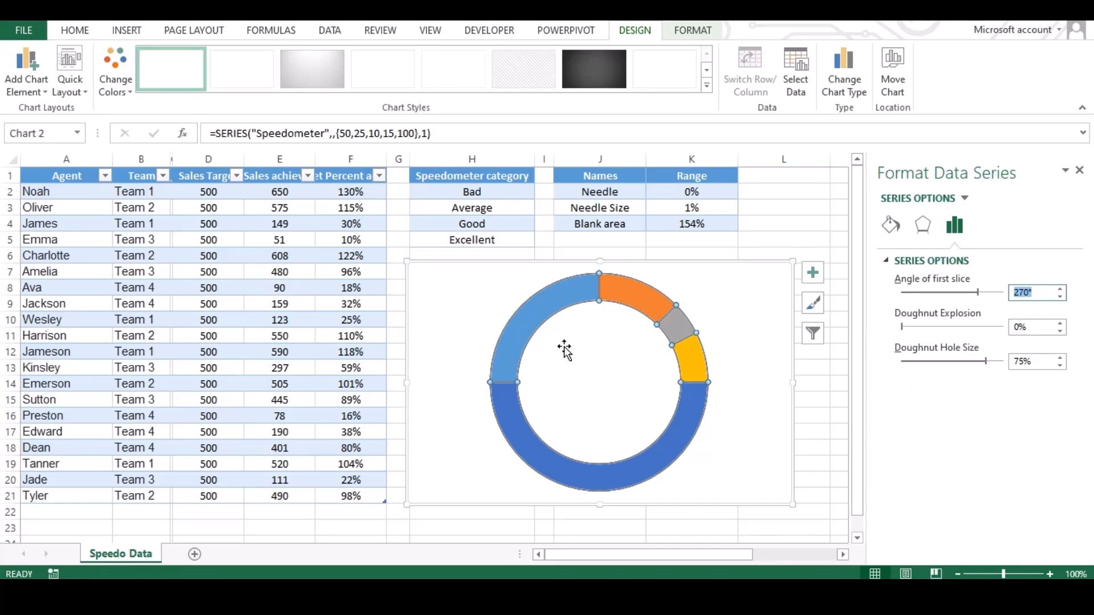
pyautogui.moveTo(572, 308)
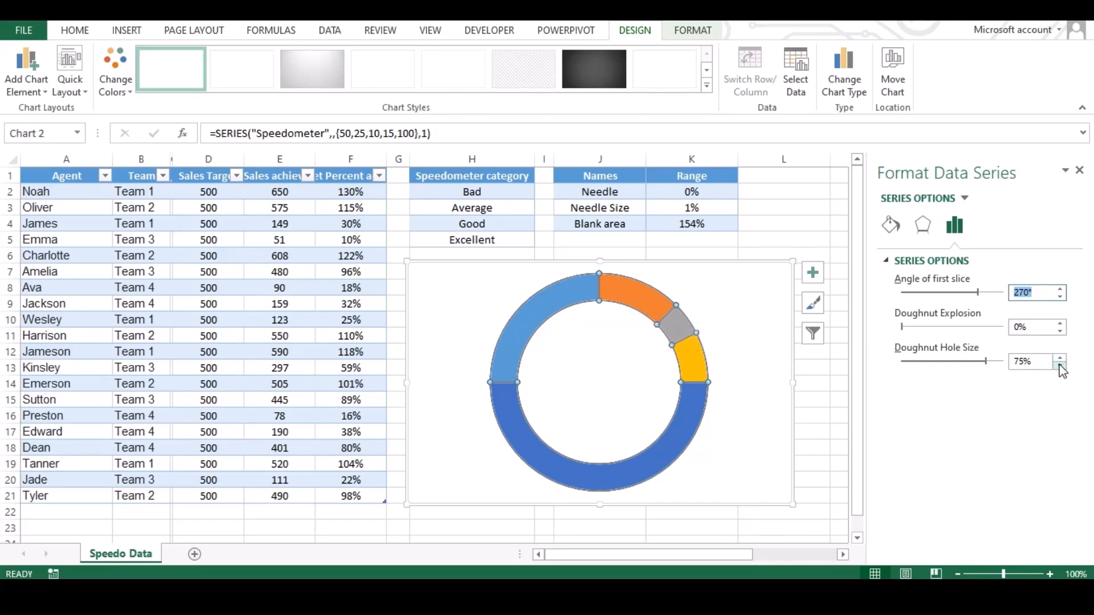
# - Lower the Doughnut Hole Size to 60% using the spinner
pyautogui.click(1060, 366)
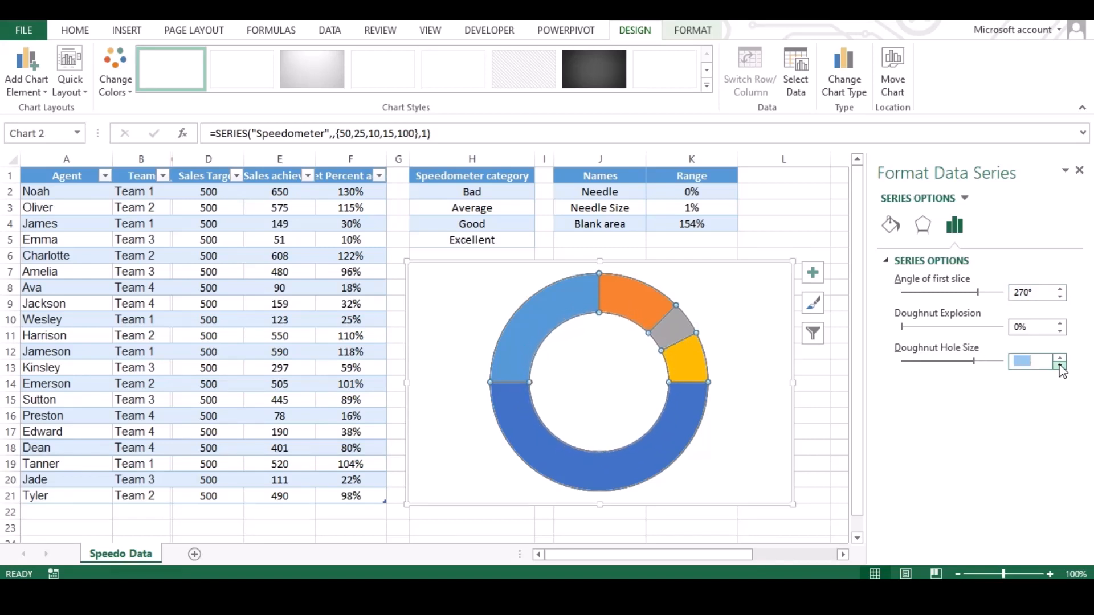
pyautogui.click(1060, 357)
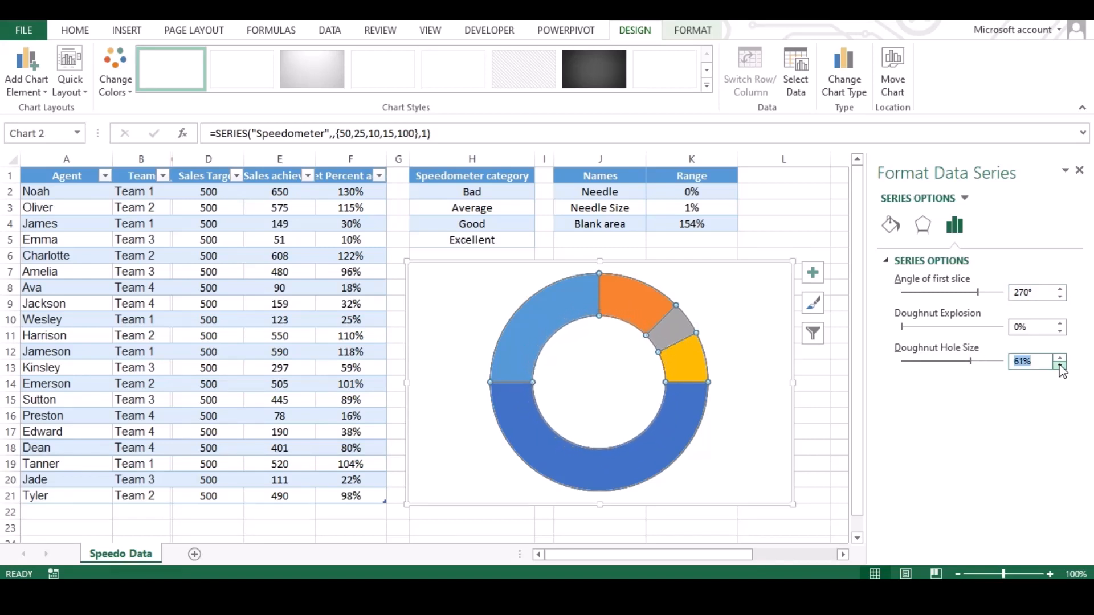
pyautogui.click(1059, 364)
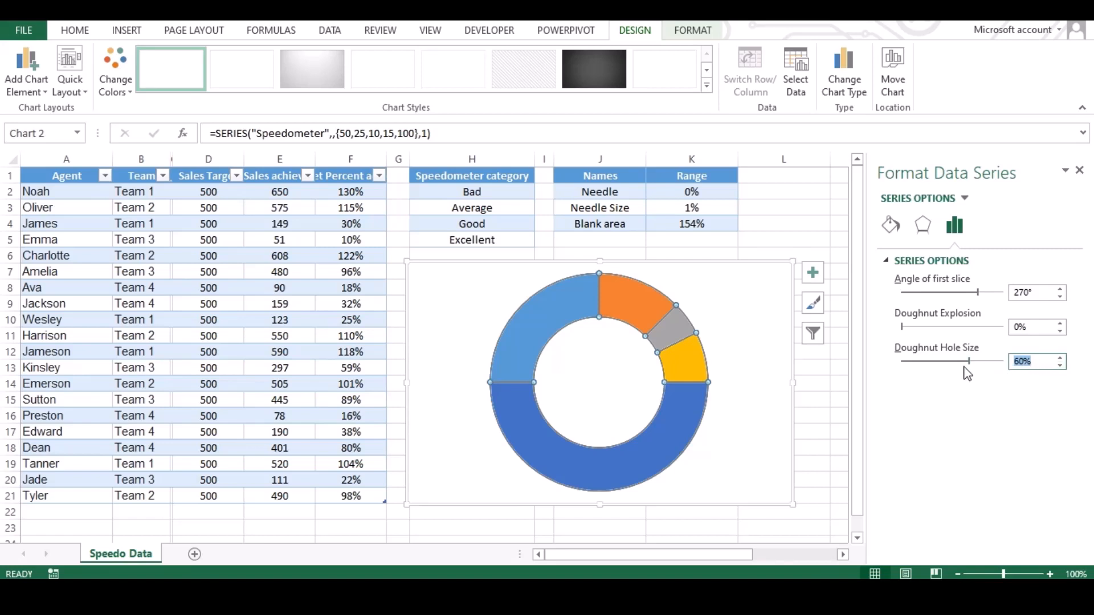
pyautogui.moveTo(518, 426)
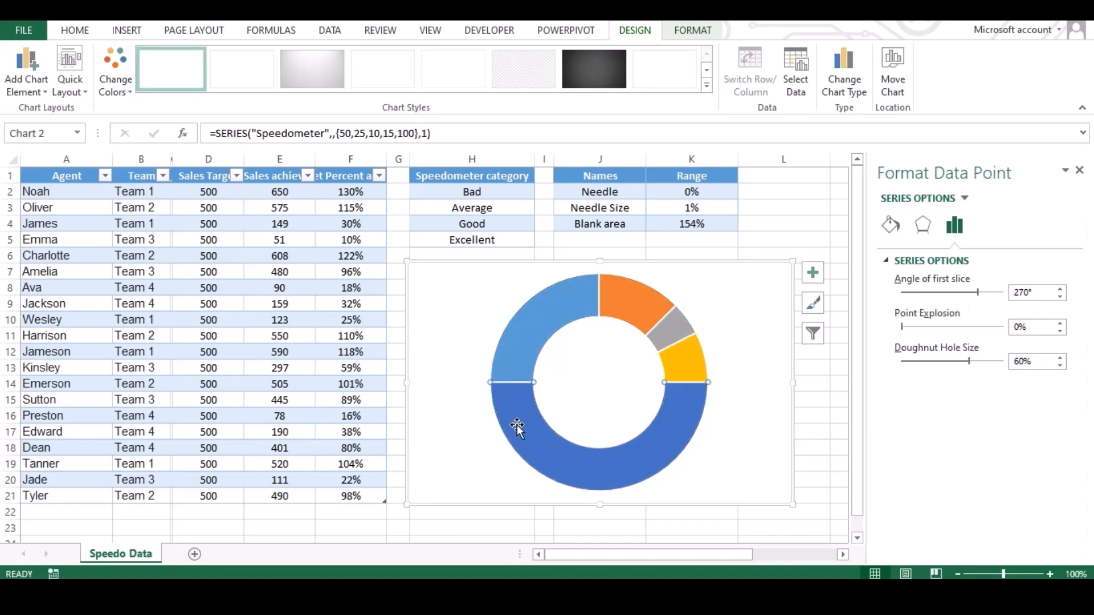
pyautogui.moveTo(576, 461)
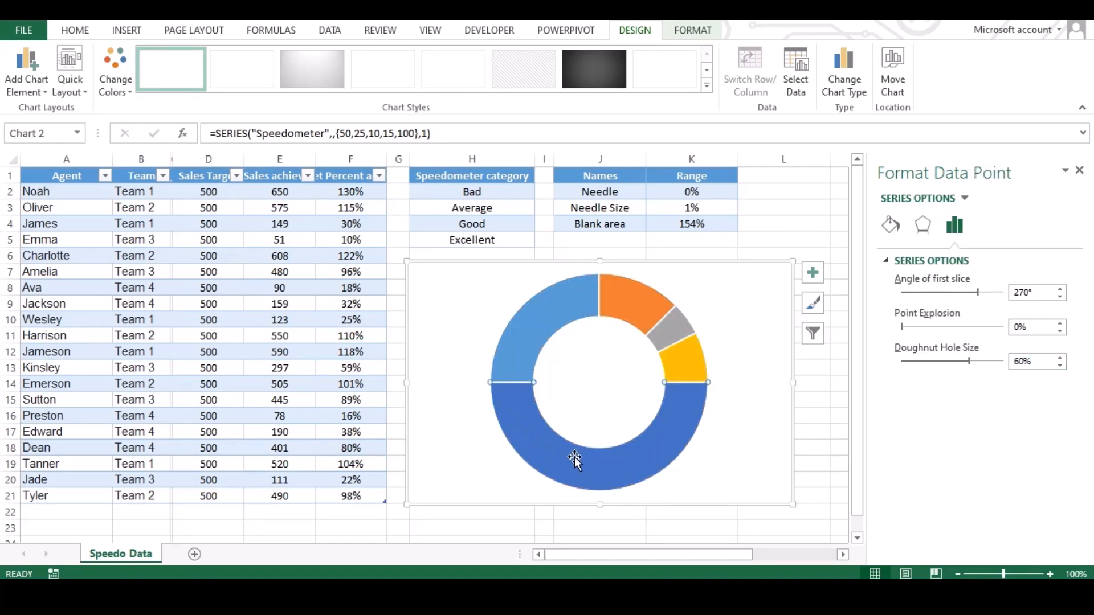
pyautogui.moveTo(959, 273)
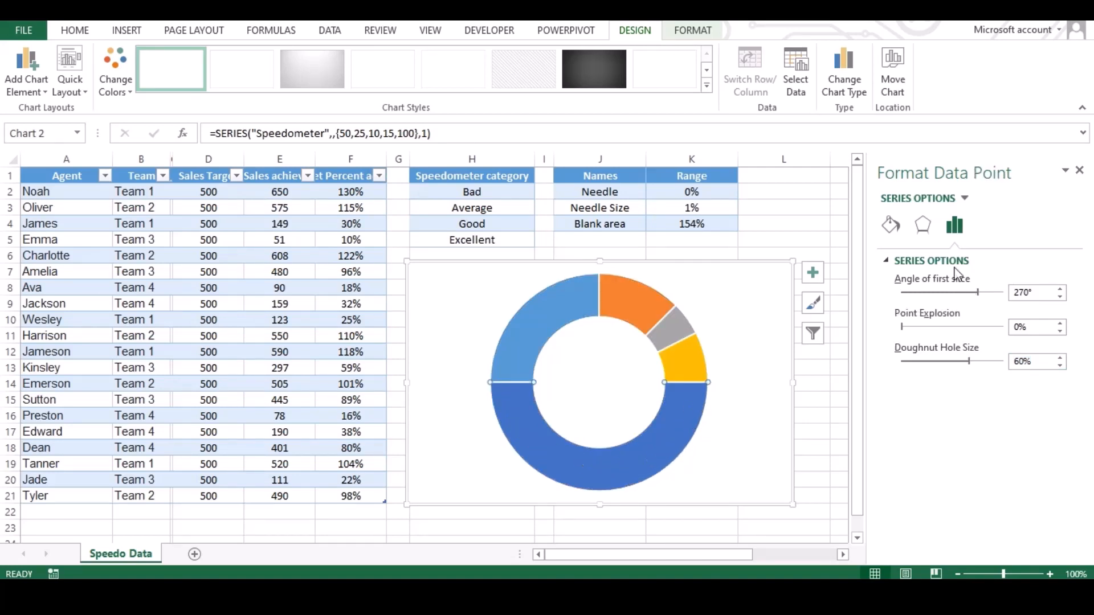
pyautogui.moveTo(891, 225)
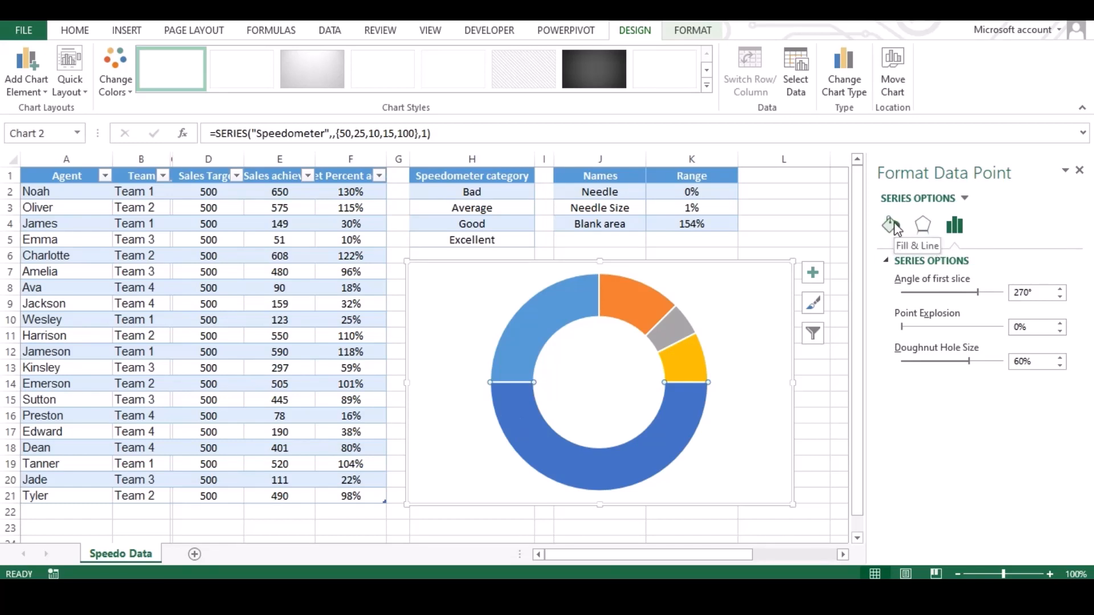
# - Give the large bottom slice No fill and expand its Border options
pyautogui.click(891, 226)
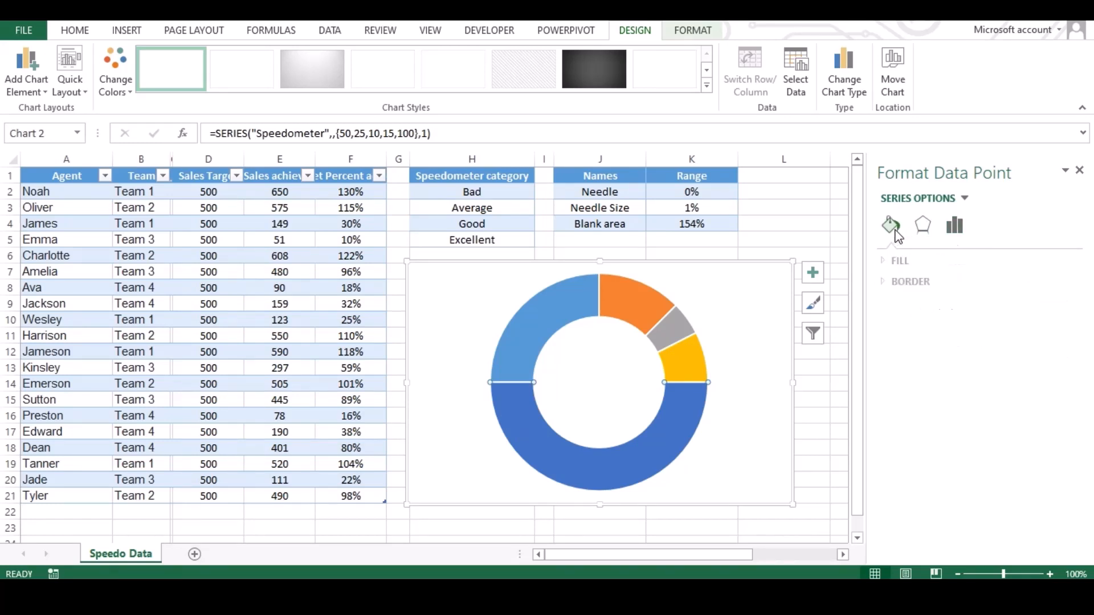
pyautogui.click(901, 260)
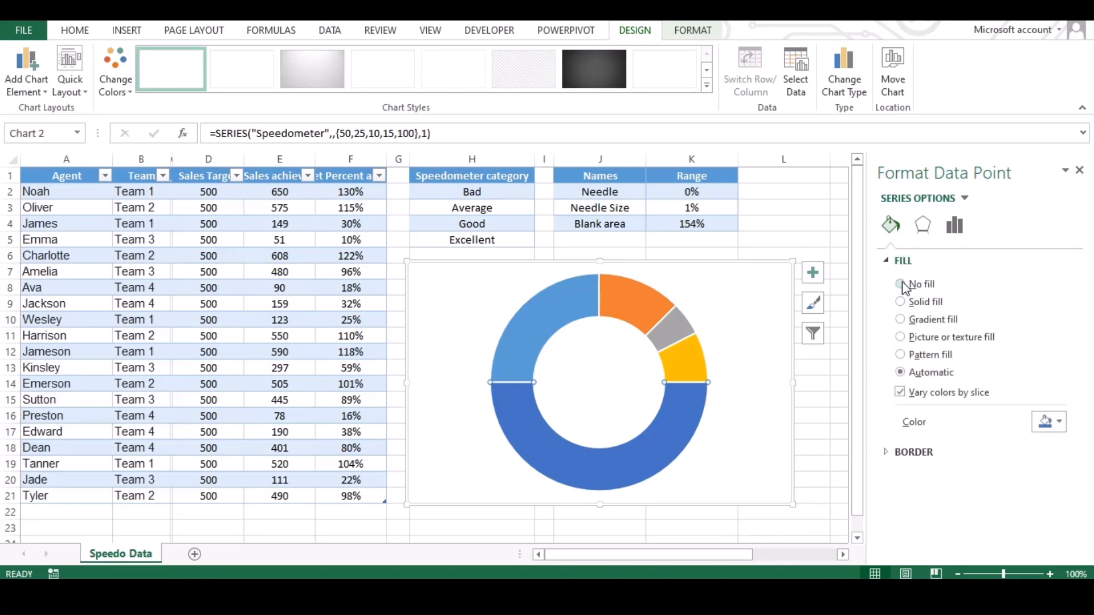
pyautogui.click(901, 284)
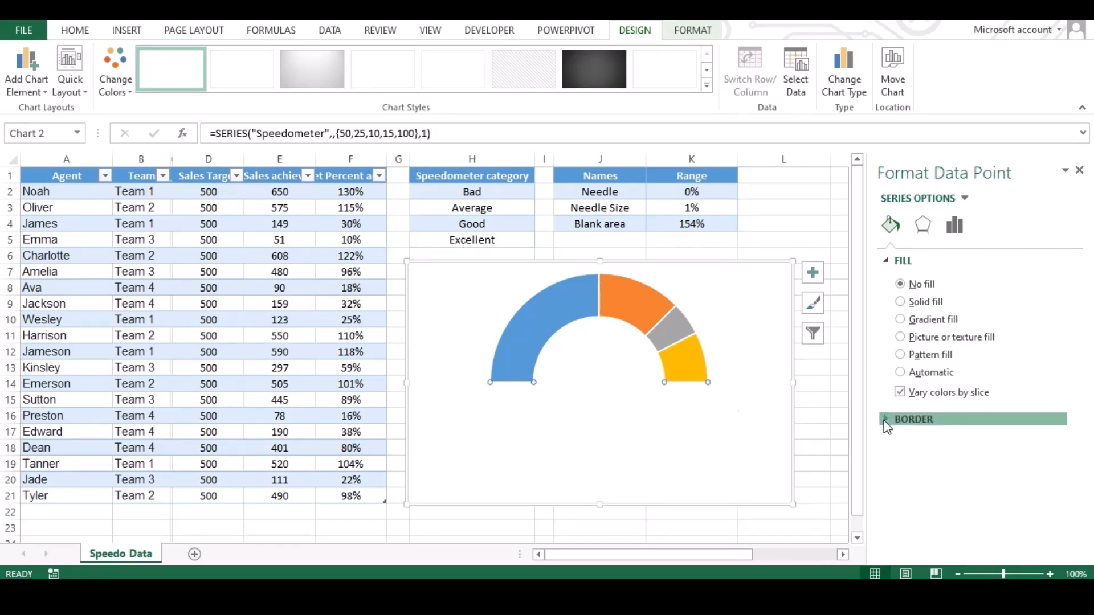
pyautogui.click(913, 420)
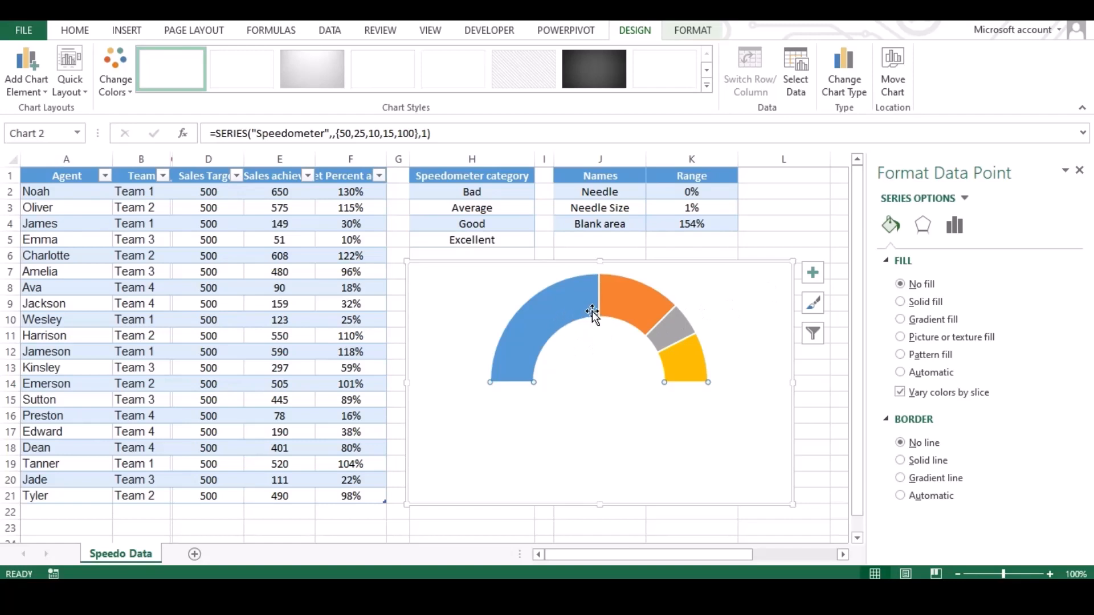
pyautogui.moveTo(551, 314)
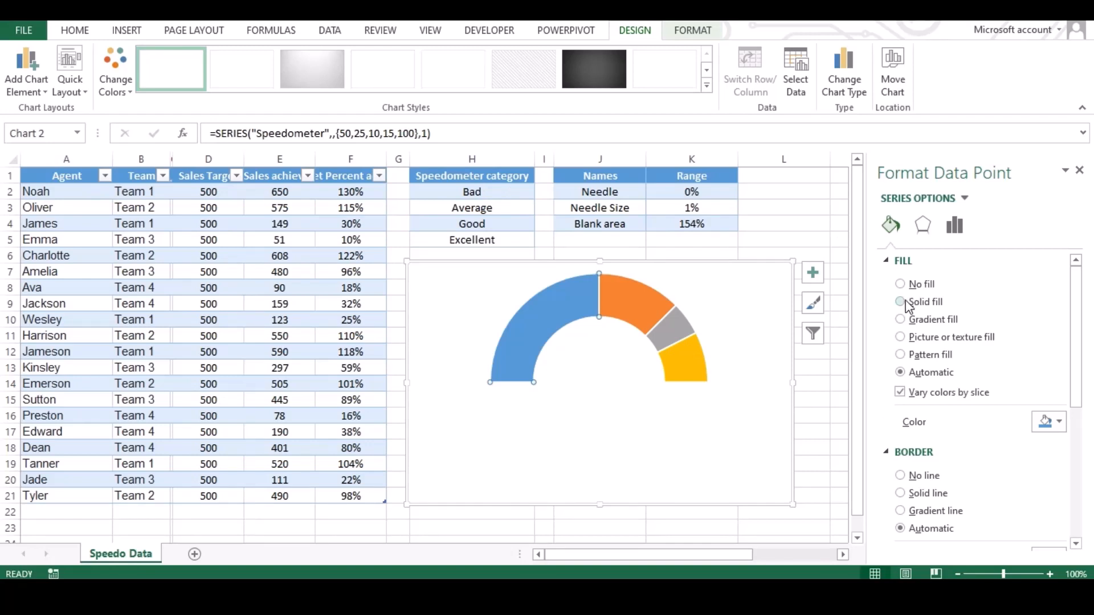
# - Give the first slice a solid red fill and a solid line border
pyautogui.click(901, 301)
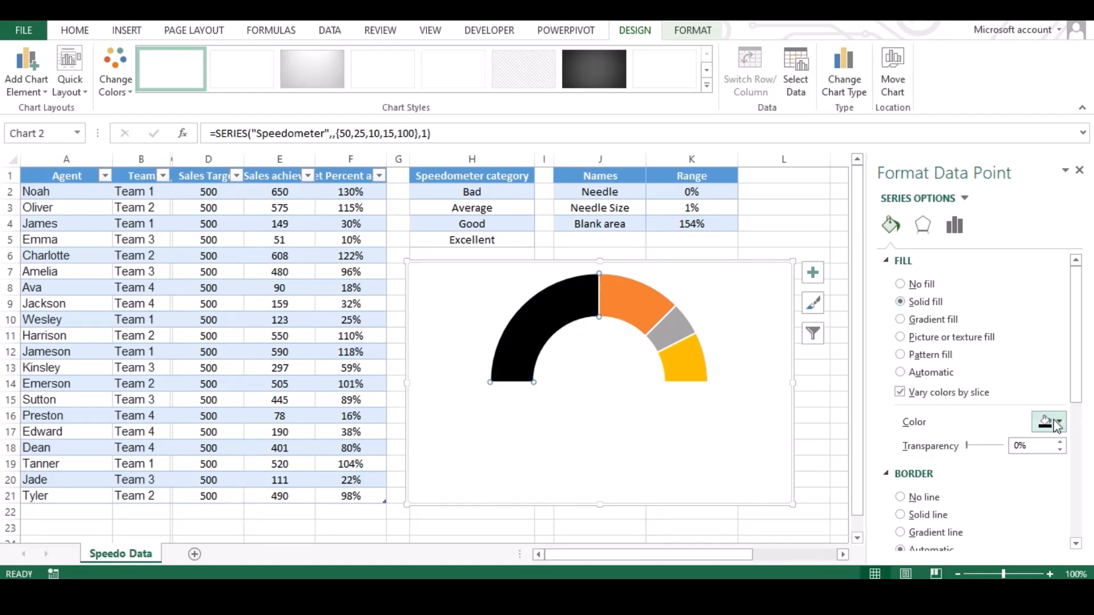
pyautogui.click(1057, 422)
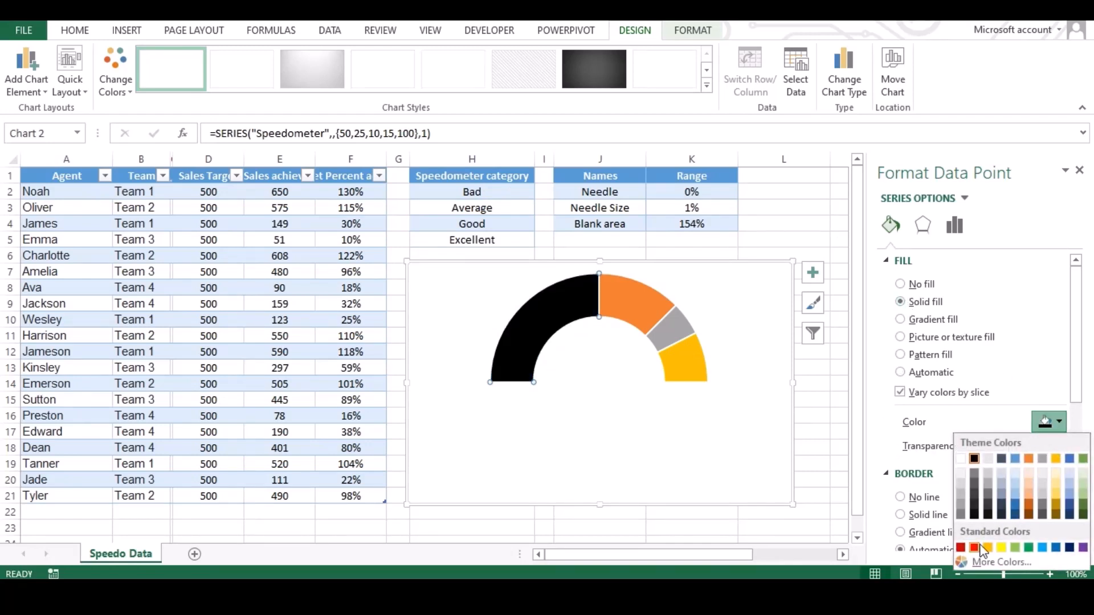
pyautogui.click(973, 547)
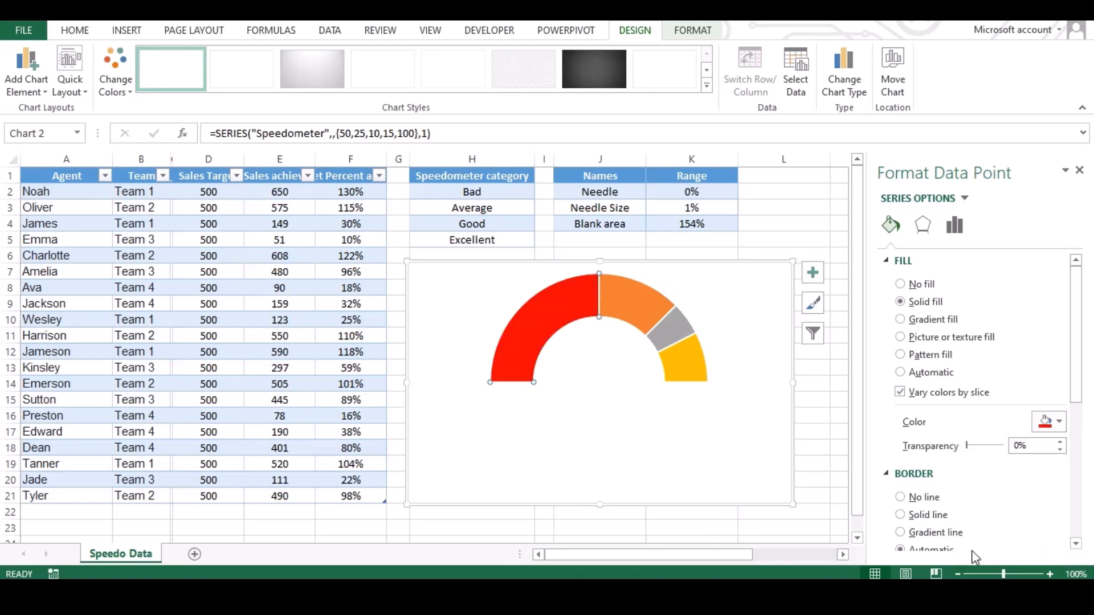
pyautogui.moveTo(981, 513)
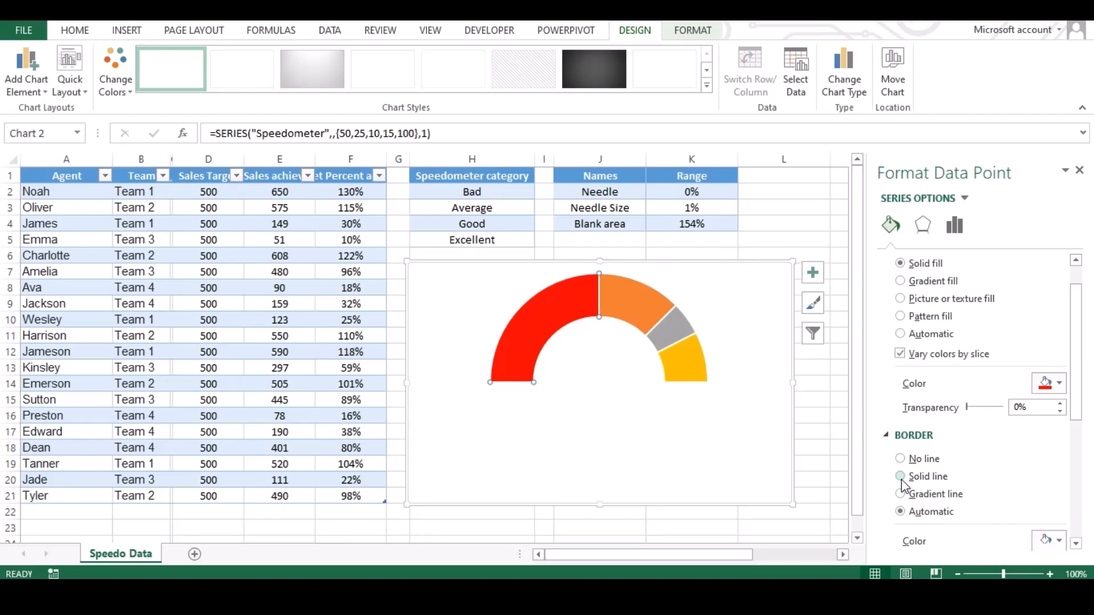
pyautogui.click(1059, 544)
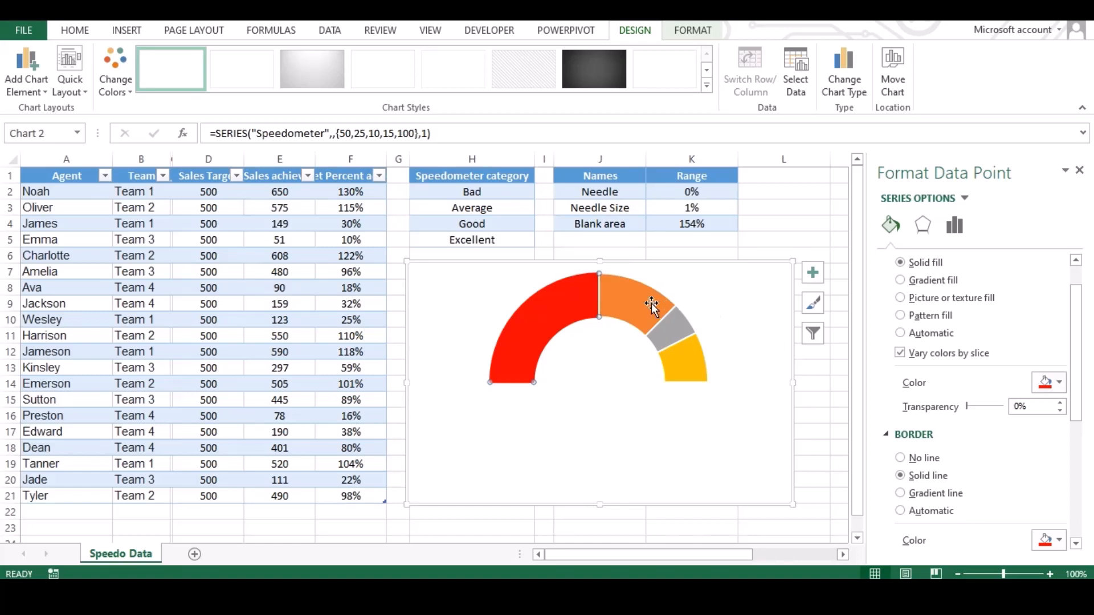
pyautogui.moveTo(640, 304)
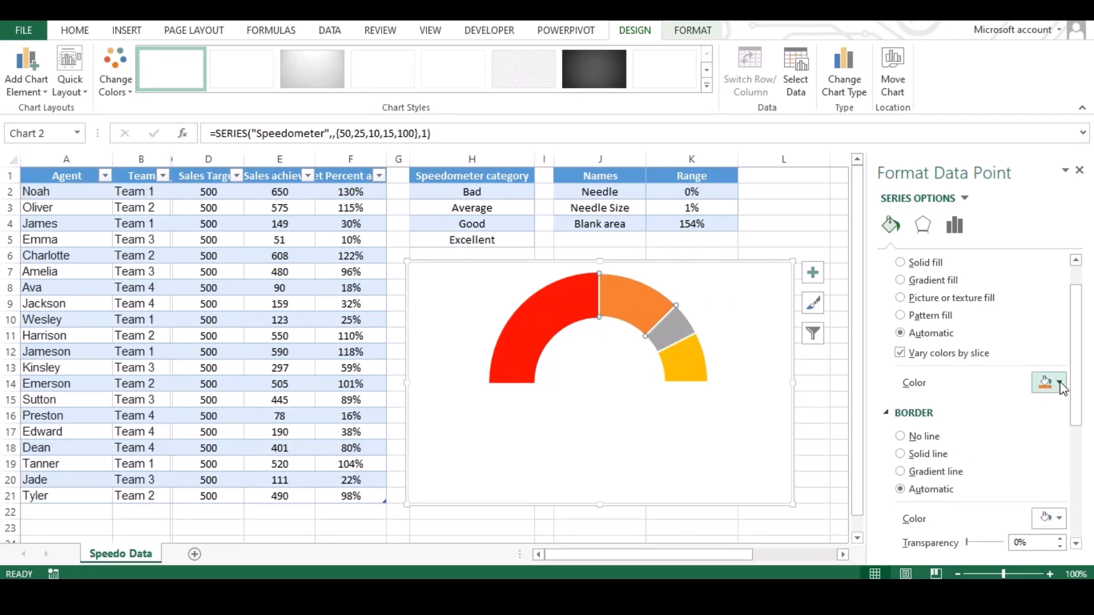
# - Fill the second, third and last gauge slices yellow, blue and green
pyautogui.click(1058, 382)
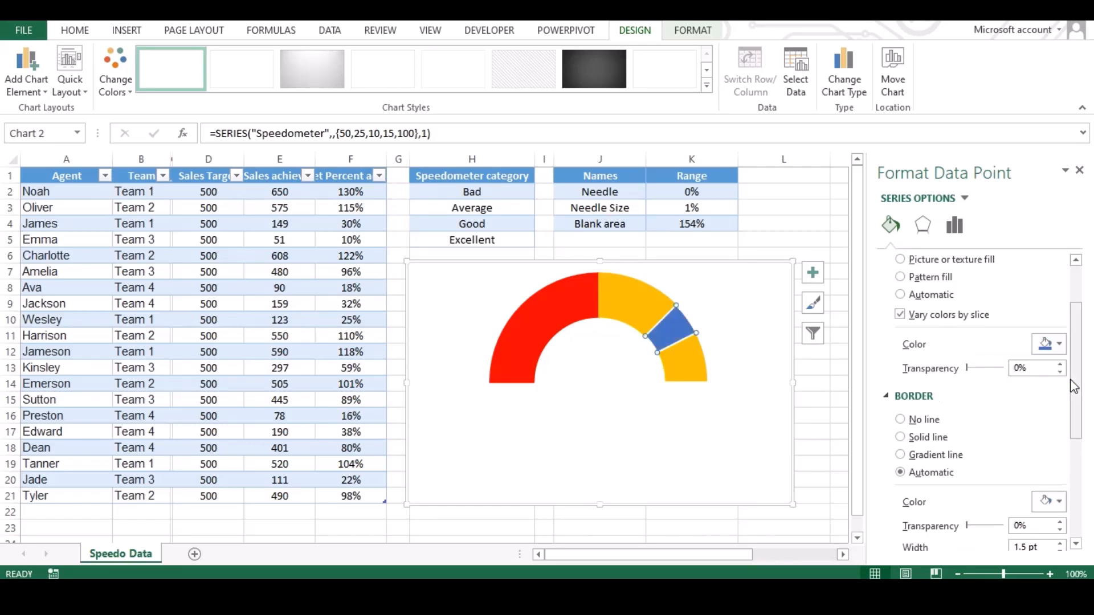
pyautogui.click(1057, 344)
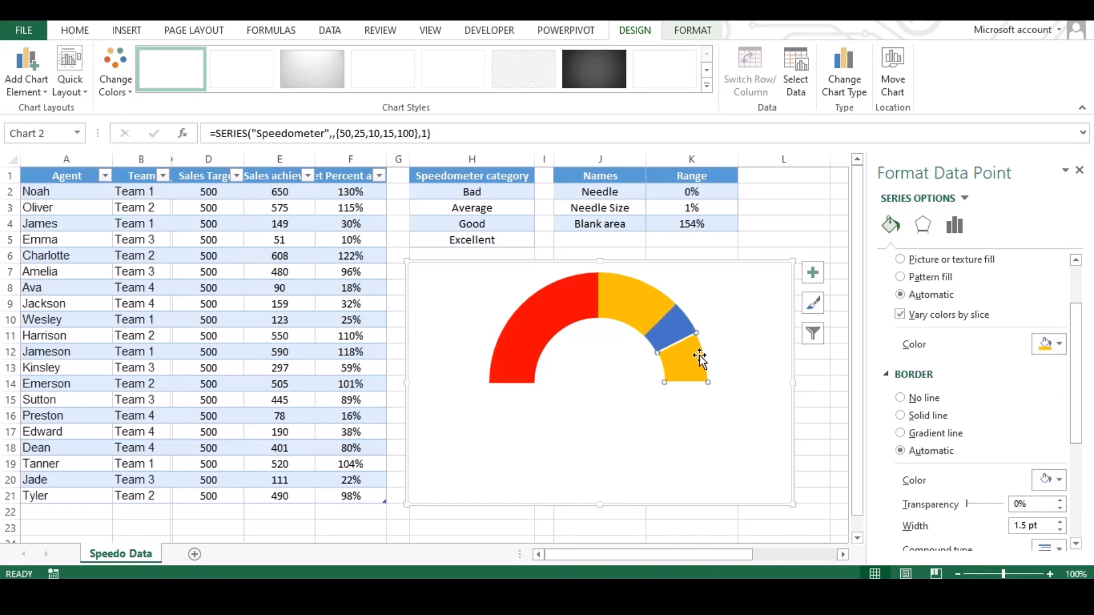
pyautogui.click(1059, 345)
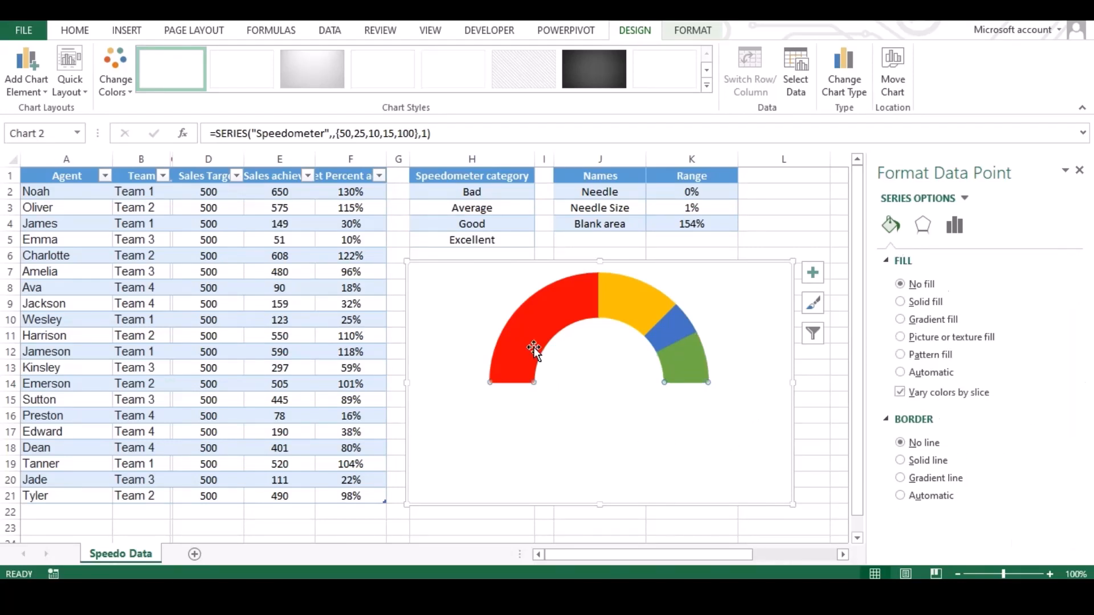
pyautogui.moveTo(725, 367)
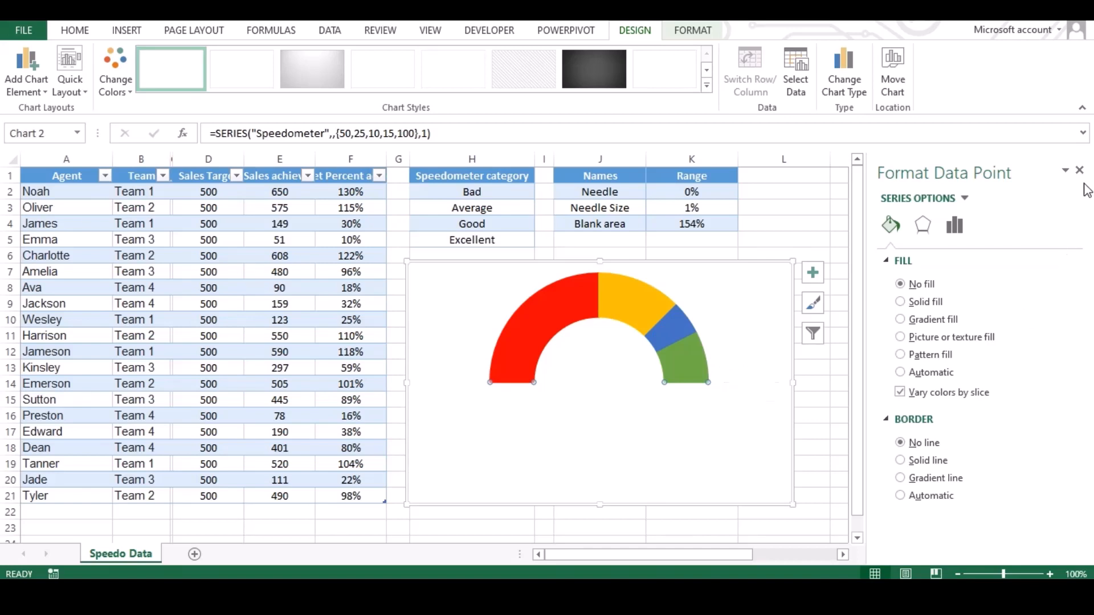
# - Close the Format Data Point pane
pyautogui.click(1080, 171)
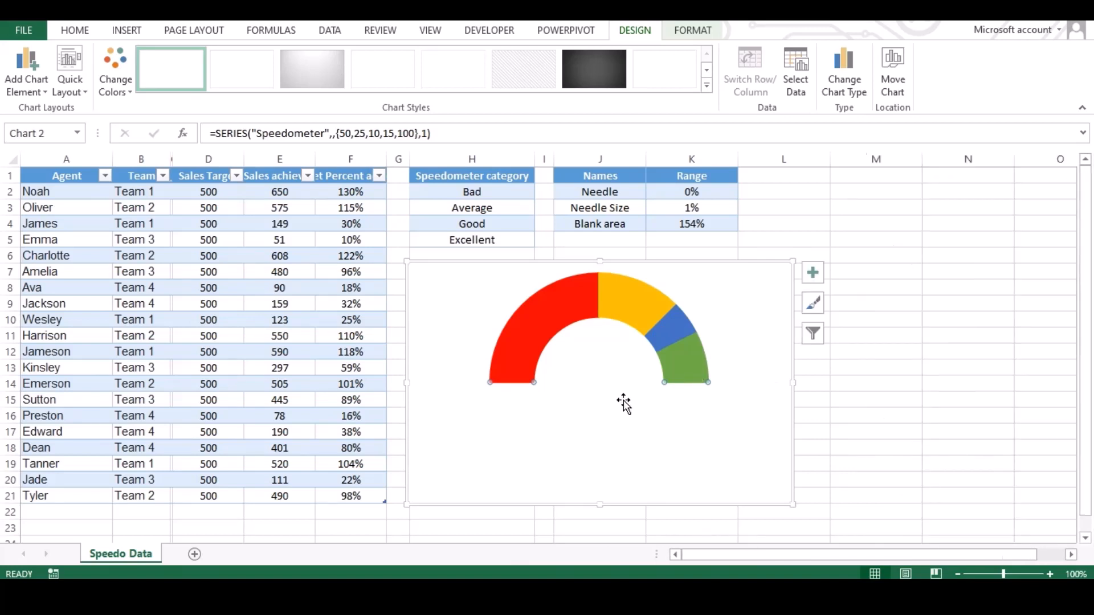
pyautogui.moveTo(623, 403)
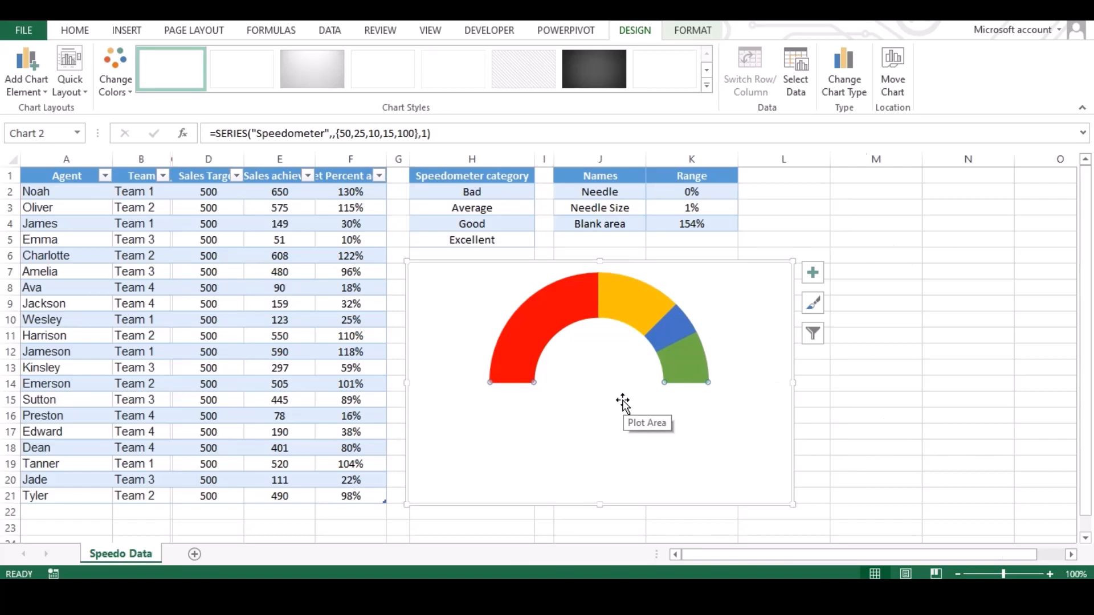
pyautogui.moveTo(630, 366)
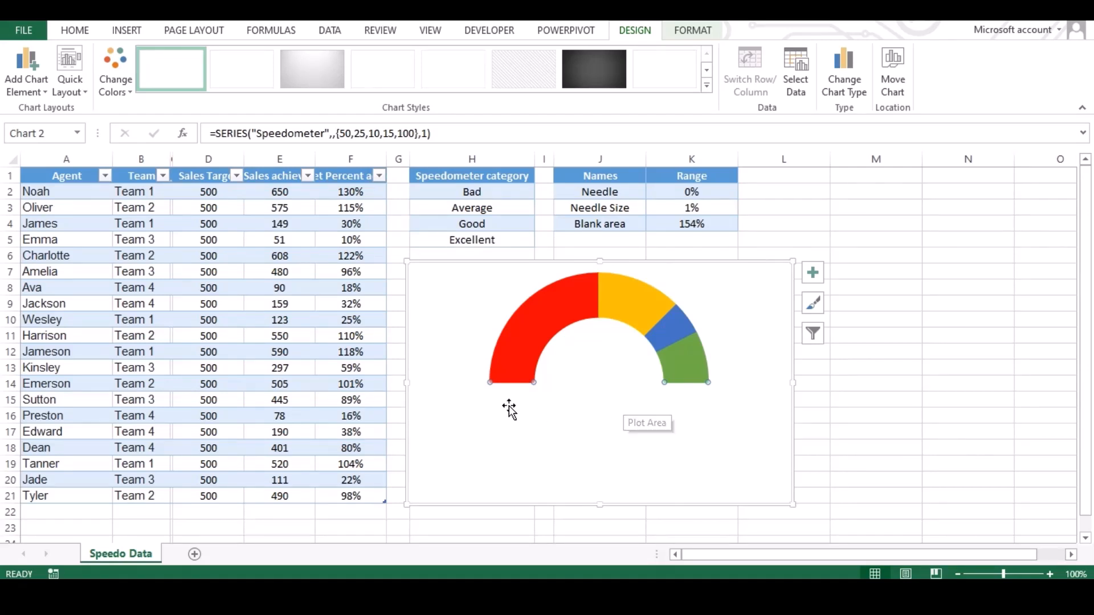
pyautogui.moveTo(574, 422)
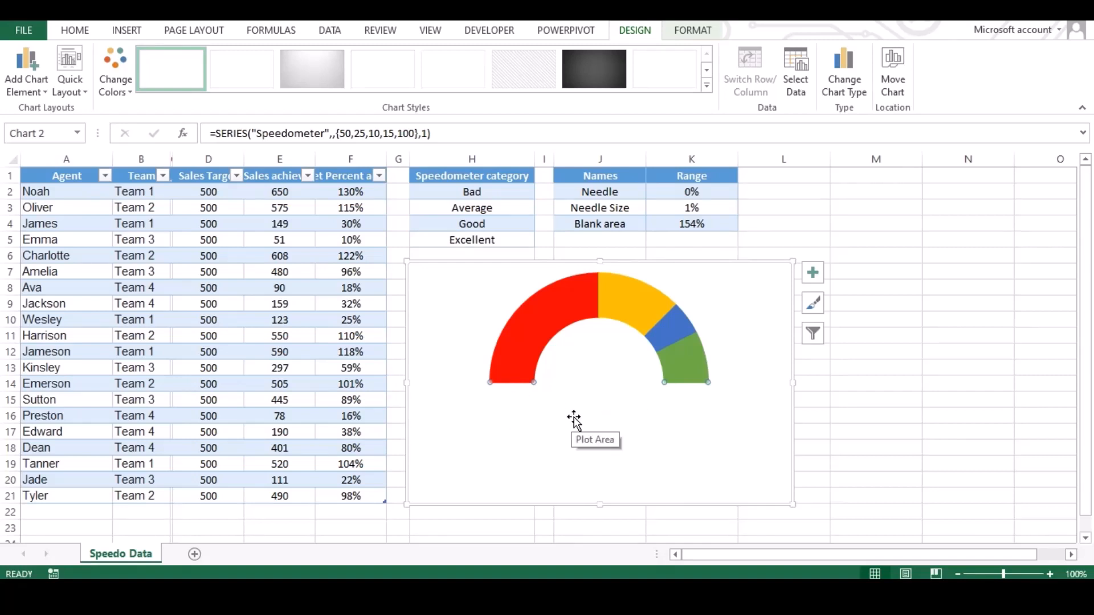
# - Add a series named 'Needle' with values K2:K4 via Select Data Source
pyautogui.rightClick(574, 419)
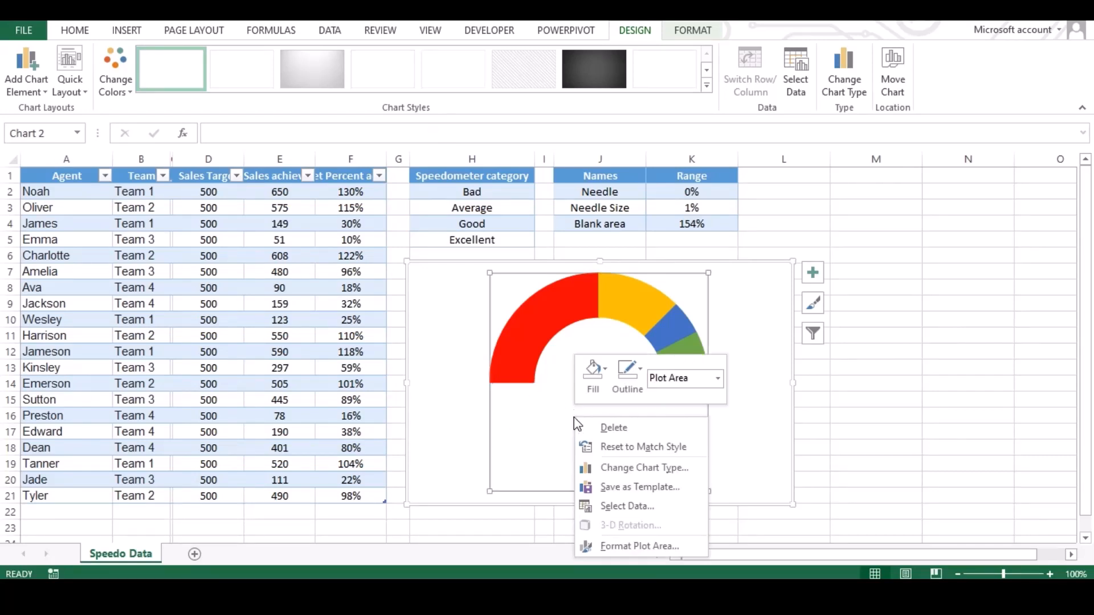
pyautogui.moveTo(739, 435)
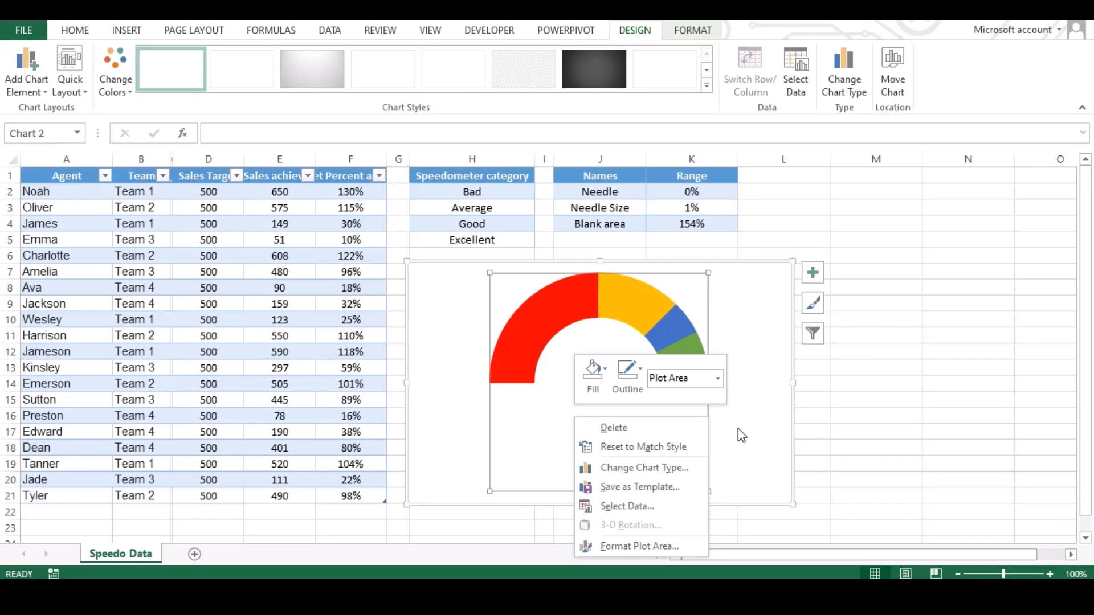
pyautogui.click(626, 506)
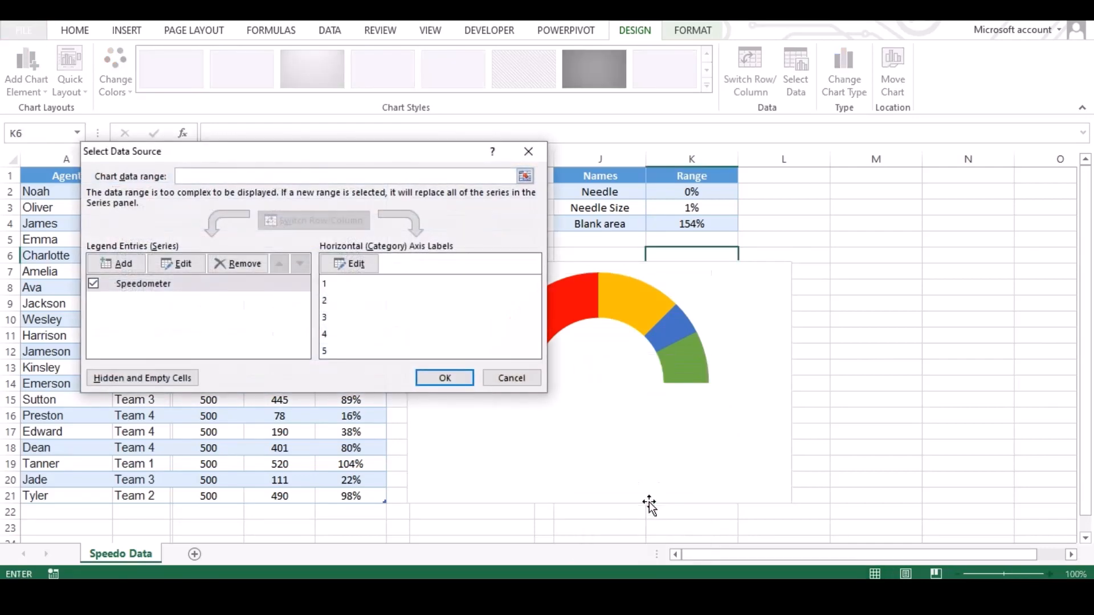
pyautogui.moveTo(180, 293)
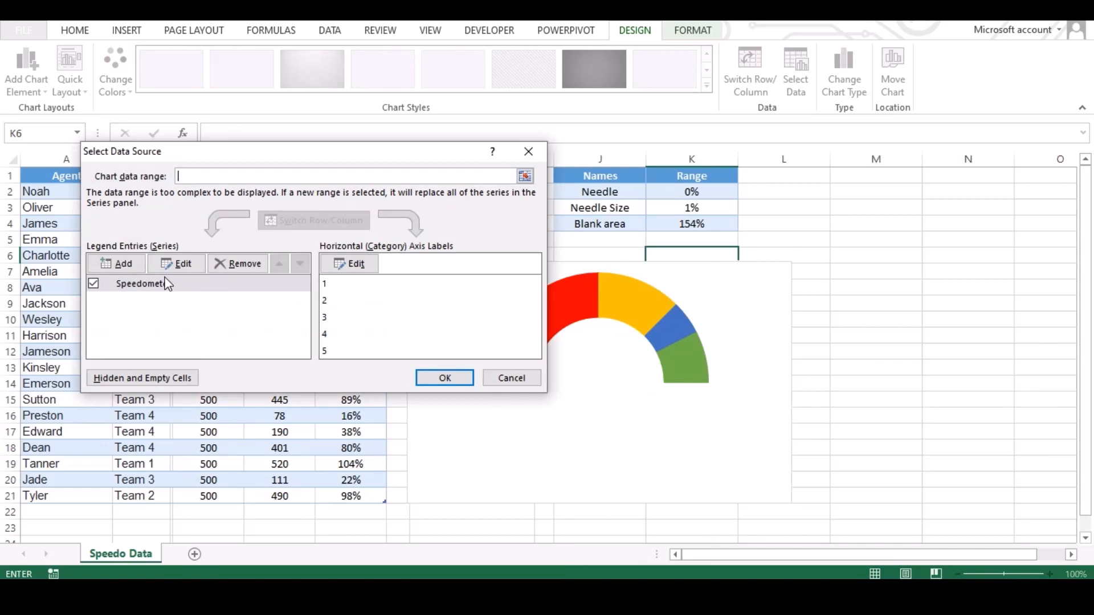
pyautogui.click(116, 264)
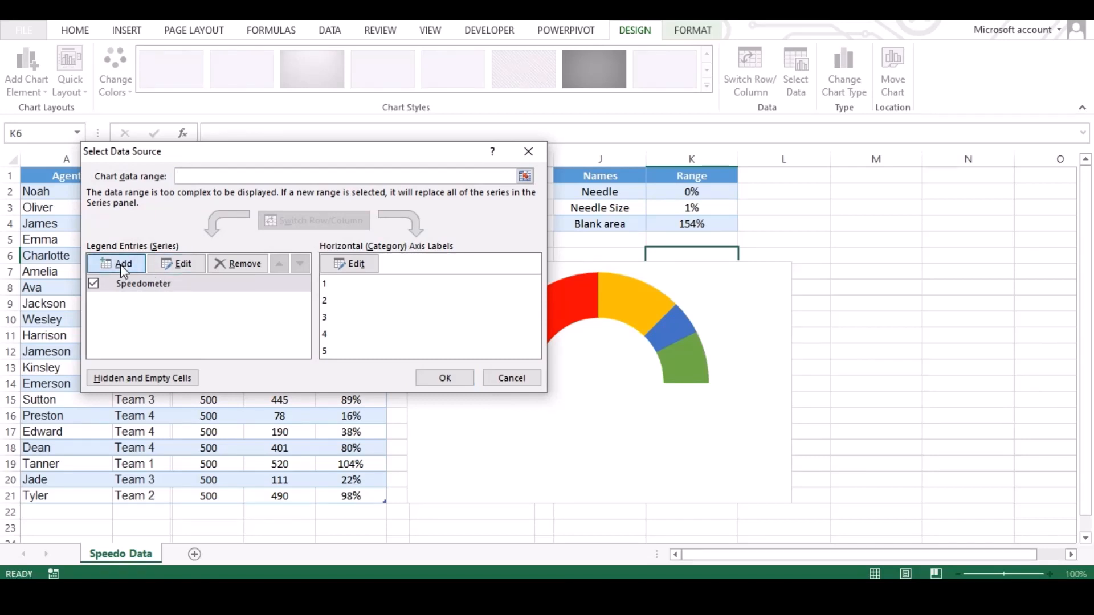
pyautogui.click(116, 264)
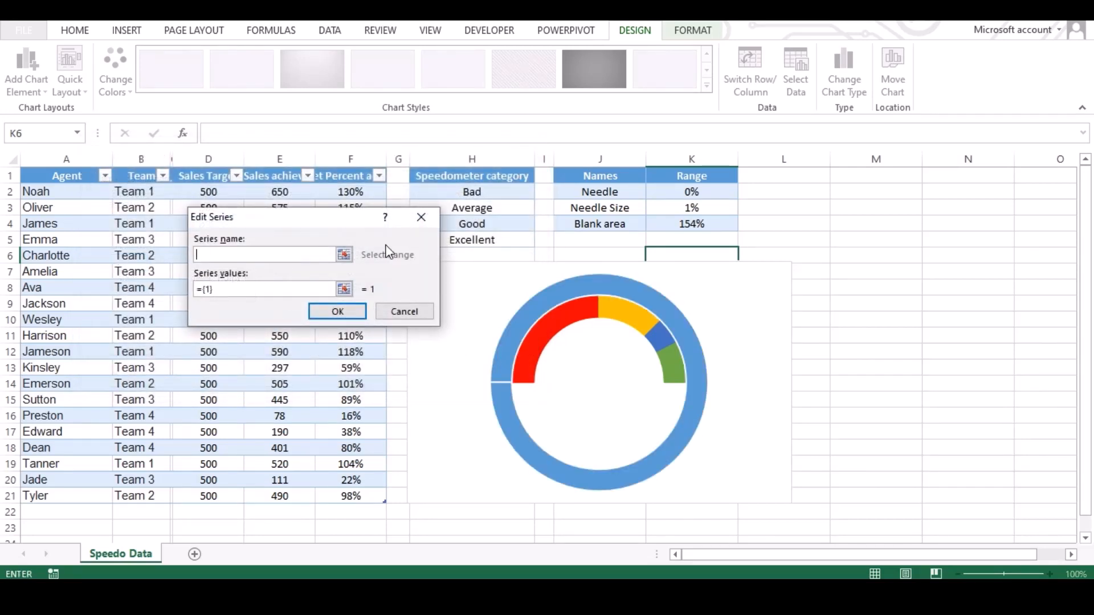
pyautogui.write('Needle')
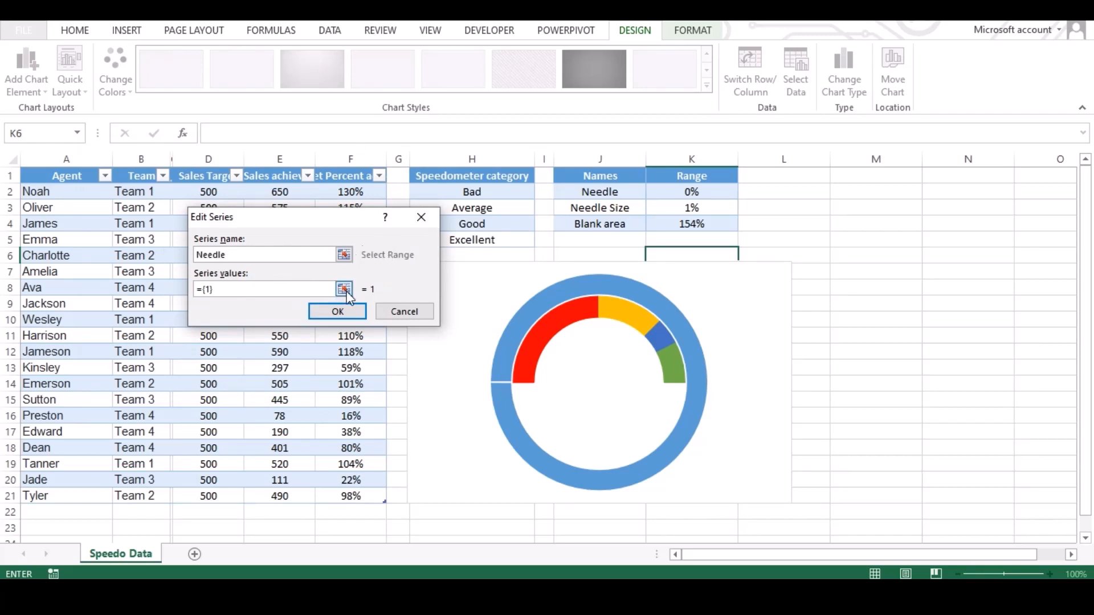
pyautogui.click(343, 289)
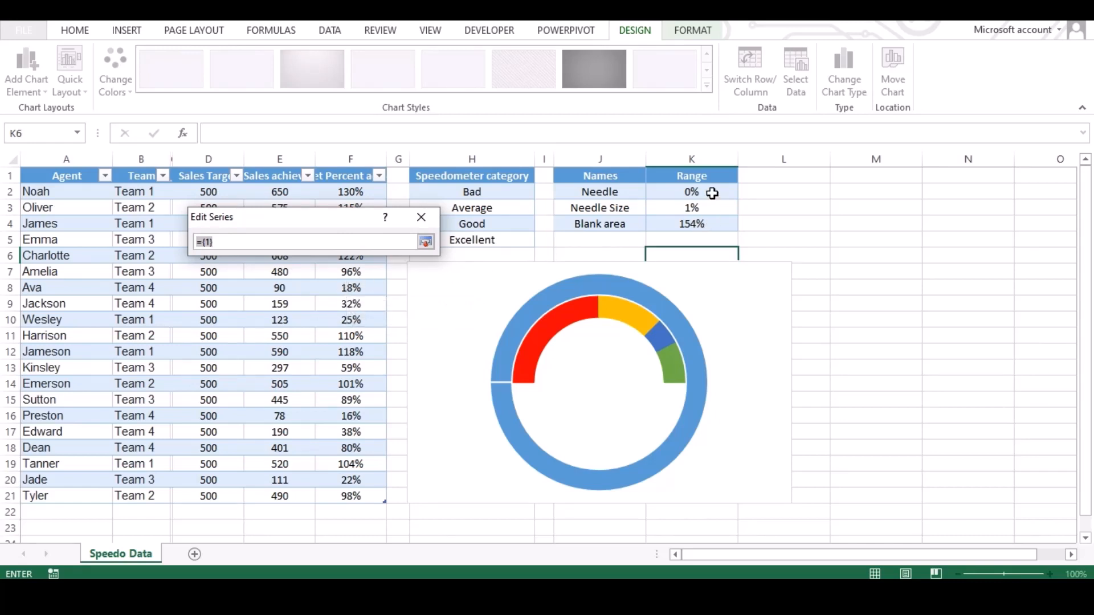
pyautogui.moveTo(691, 192); pyautogui.dragTo(691, 224)
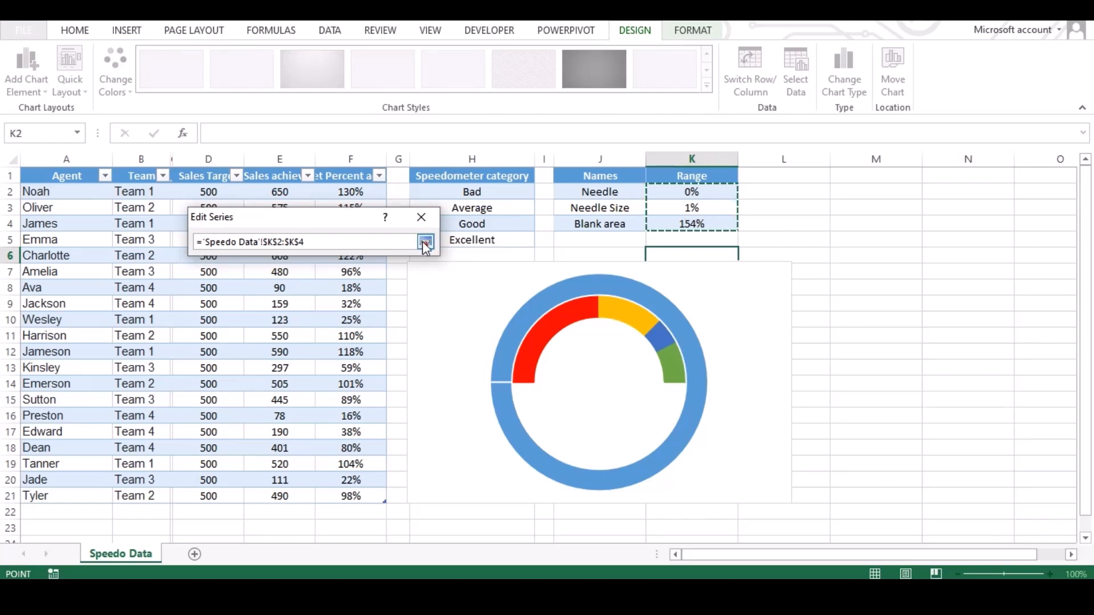
pyautogui.click(426, 242)
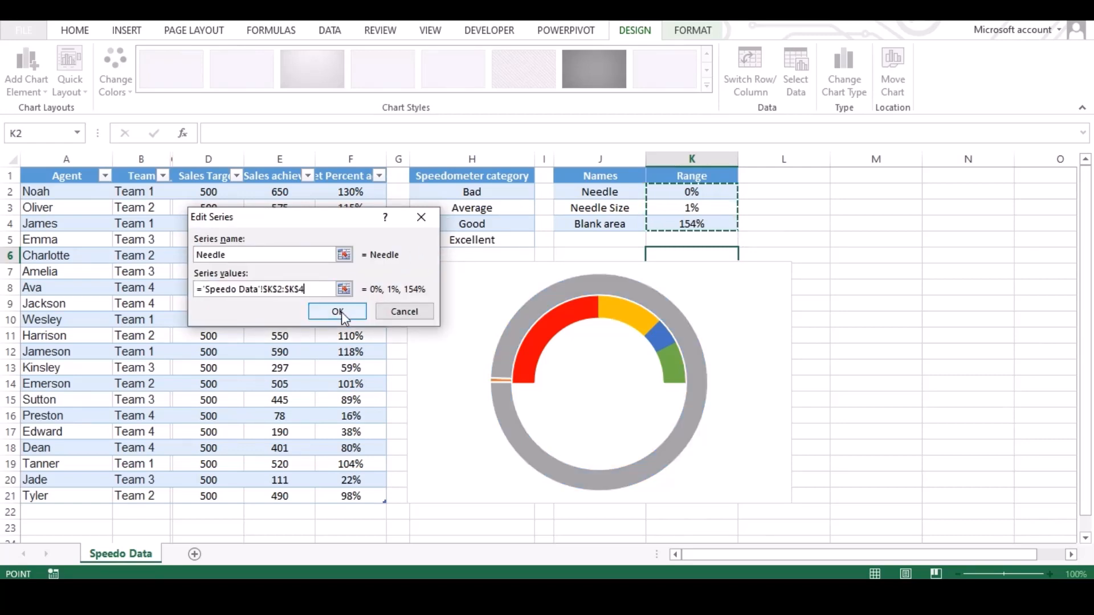
pyautogui.click(337, 311)
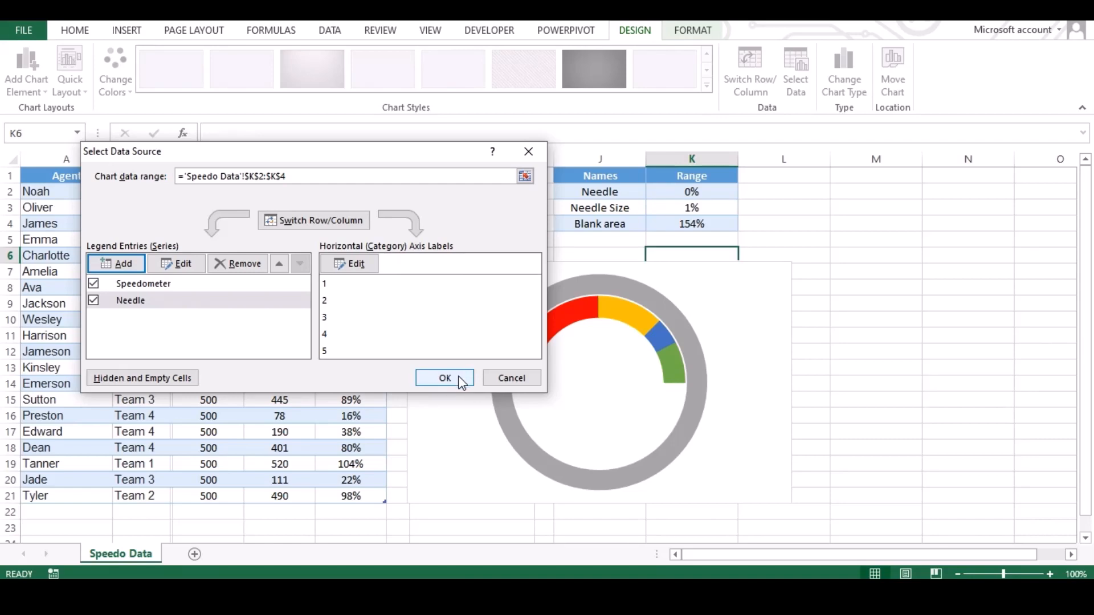
pyautogui.click(444, 377)
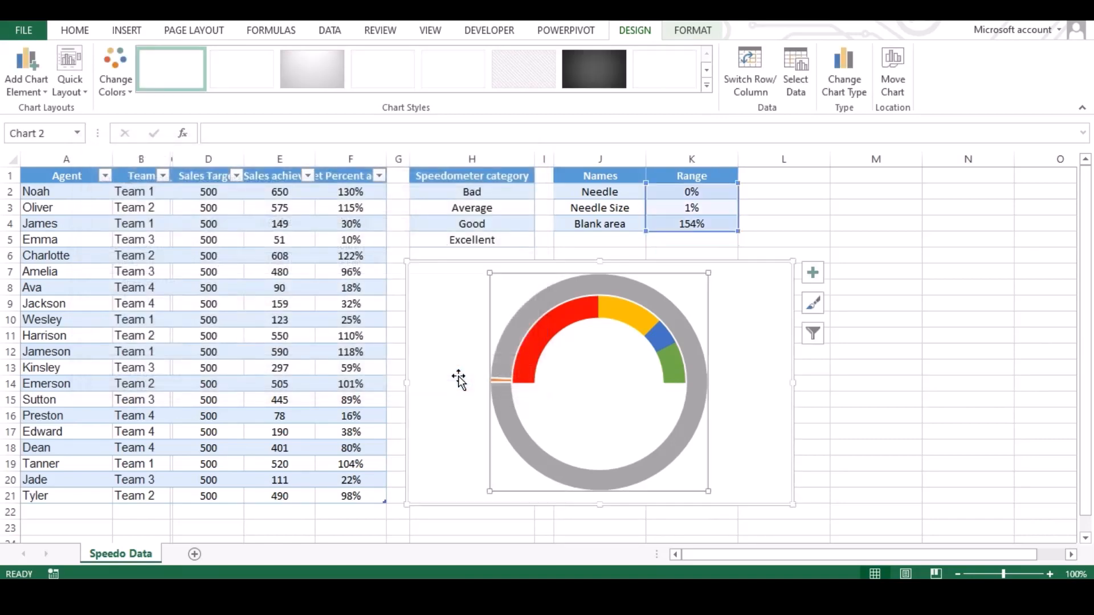
pyautogui.moveTo(749, 375)
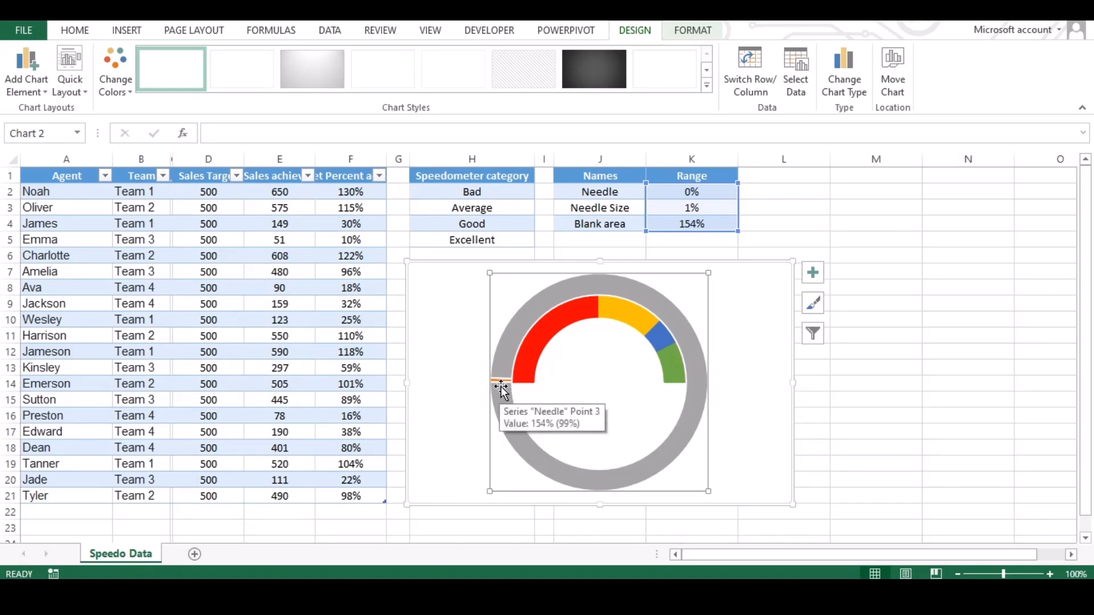
pyautogui.moveTo(746, 368)
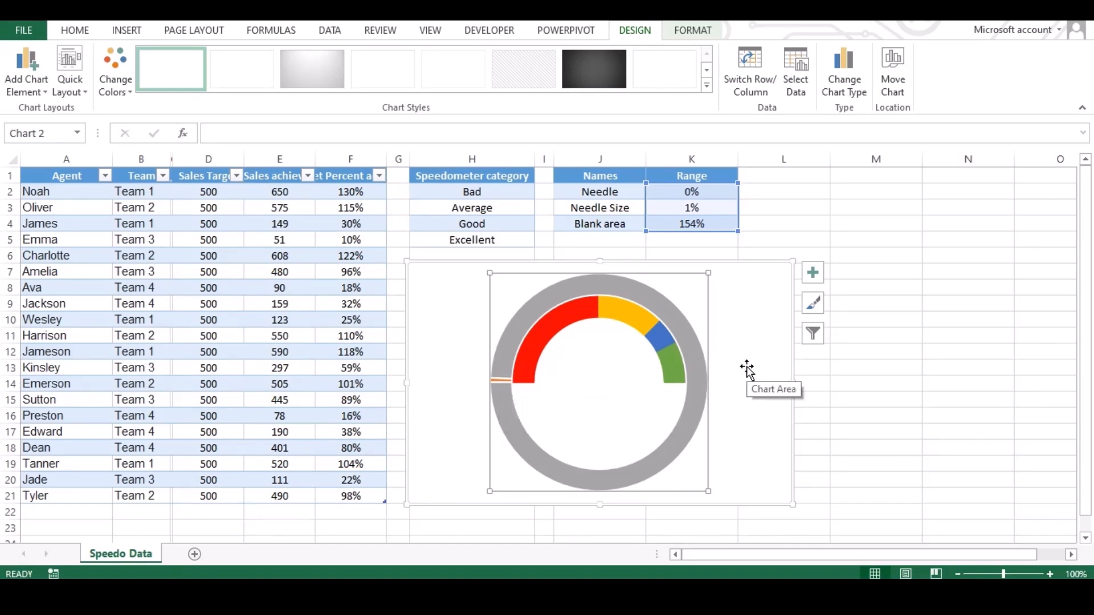
pyautogui.moveTo(720, 317)
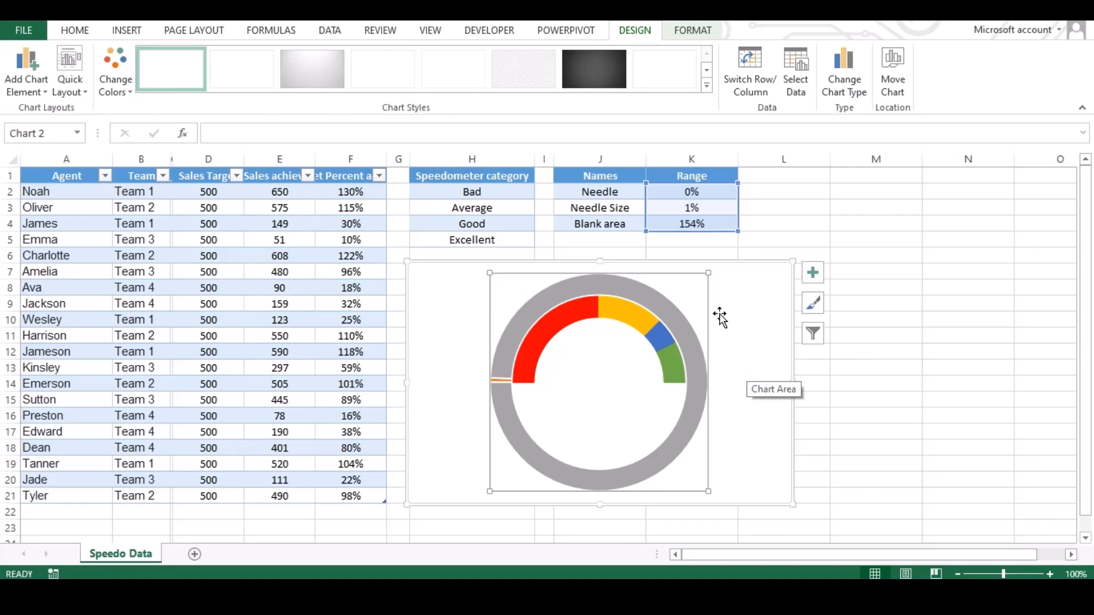
pyautogui.moveTo(642, 356)
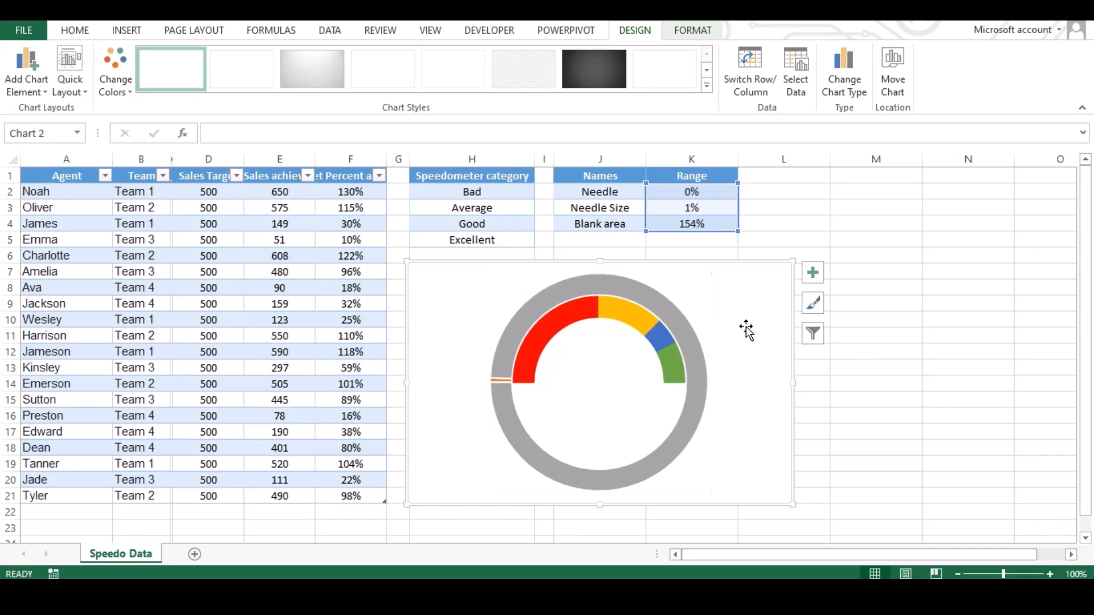
# - Set a Combo chart type: Speedometer Doughnut, Needle Pie on the secondary axis
pyautogui.click(843, 69)
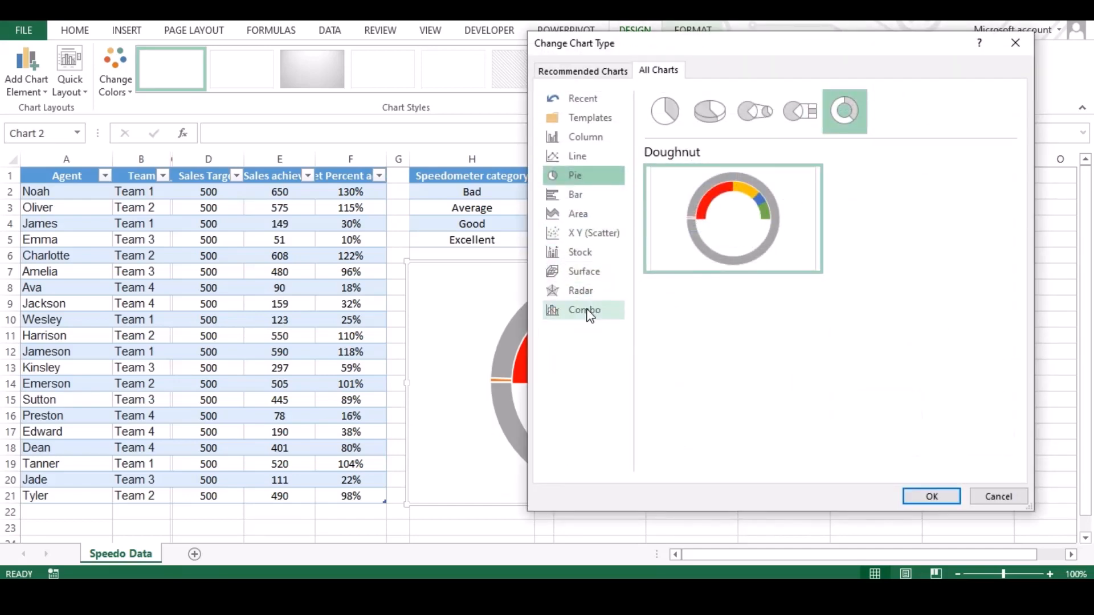
pyautogui.click(584, 310)
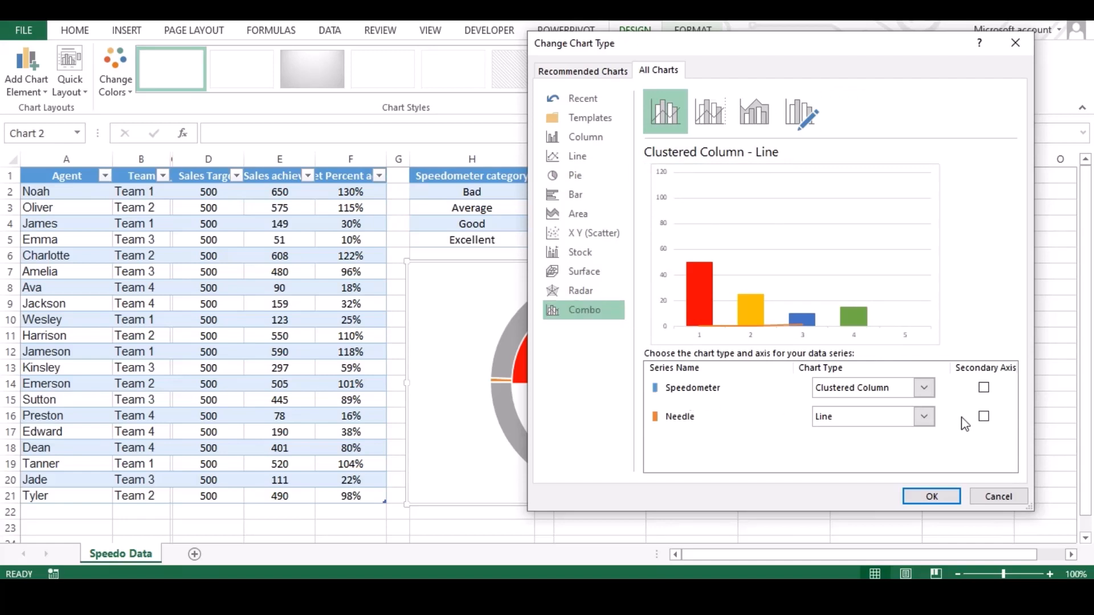
pyautogui.click(923, 388)
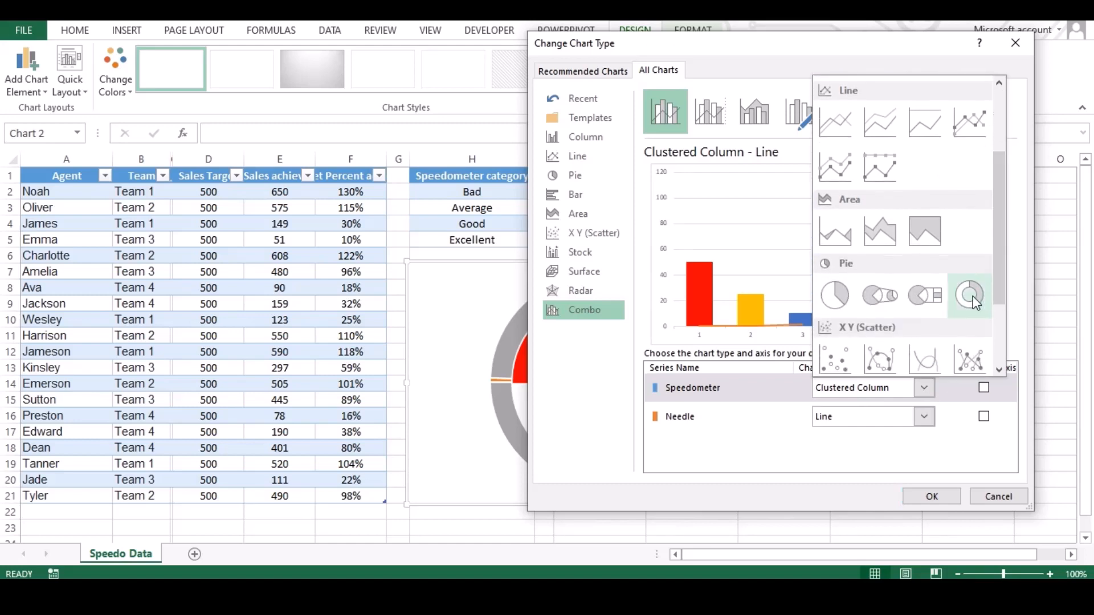
pyautogui.click(967, 295)
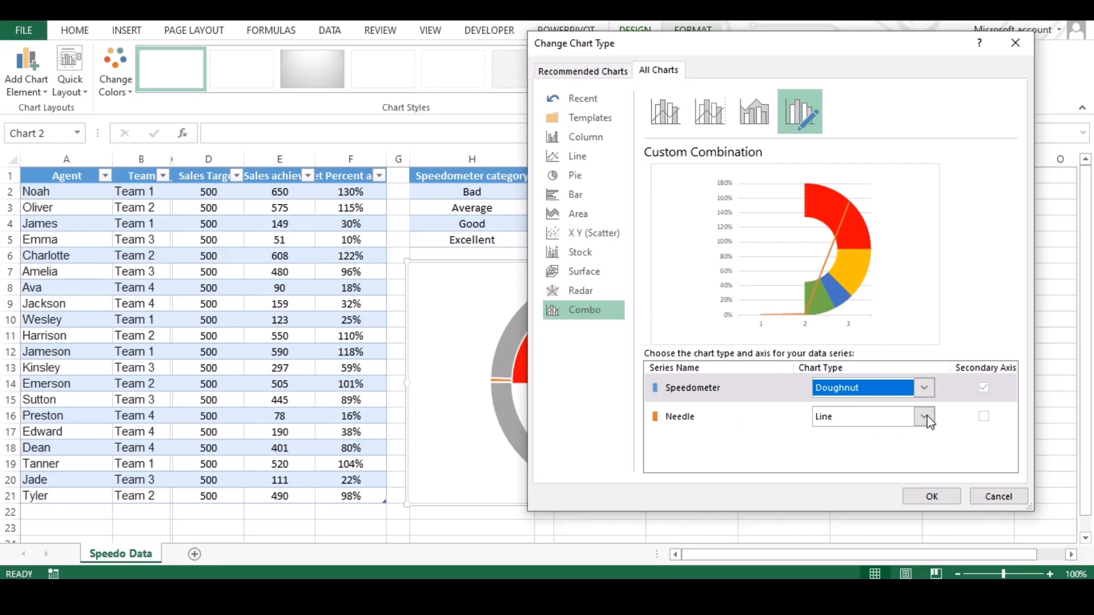
pyautogui.click(922, 417)
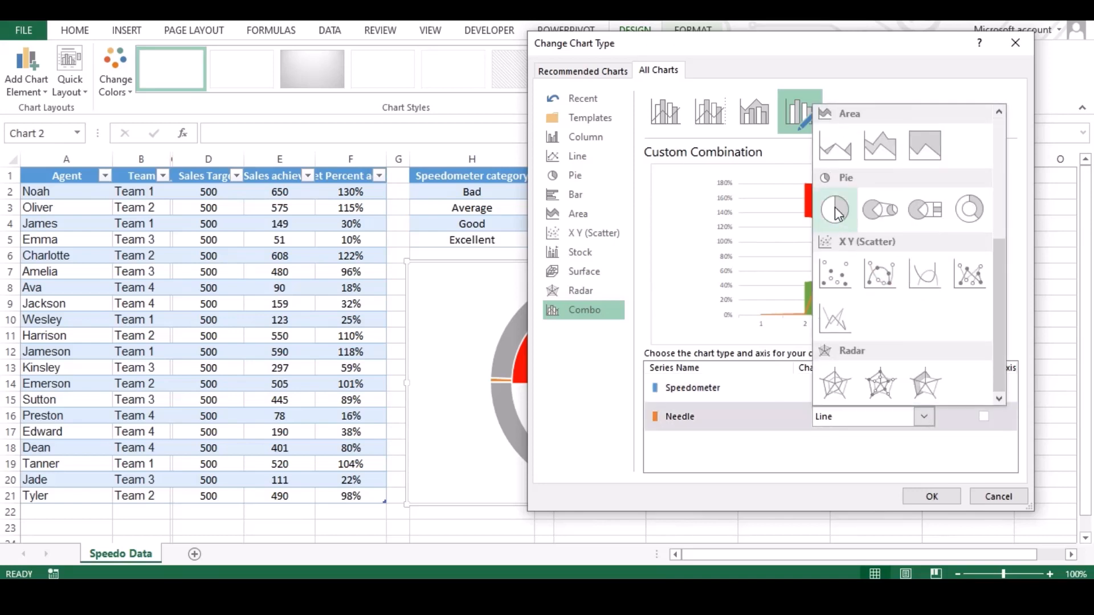
pyautogui.click(834, 209)
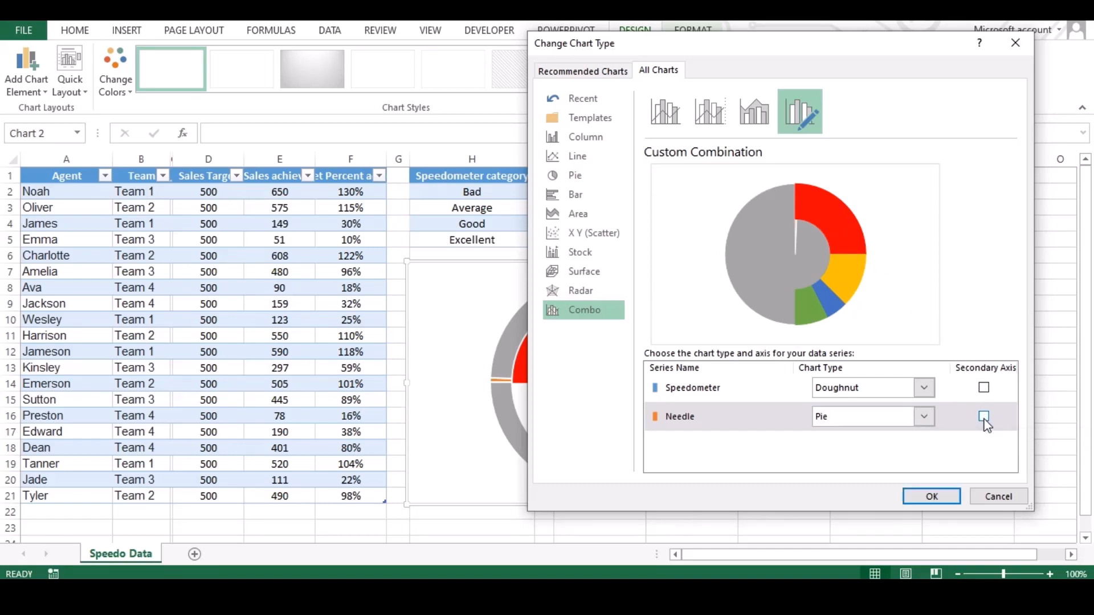
pyautogui.click(984, 416)
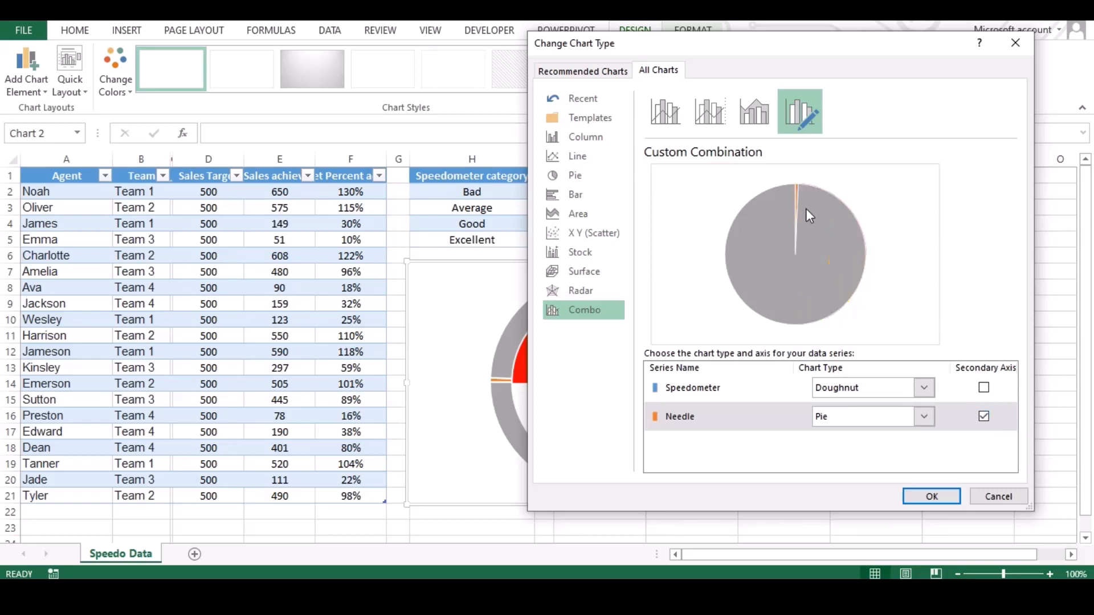
pyautogui.moveTo(918, 408)
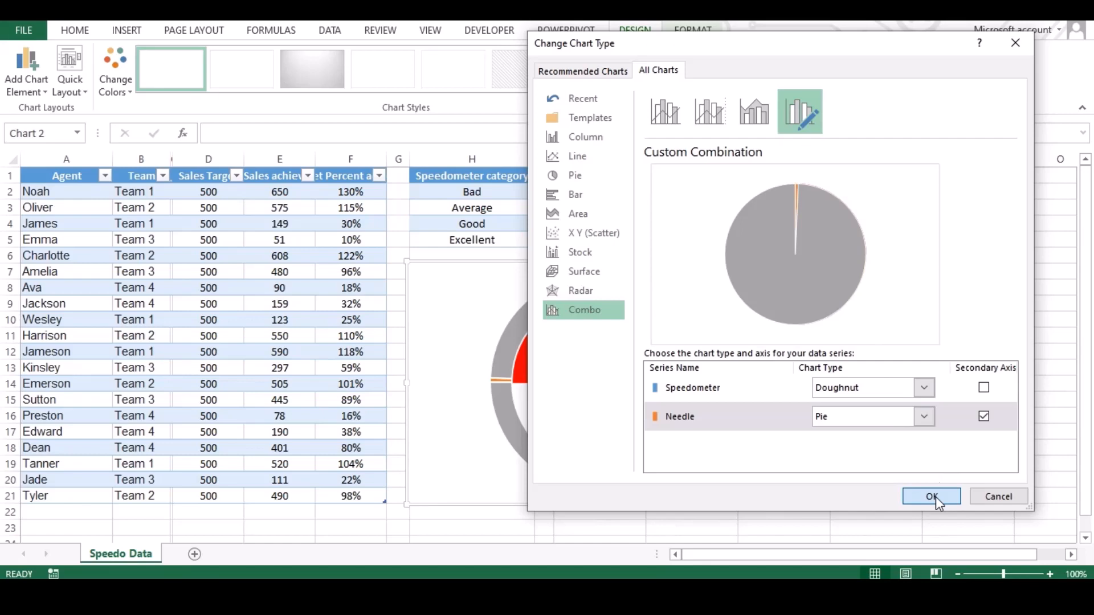
pyautogui.click(930, 497)
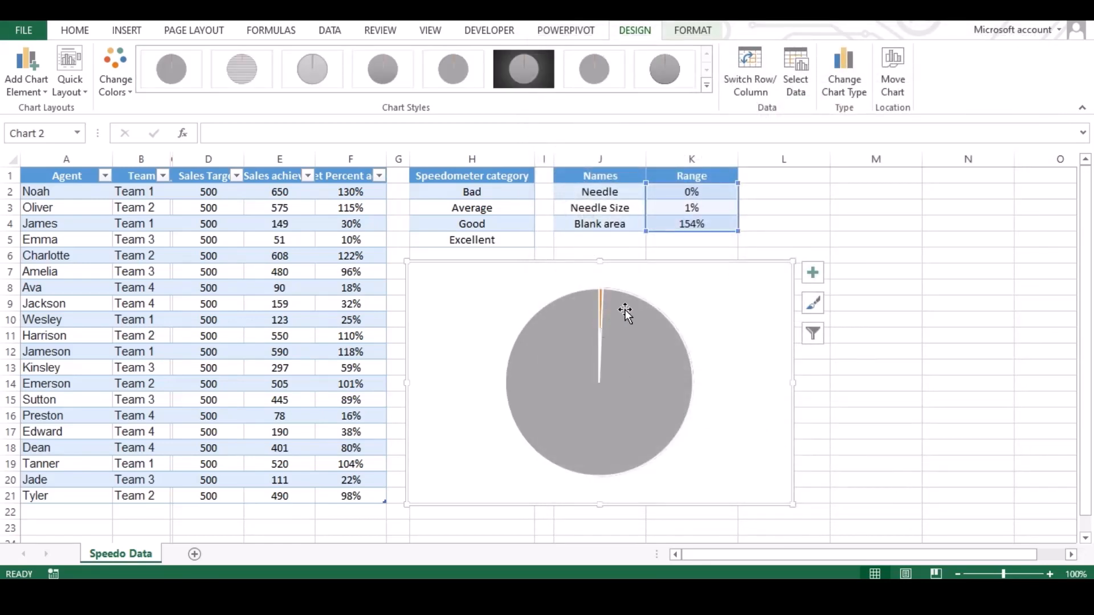
pyautogui.moveTo(603, 296)
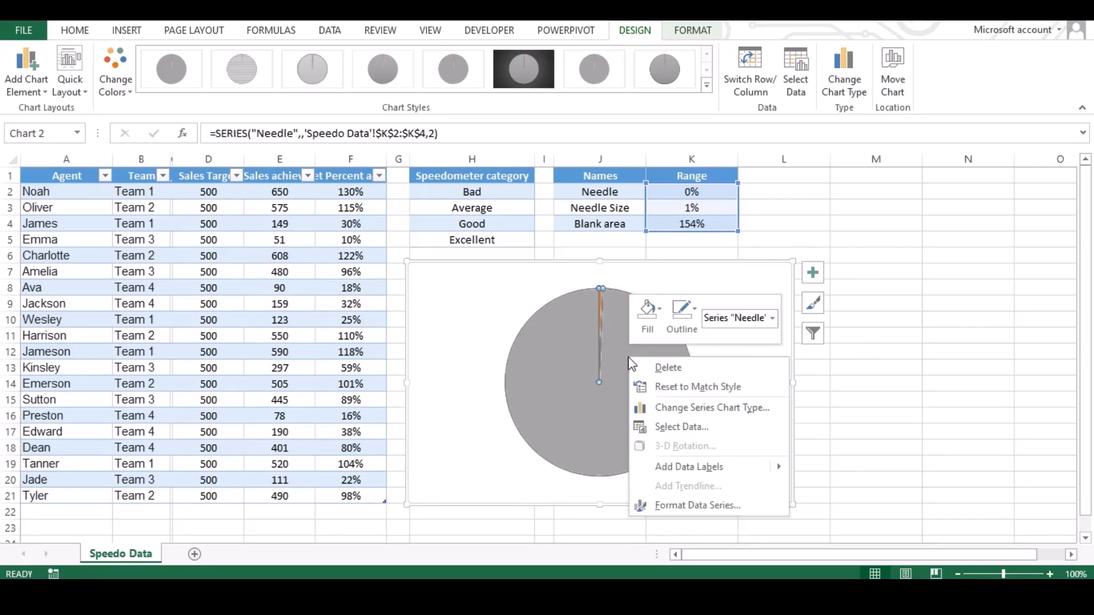
pyautogui.moveTo(690, 505)
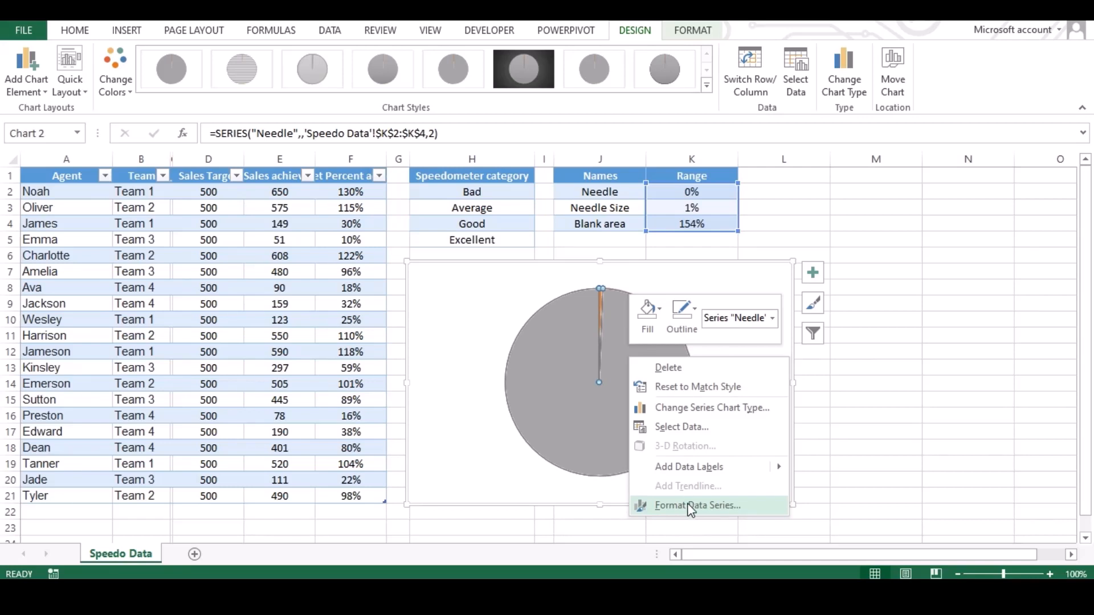
# - Set the Needle series fill to No fill in Format Data Series
pyautogui.click(697, 505)
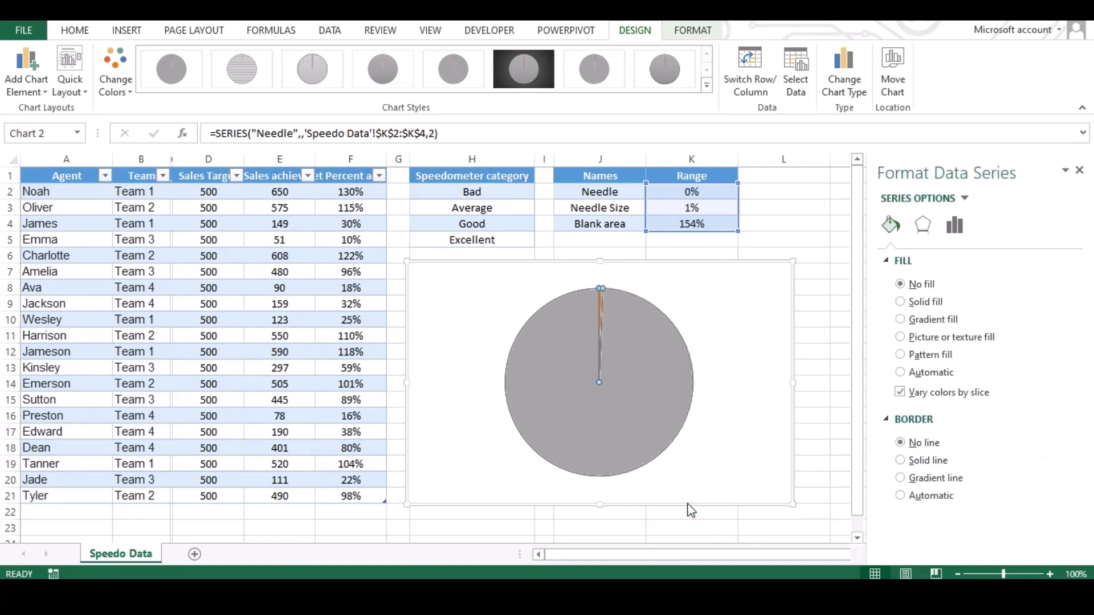
pyautogui.click(953, 225)
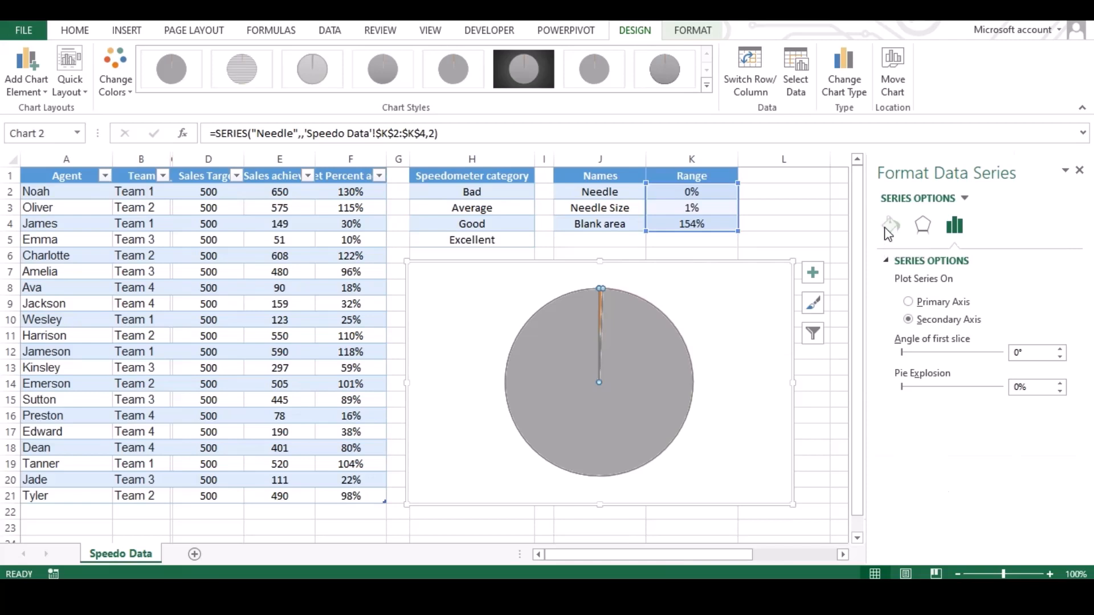
pyautogui.click(891, 224)
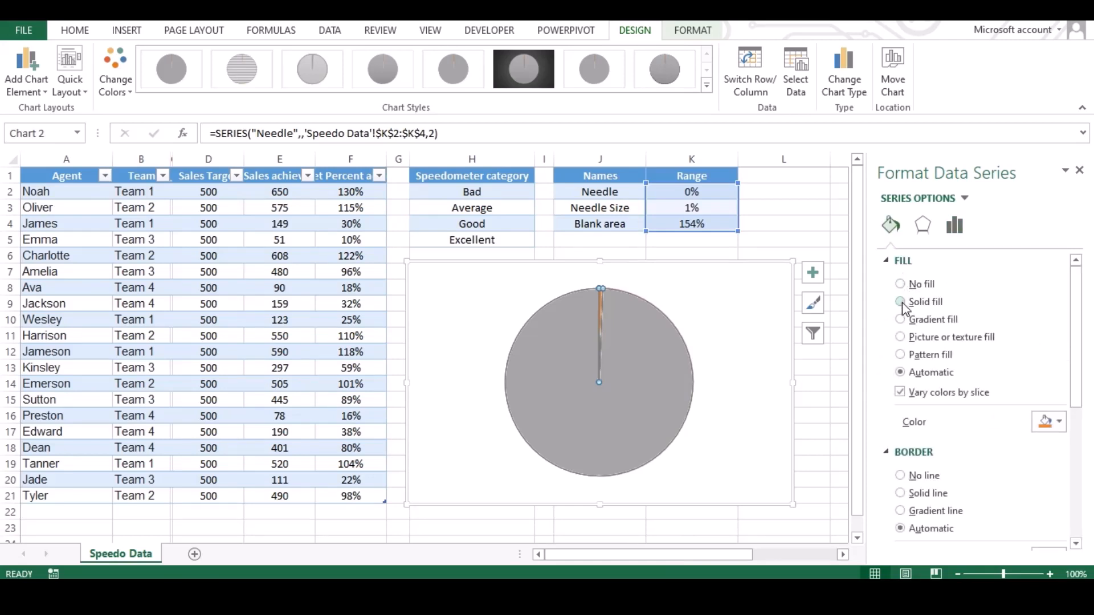
pyautogui.click(901, 284)
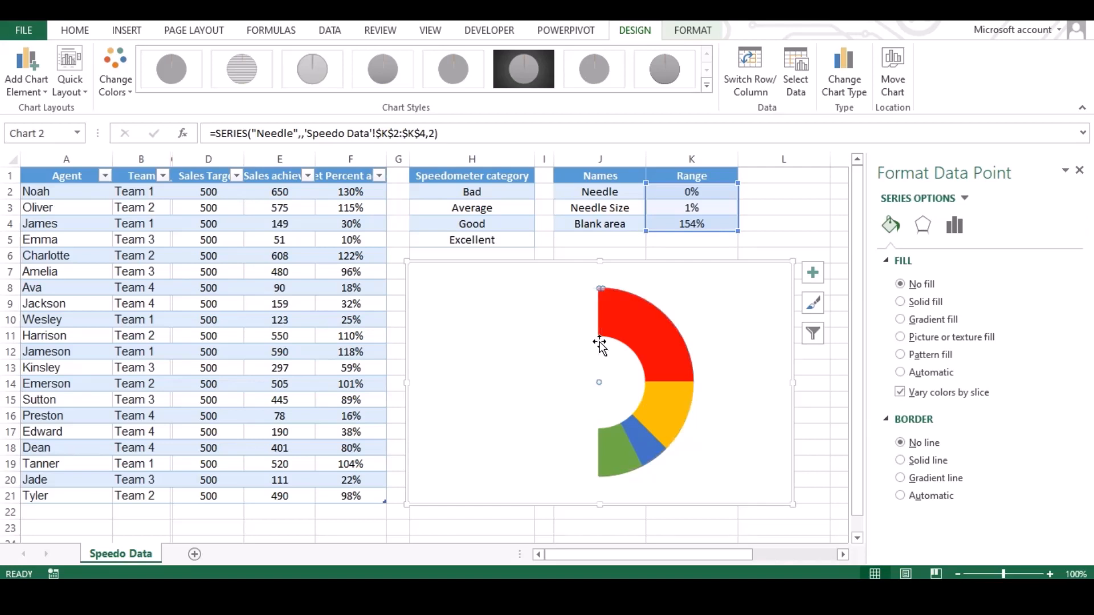
# - Give the needle slice a solid black fill and a solid outline
pyautogui.click(901, 302)
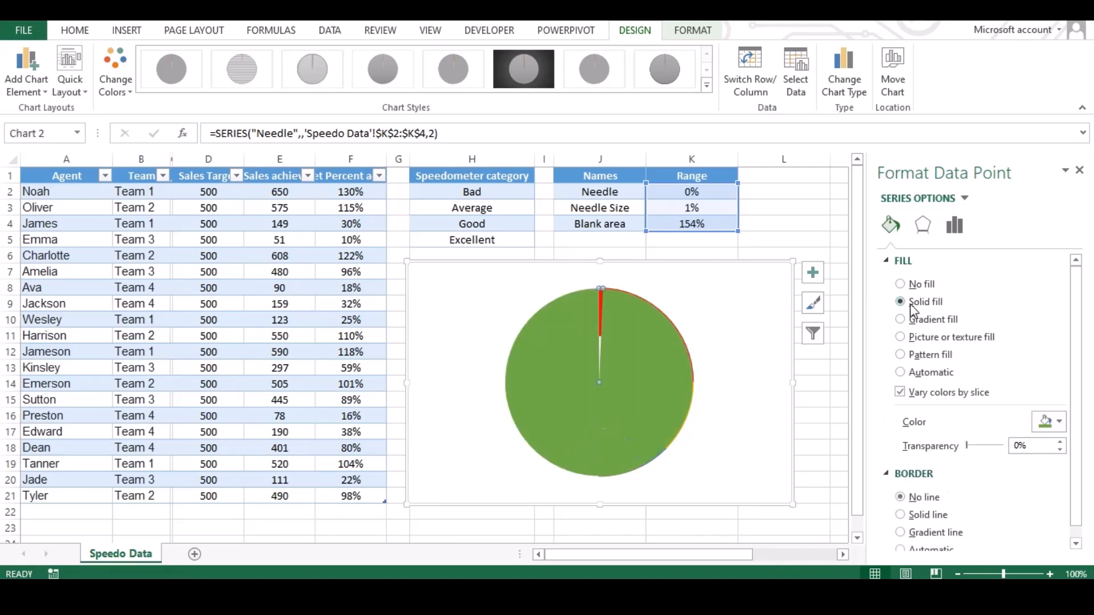
pyautogui.click(901, 284)
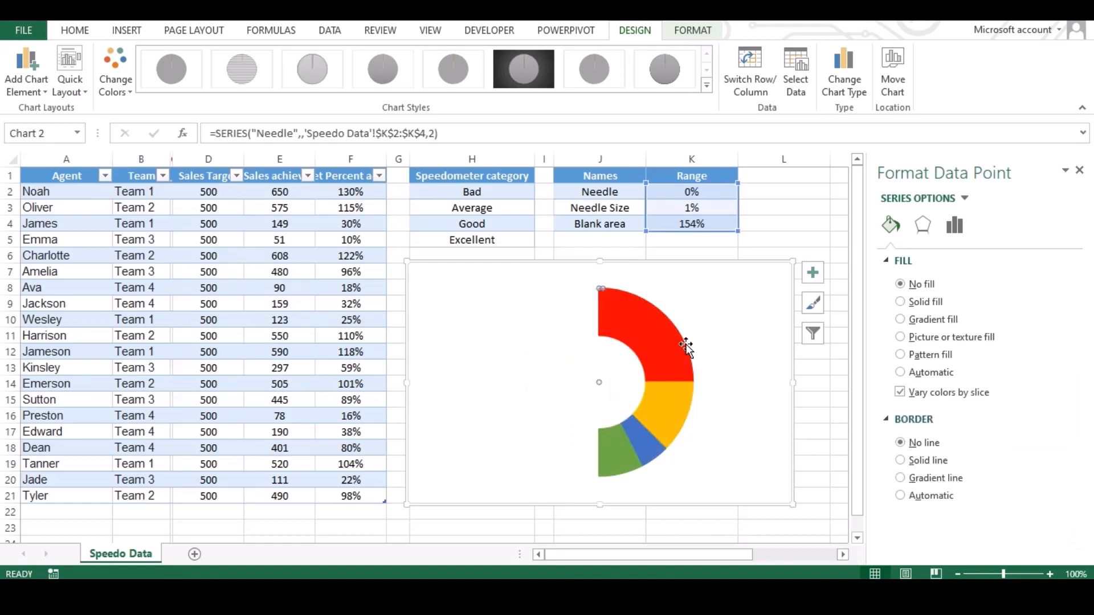
pyautogui.moveTo(602, 296)
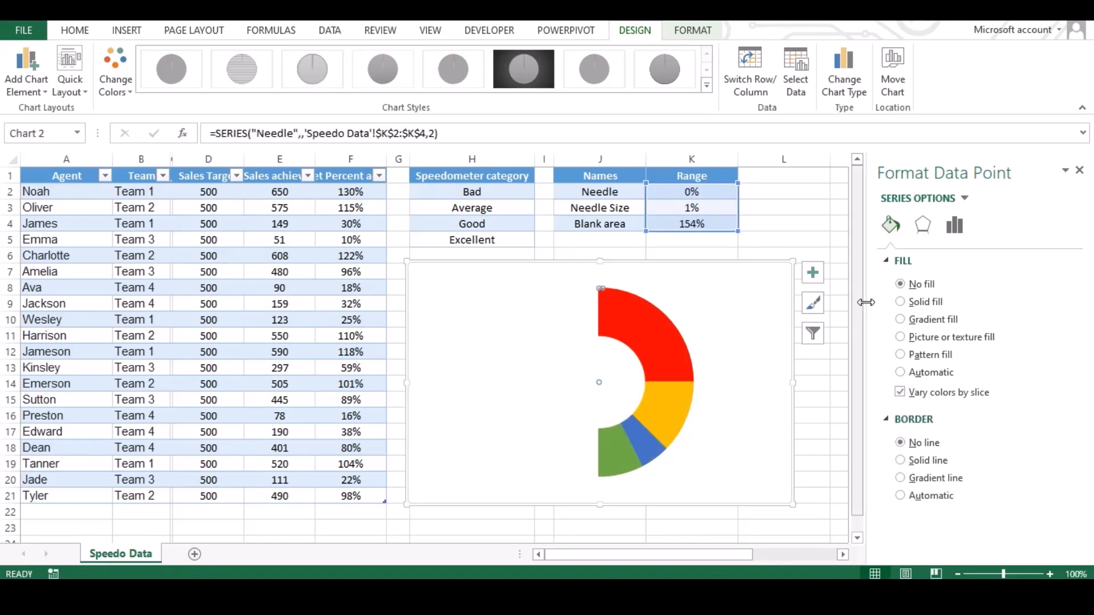
pyautogui.click(900, 301)
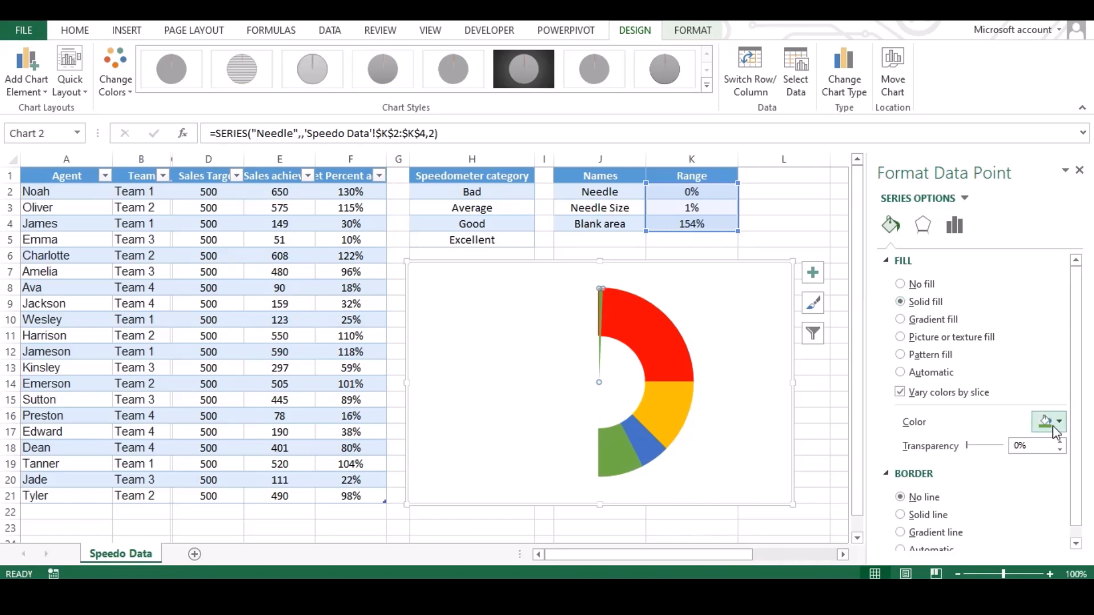
pyautogui.click(1065, 422)
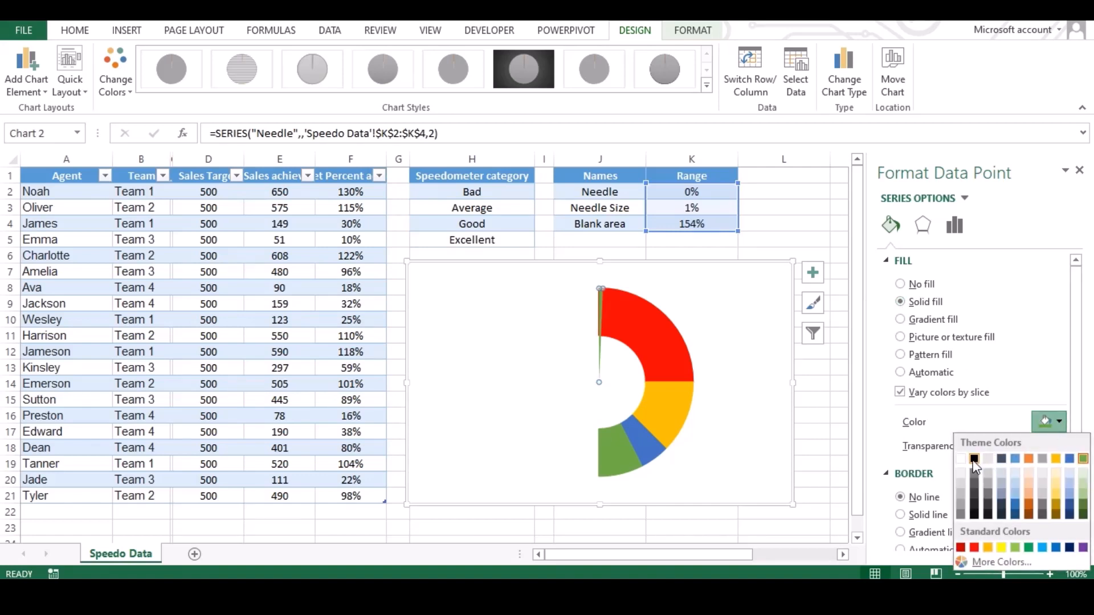
pyautogui.click(975, 459)
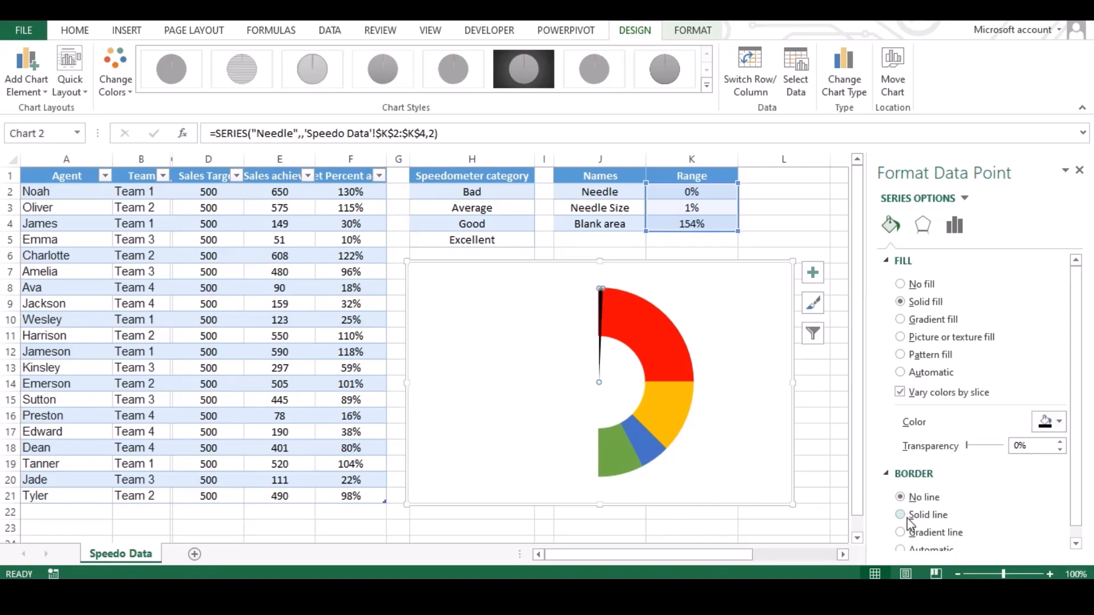
pyautogui.click(901, 515)
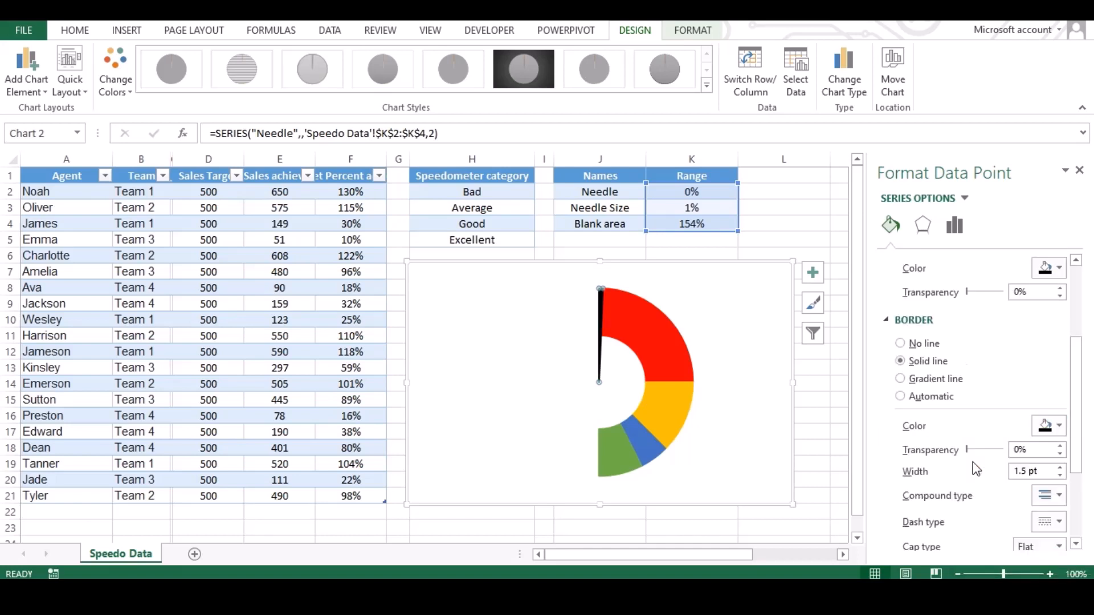
pyautogui.moveTo(976, 366)
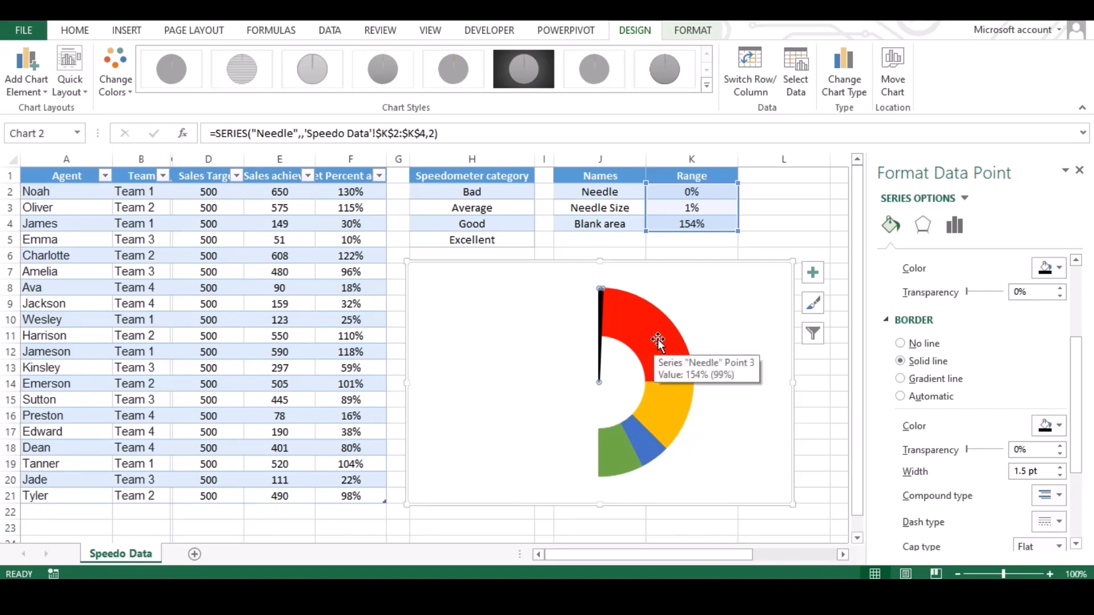
# - Set the Speedometer doughnut's angle of first slice to 270°
pyautogui.click(891, 225)
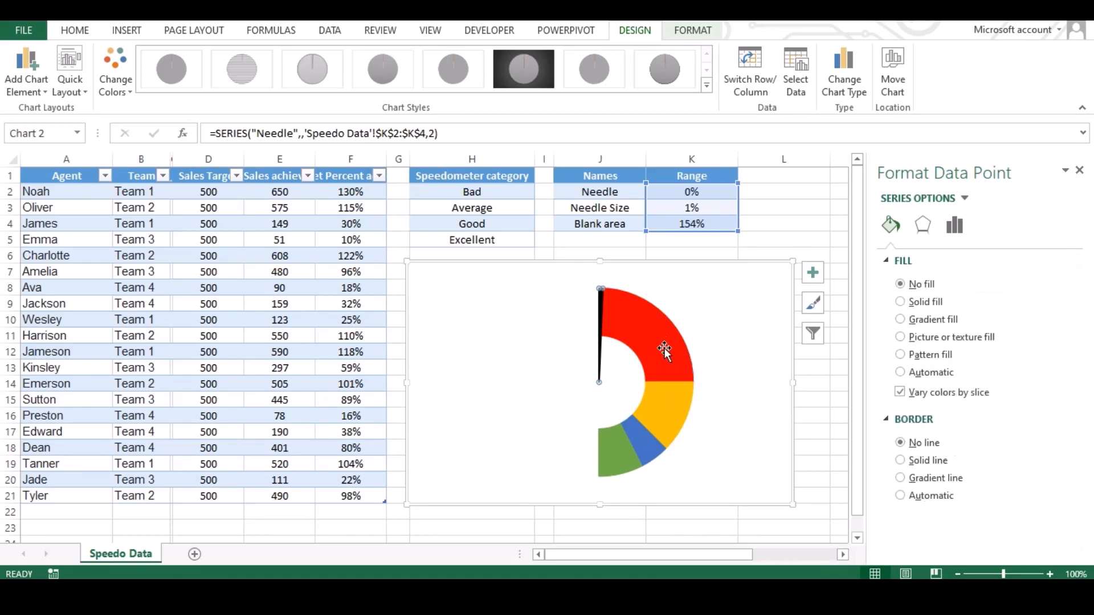
pyautogui.moveTo(659, 349)
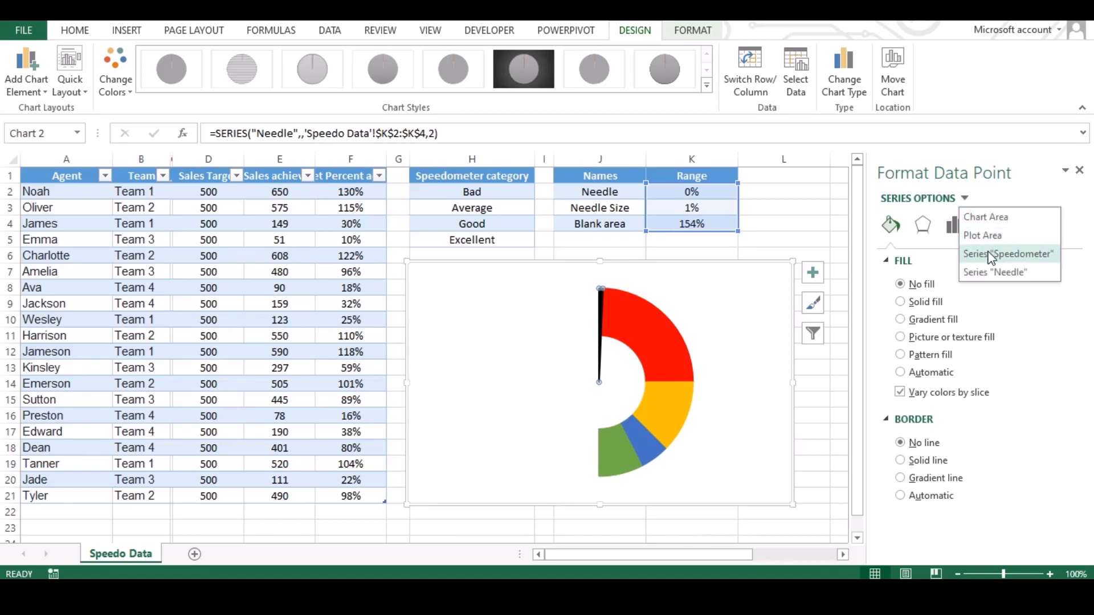
pyautogui.click(1007, 253)
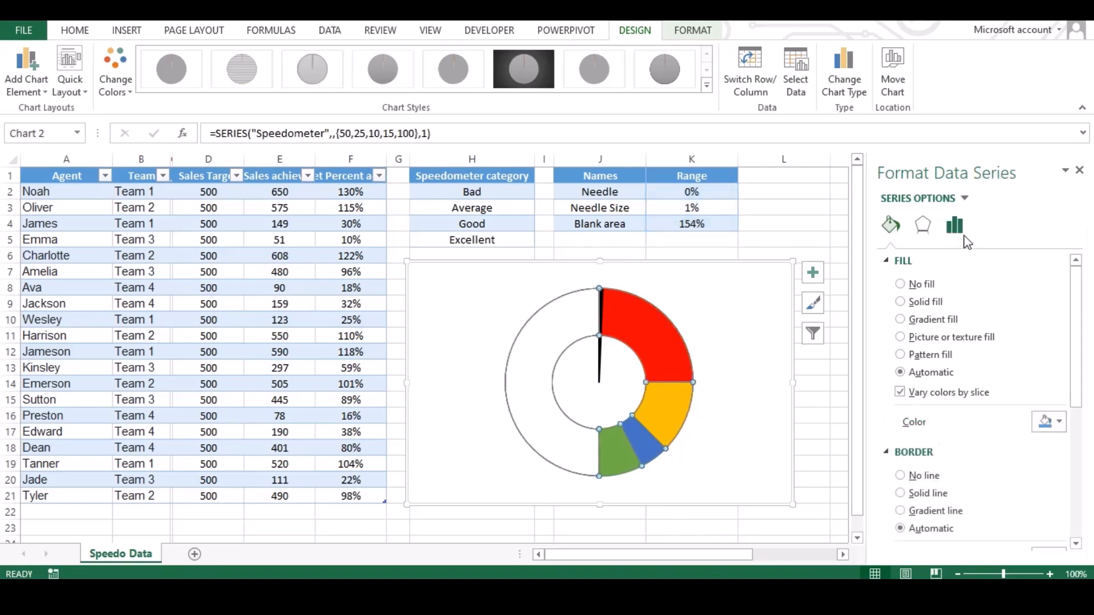
pyautogui.click(955, 224)
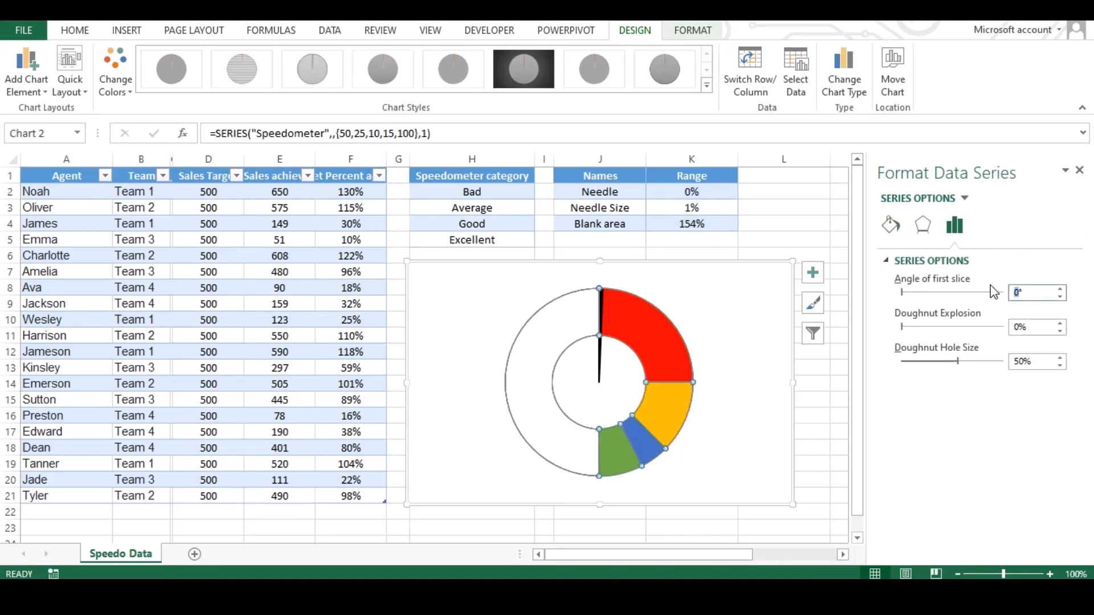
pyautogui.write('270')
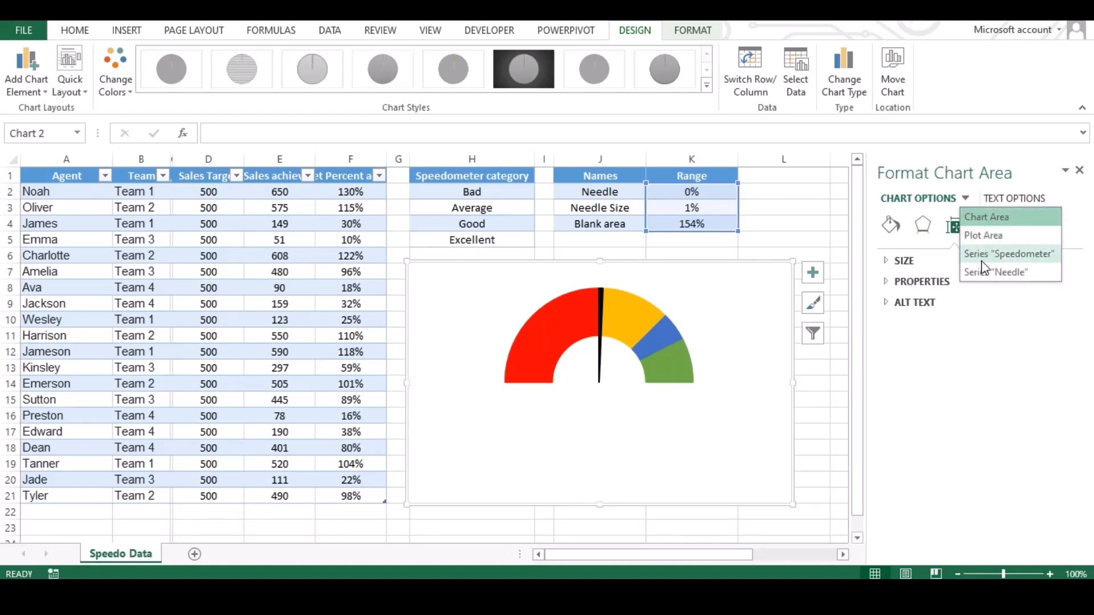
# - Set the Needle series' angle of first slice to 270°
pyautogui.click(997, 272)
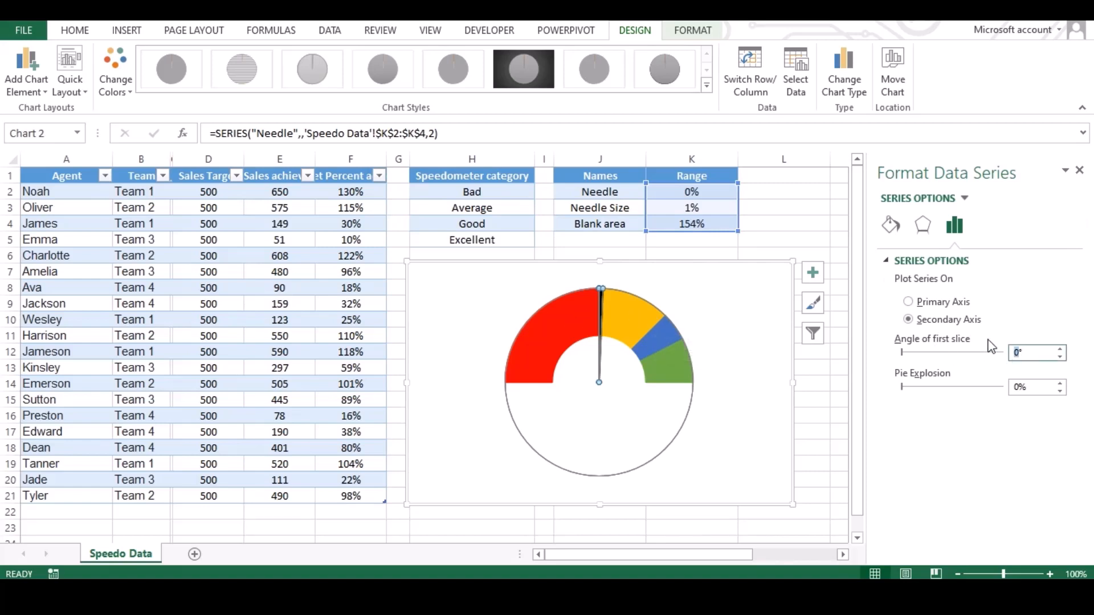
pyautogui.write('270')
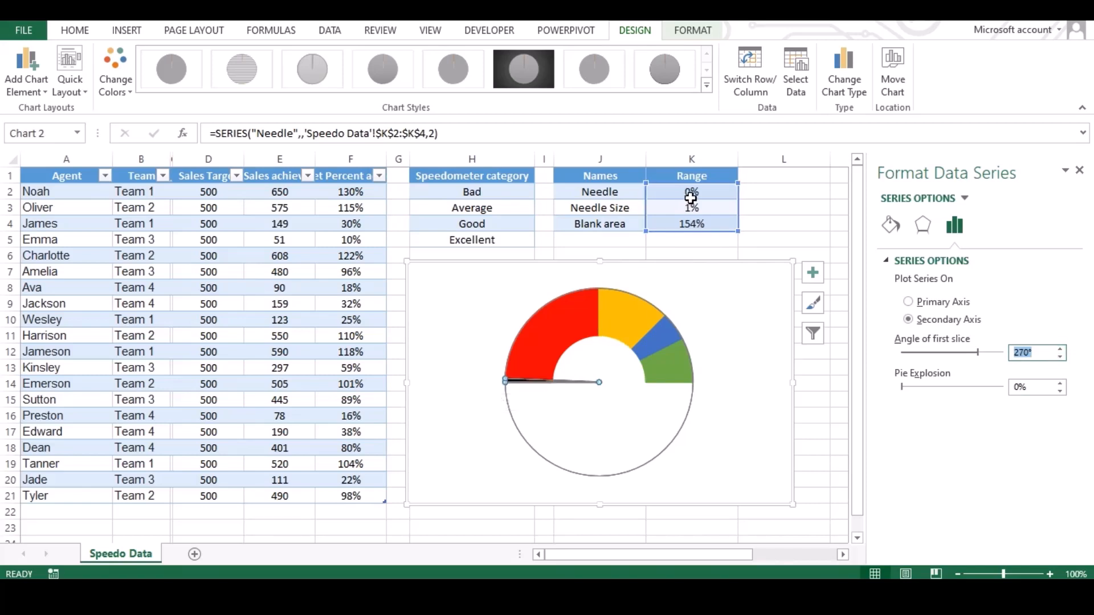
pyautogui.moveTo(526, 383)
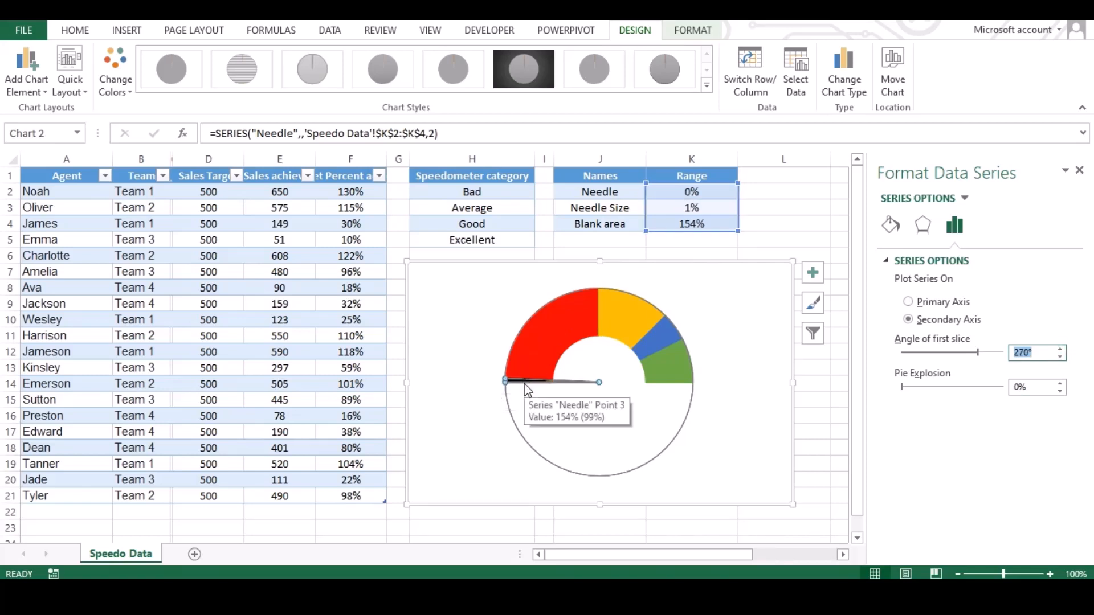
pyautogui.moveTo(814, 353)
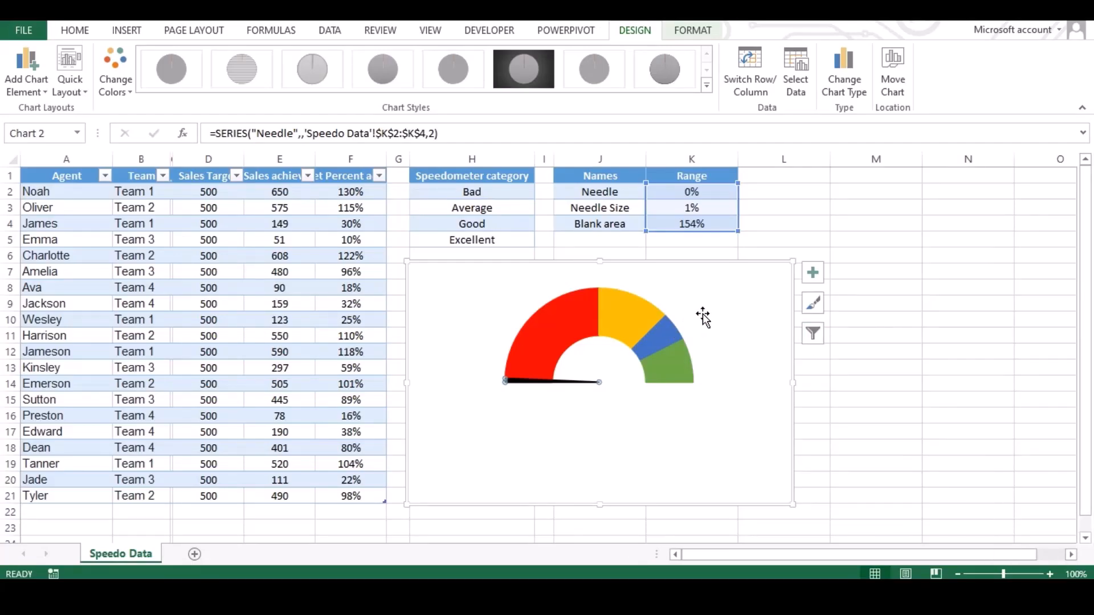
# - Enter test values 50% and then 120% into Needle cell K2
pyautogui.click(691, 191)
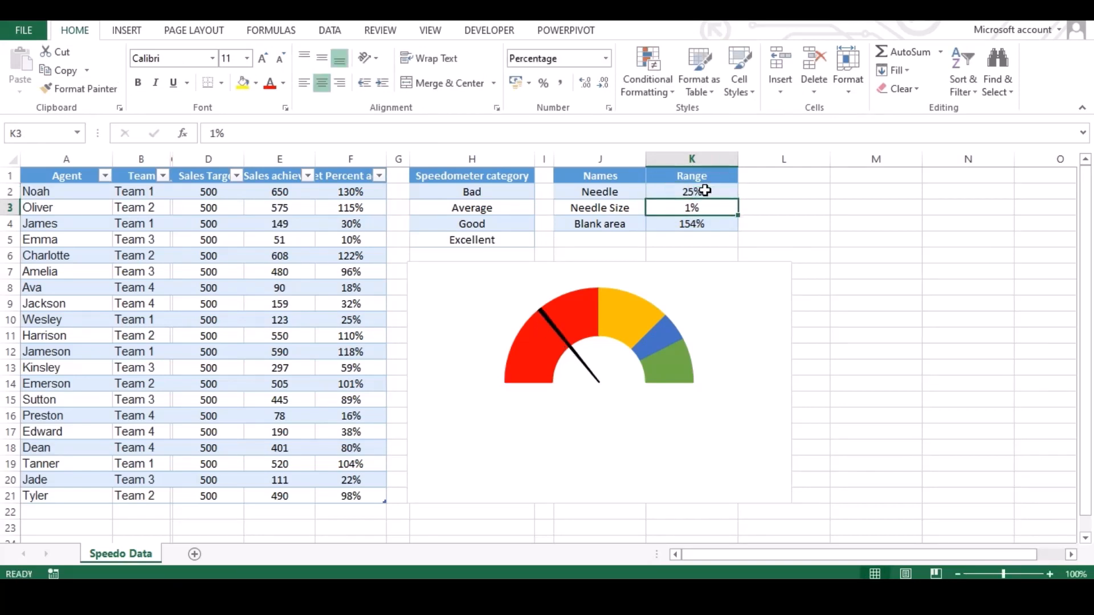
pyautogui.write('50%')
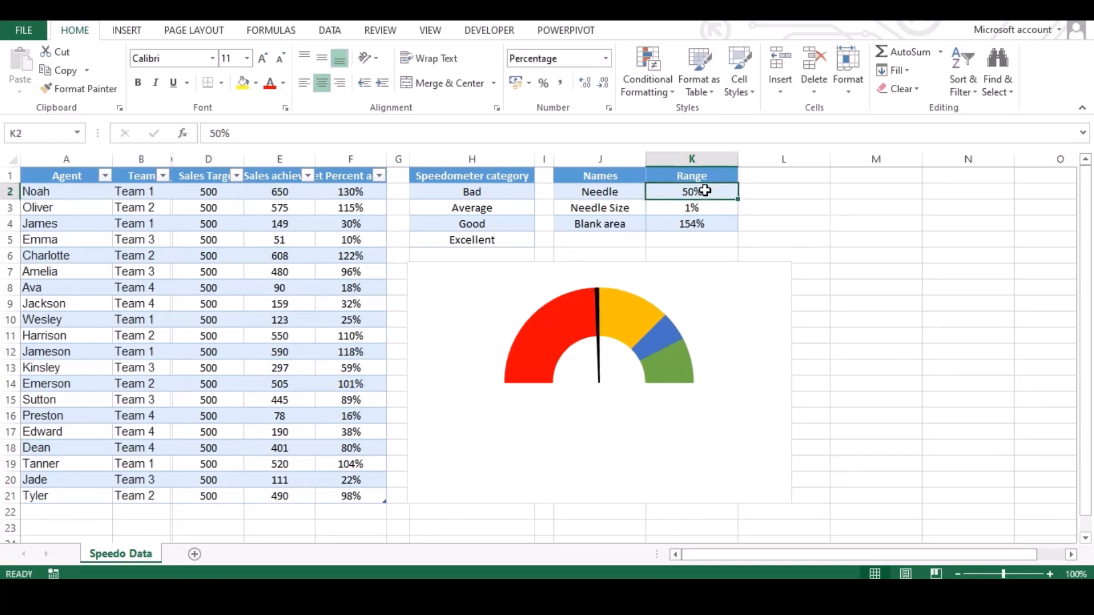
pyautogui.write('10')
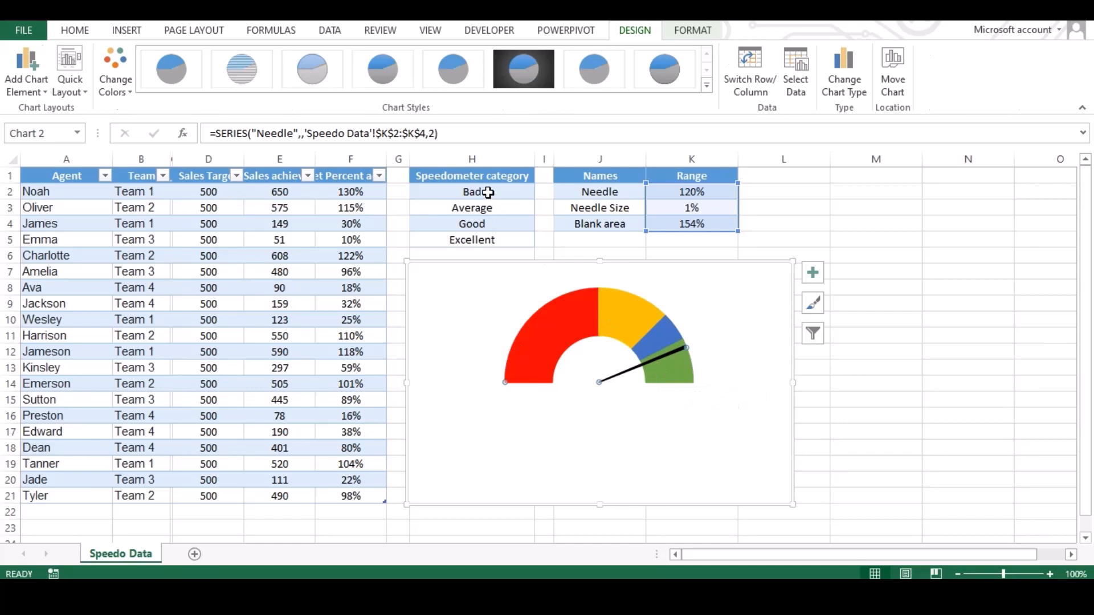
pyautogui.click(471, 192)
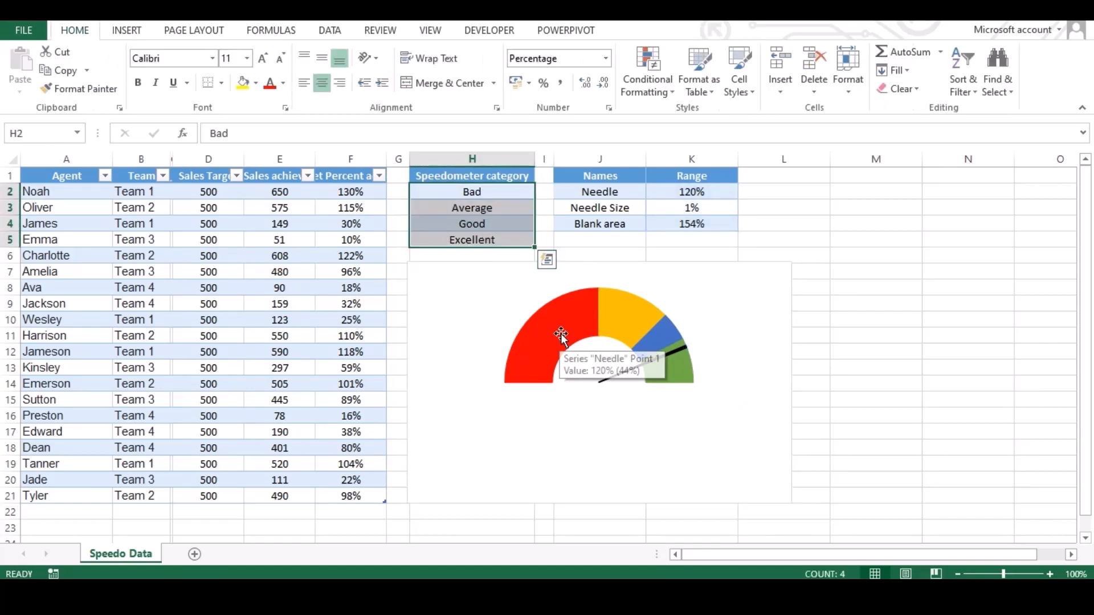
pyautogui.rightClick(562, 336)
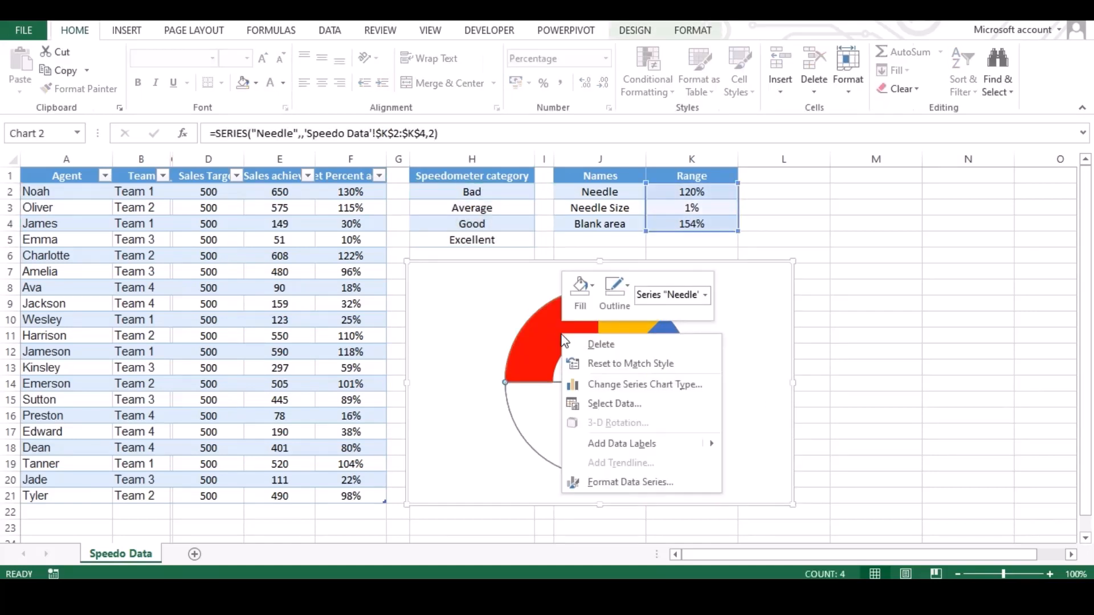
pyautogui.click(733, 446)
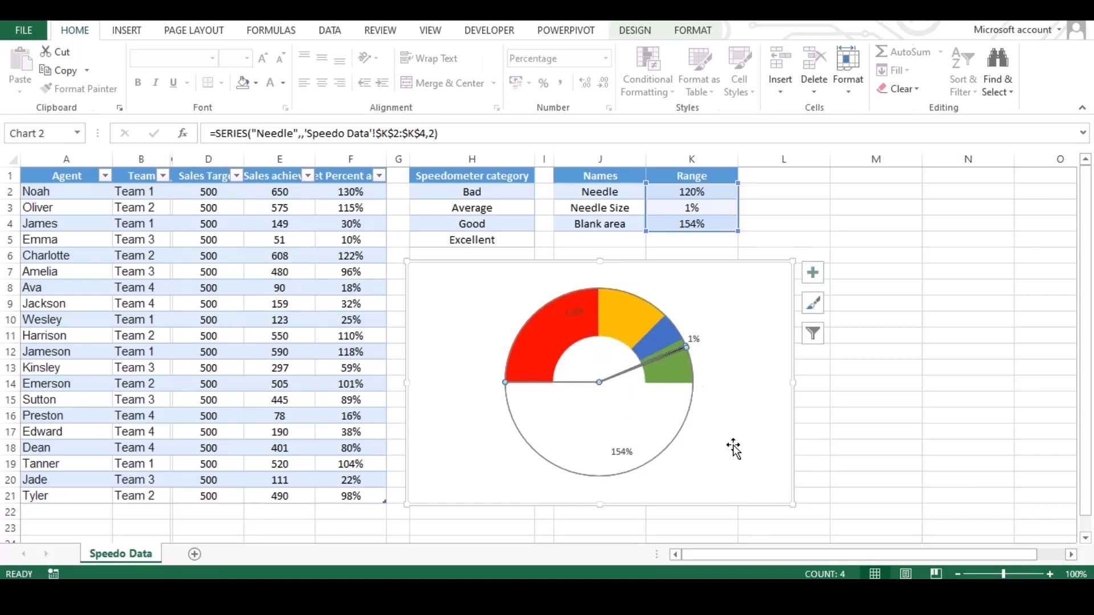
pyautogui.rightClick(596, 320)
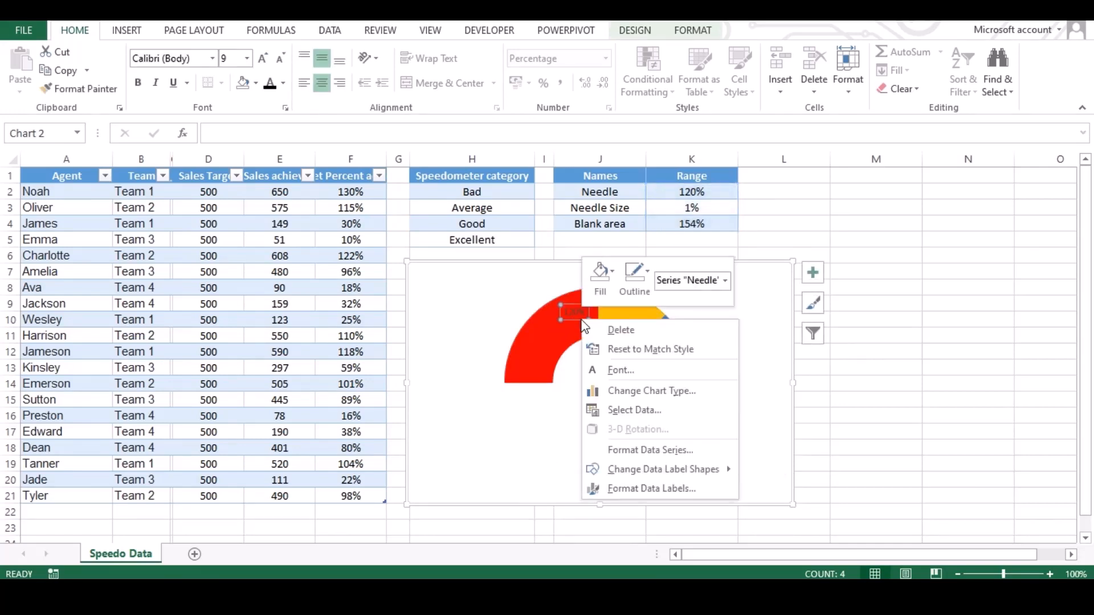
pyautogui.moveTo(685, 425)
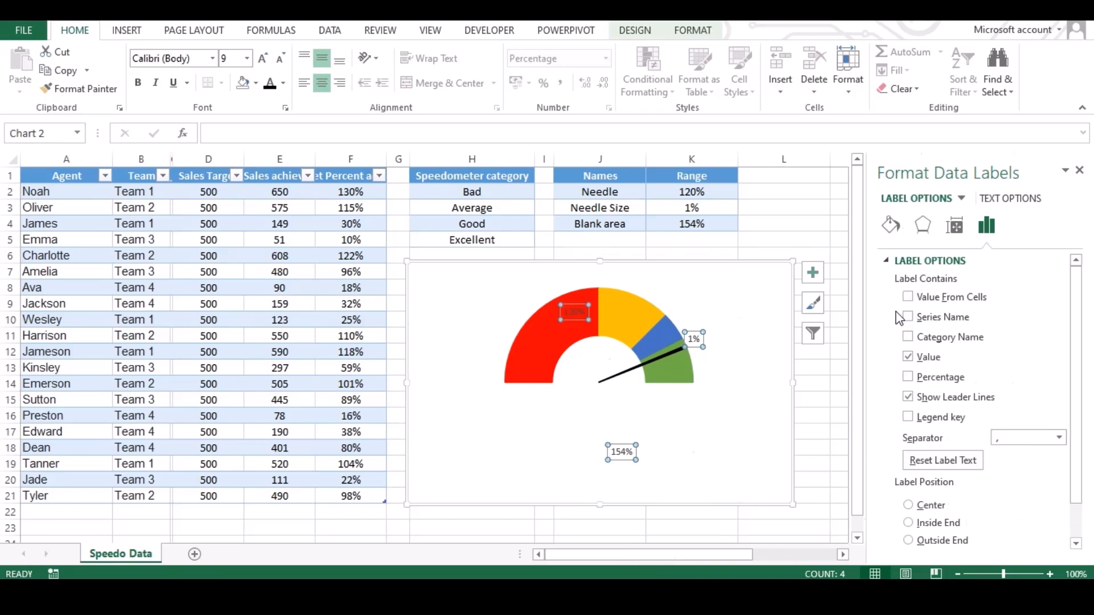
pyautogui.moveTo(968, 203)
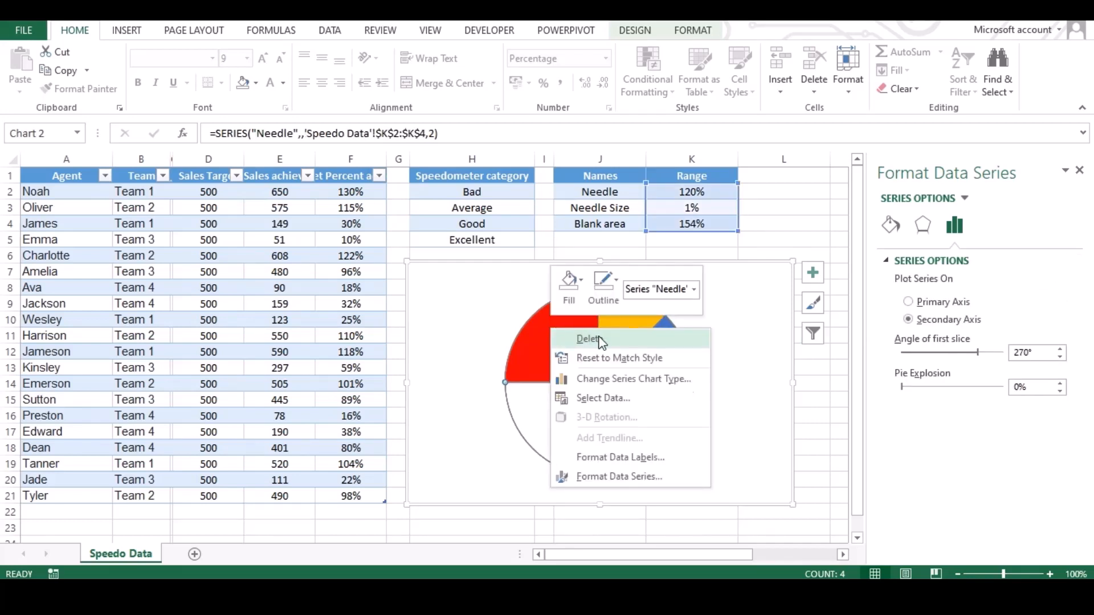
pyautogui.moveTo(615, 459)
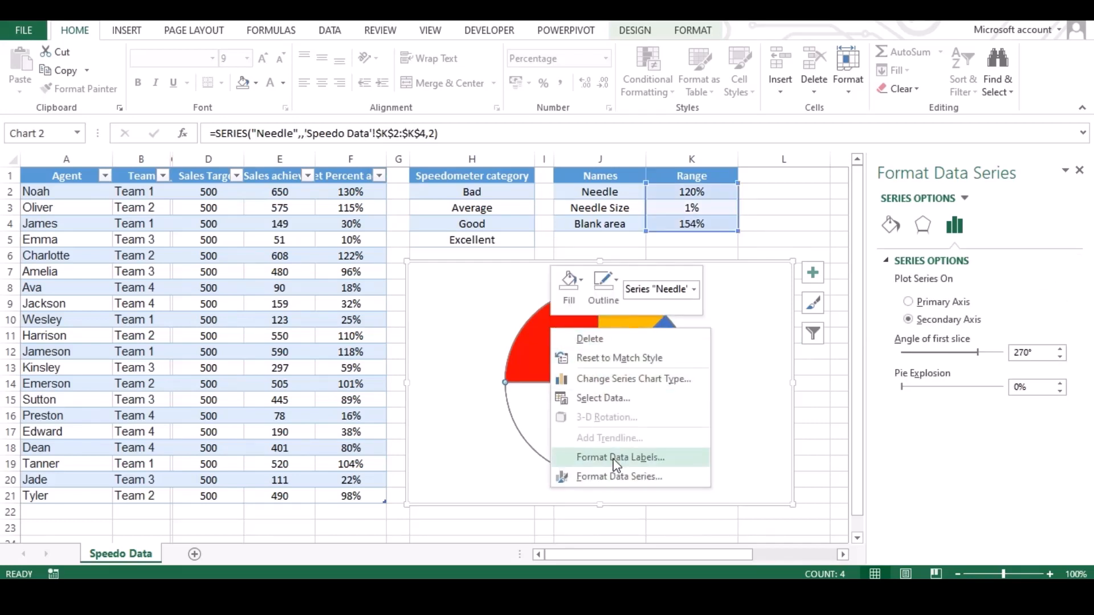
pyautogui.click(619, 457)
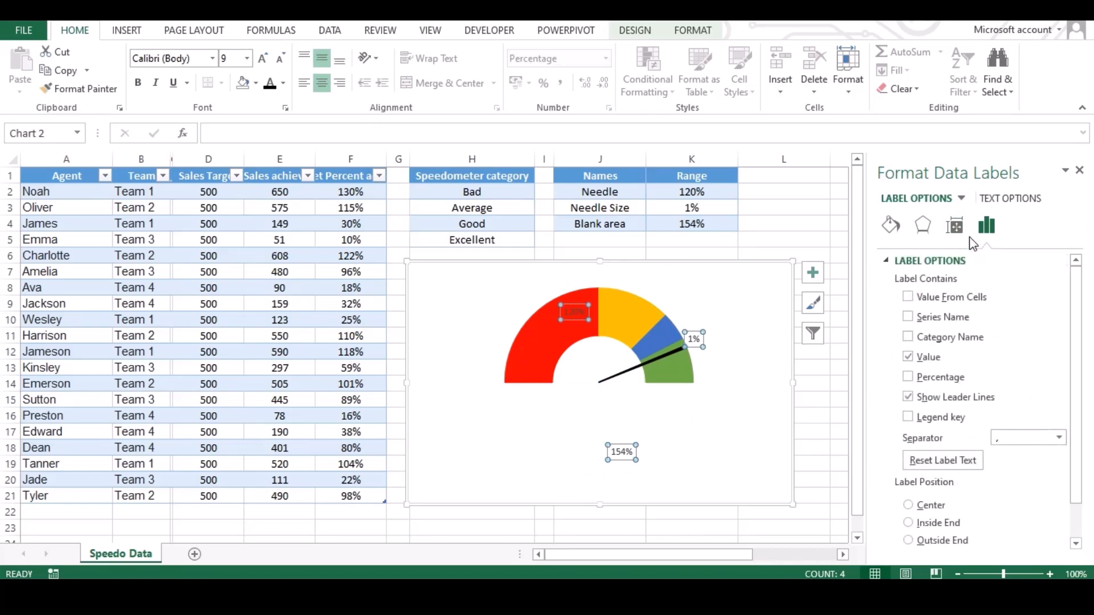
pyautogui.moveTo(666, 356)
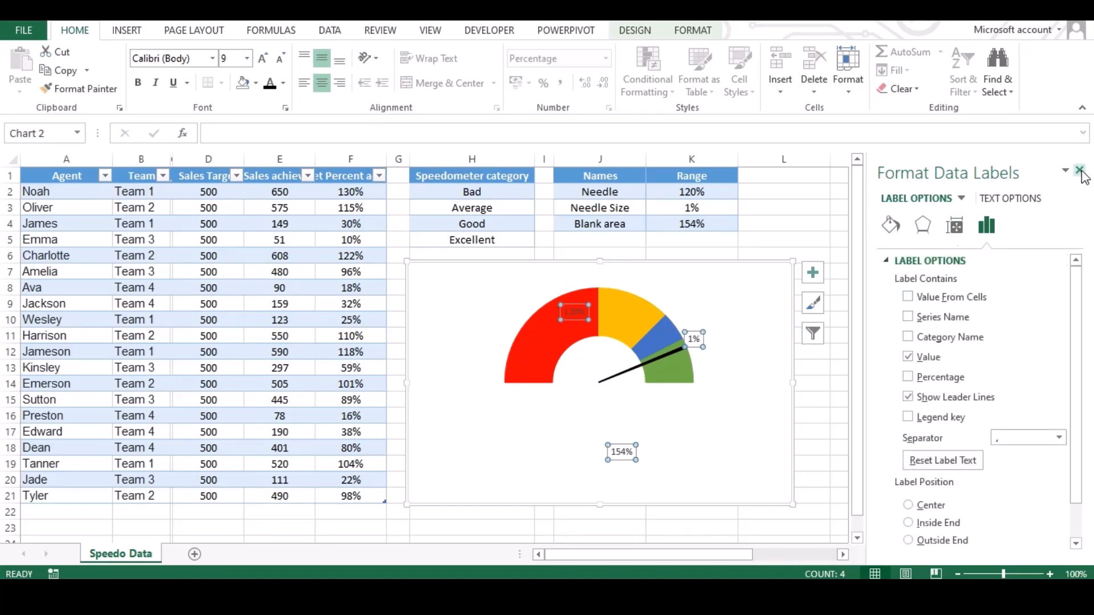
pyautogui.click(1082, 171)
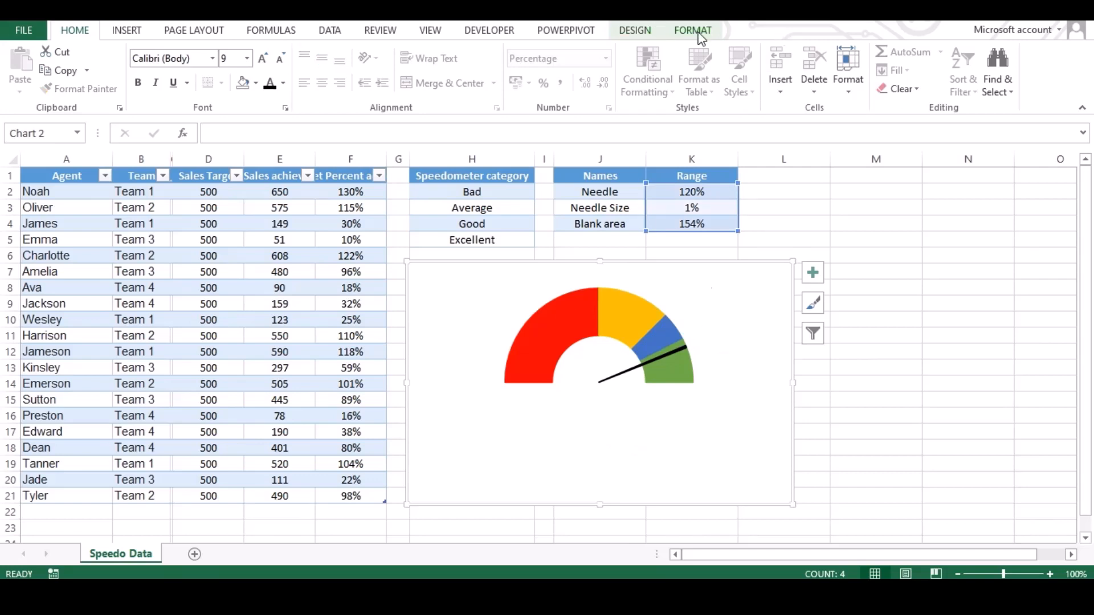
# - Tick Secondary Axis for the Speedometer doughnut in the Combo chart type
pyautogui.click(692, 30)
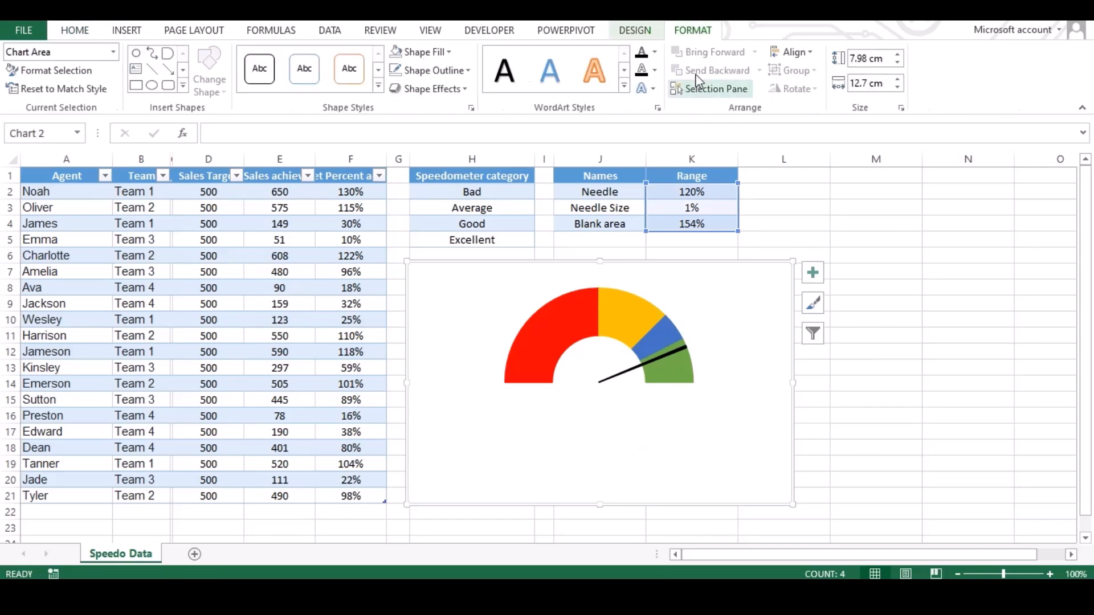
pyautogui.click(843, 69)
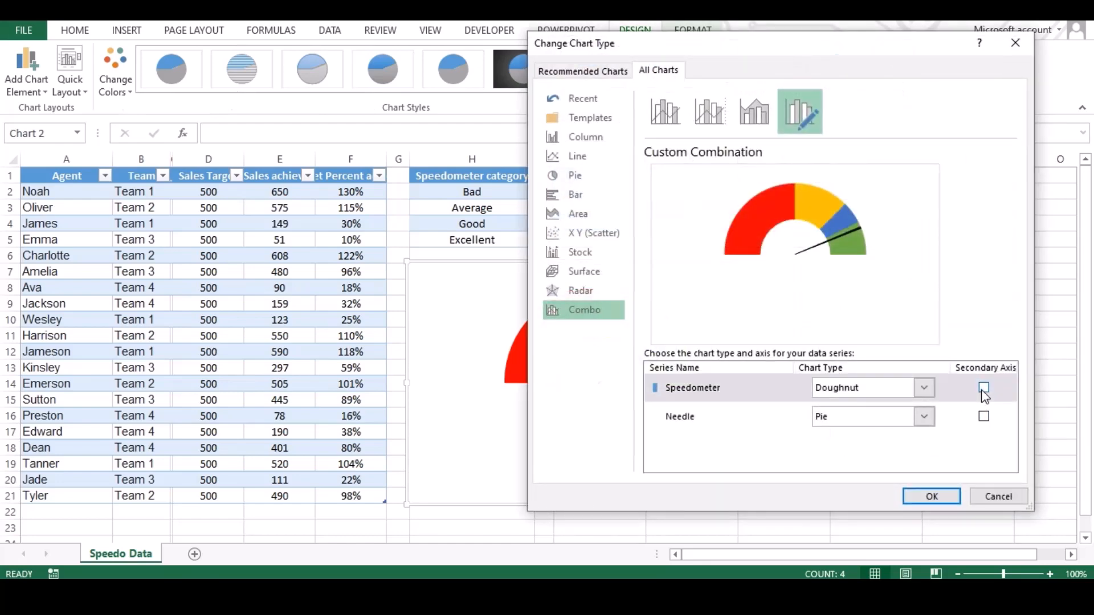
pyautogui.click(984, 387)
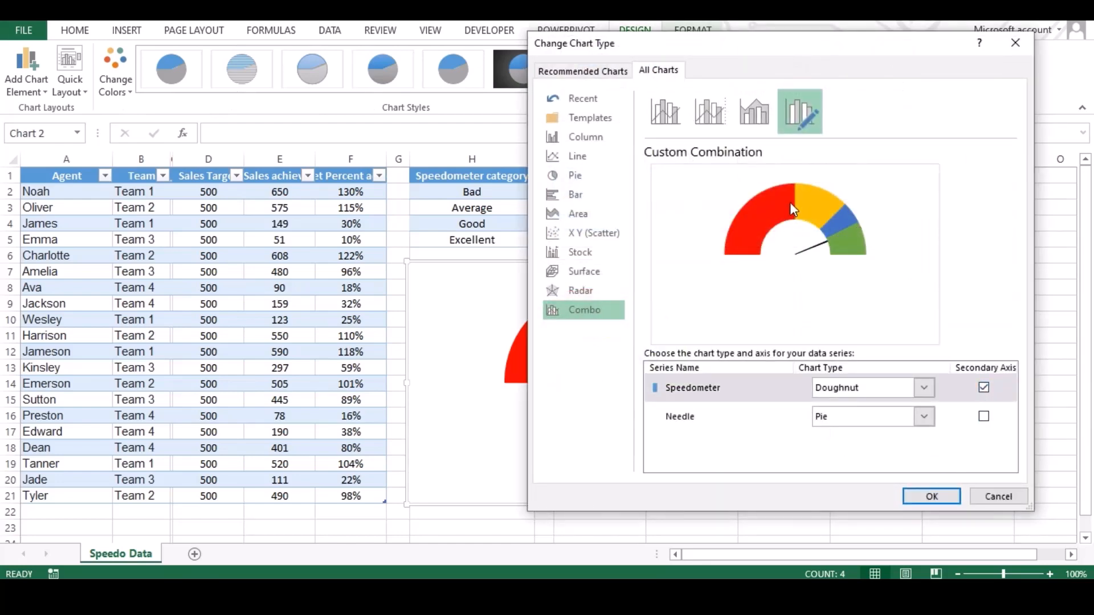
pyautogui.click(931, 496)
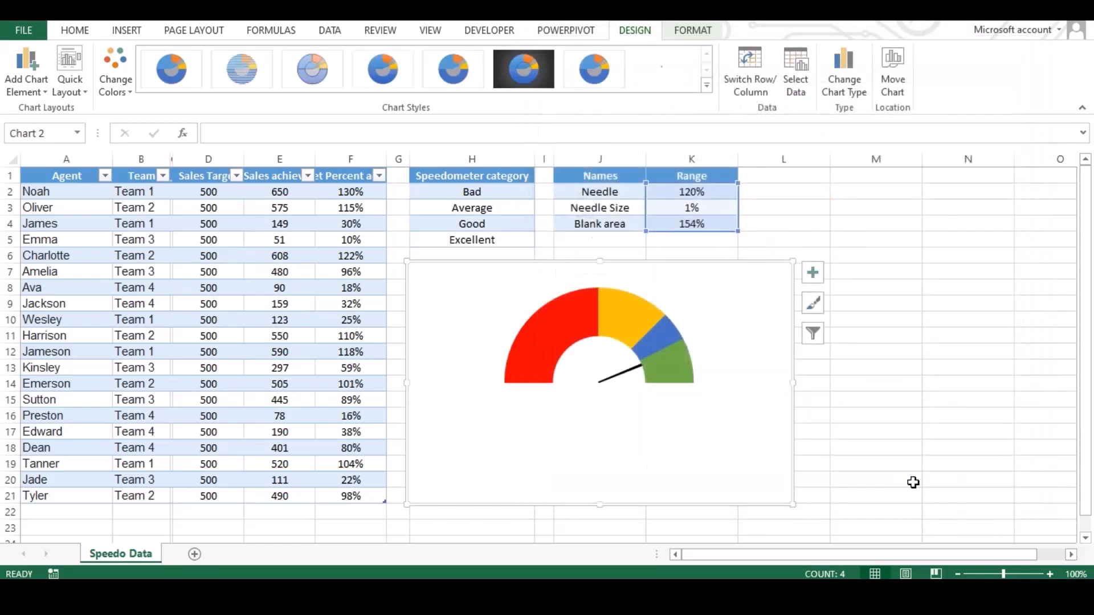
# - Turn on Value From Cells for the Speedometer data labels to use H2:H6
pyautogui.rightClick(600, 314)
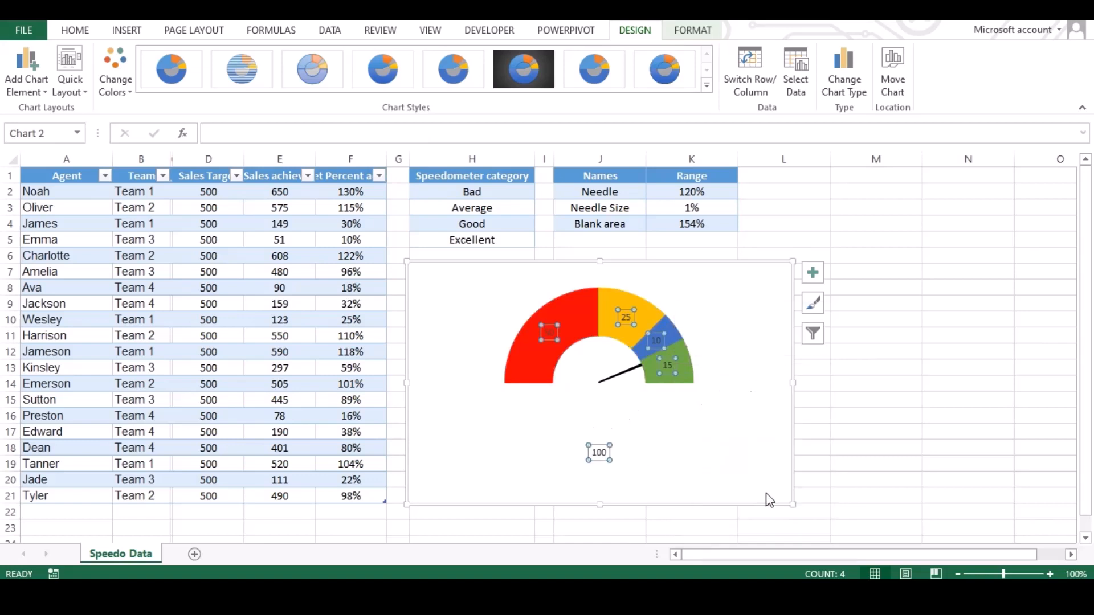
pyautogui.doubleClick(625, 317)
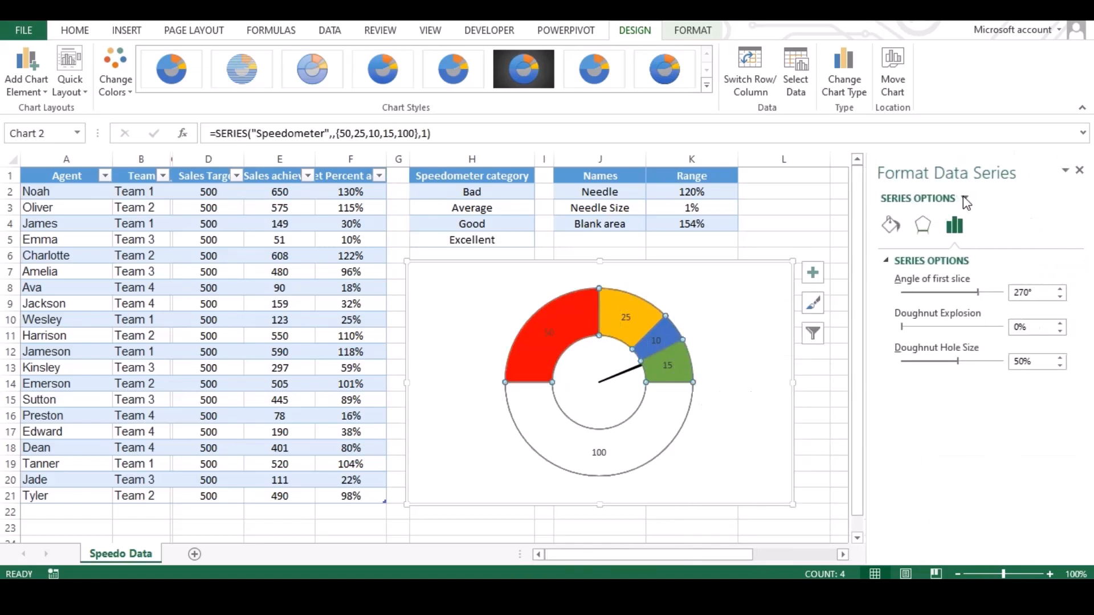
pyautogui.click(965, 199)
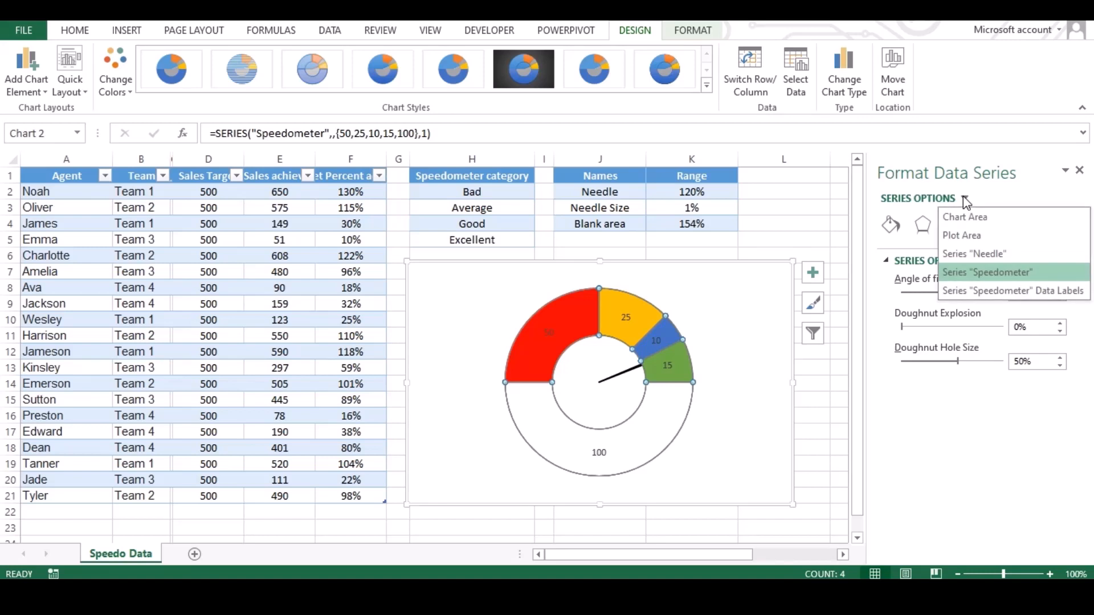
pyautogui.moveTo(980, 305)
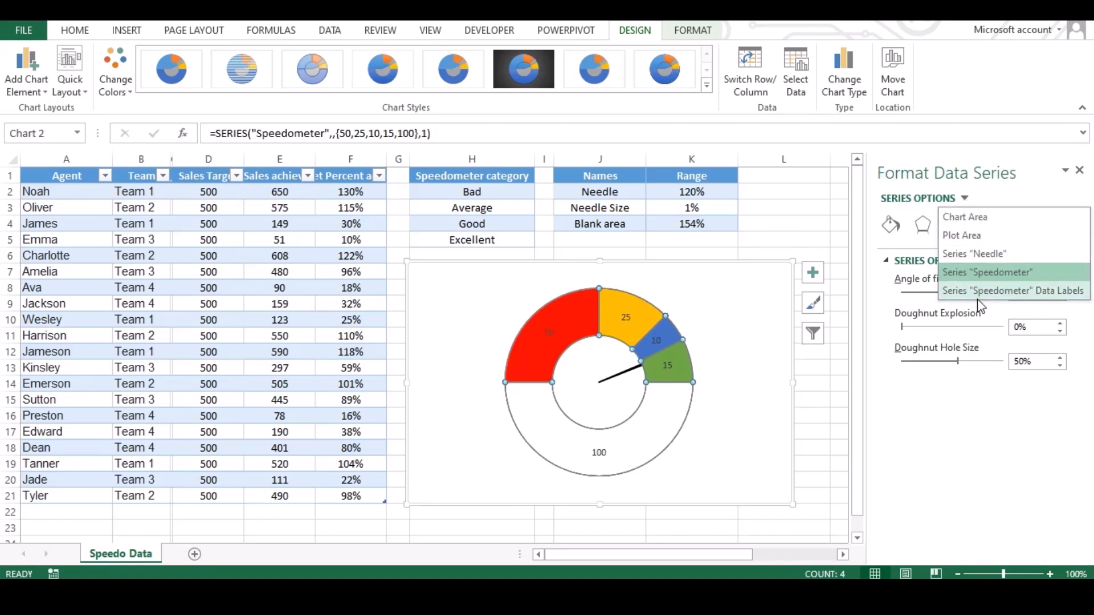
pyautogui.click(1012, 290)
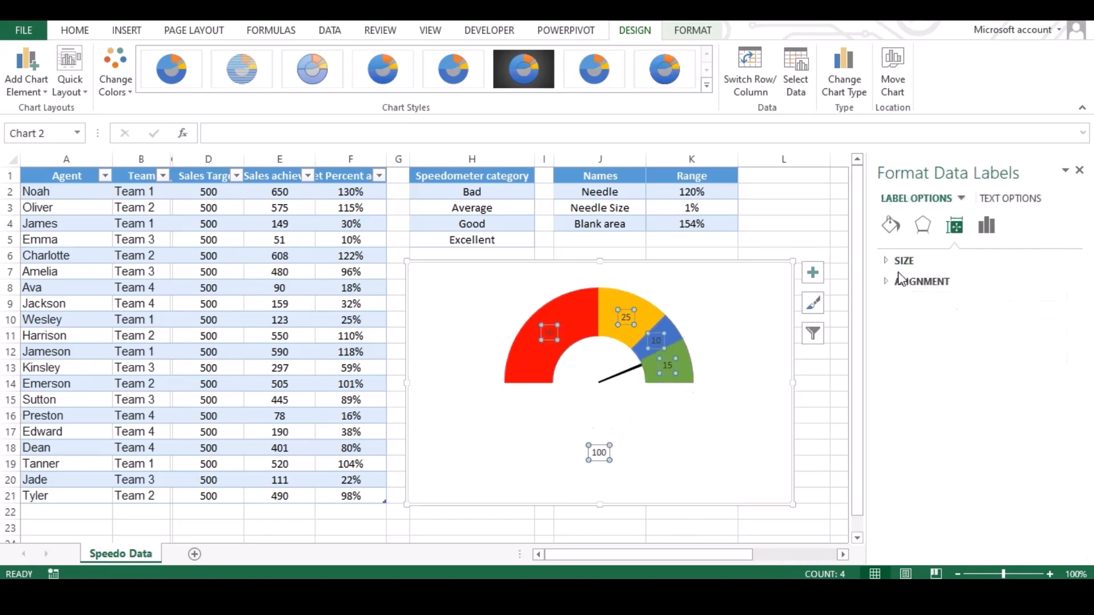
pyautogui.click(986, 225)
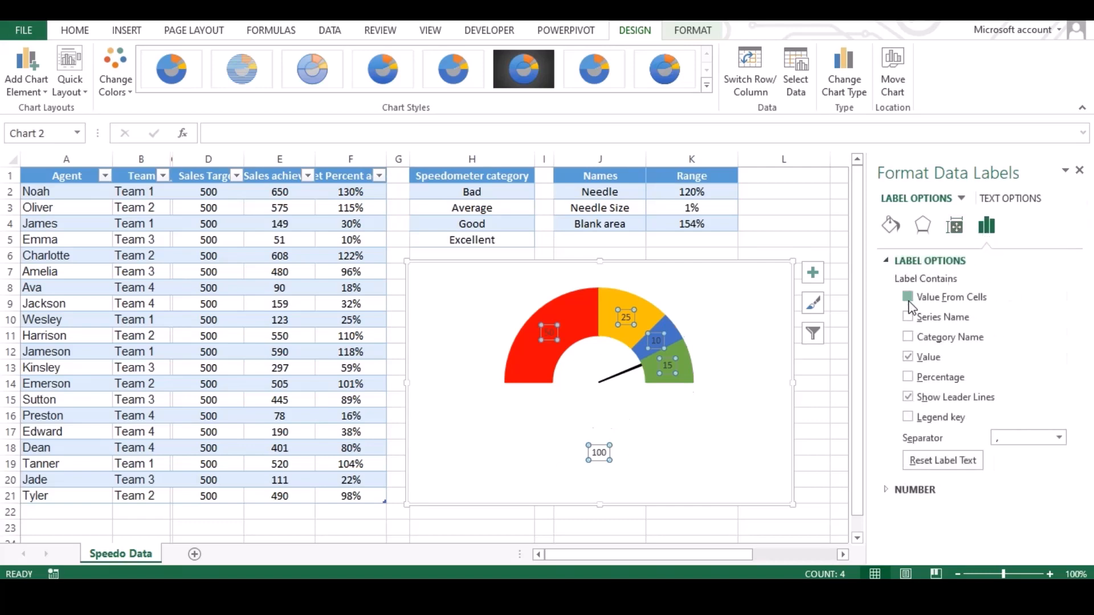
pyautogui.click(907, 296)
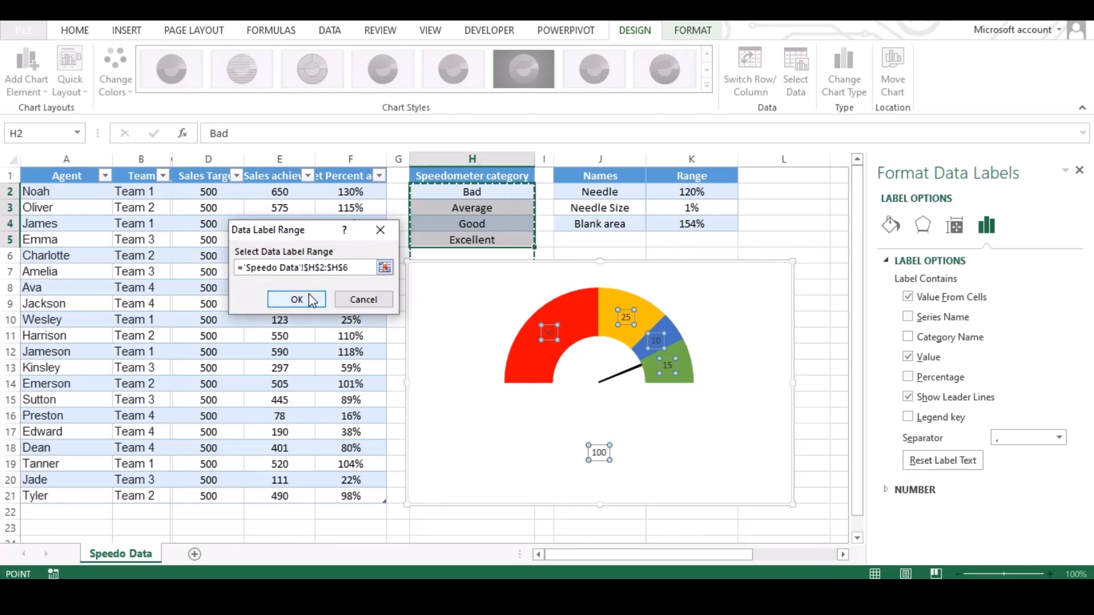
# - Confirm H2:H6 as the label range and untick Value so labels show only category names
pyautogui.click(296, 300)
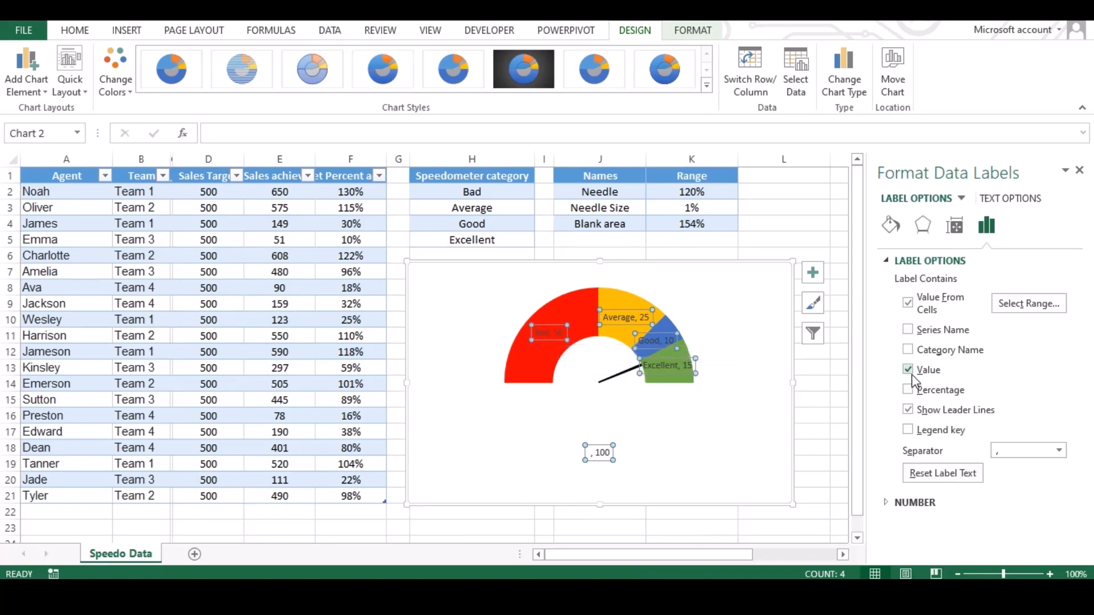
pyautogui.click(907, 370)
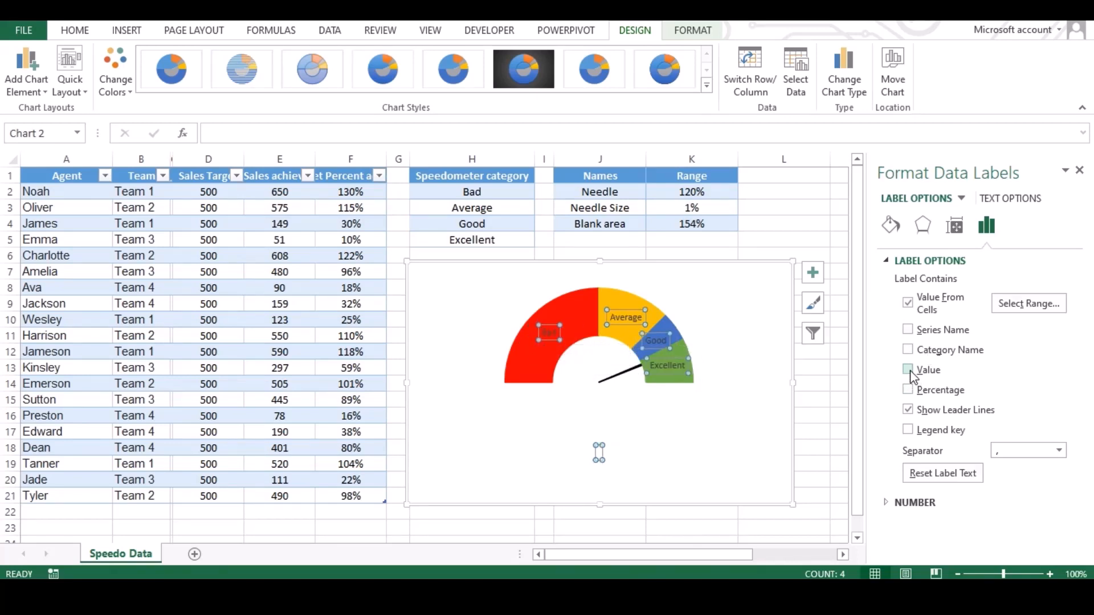
pyautogui.click(908, 370)
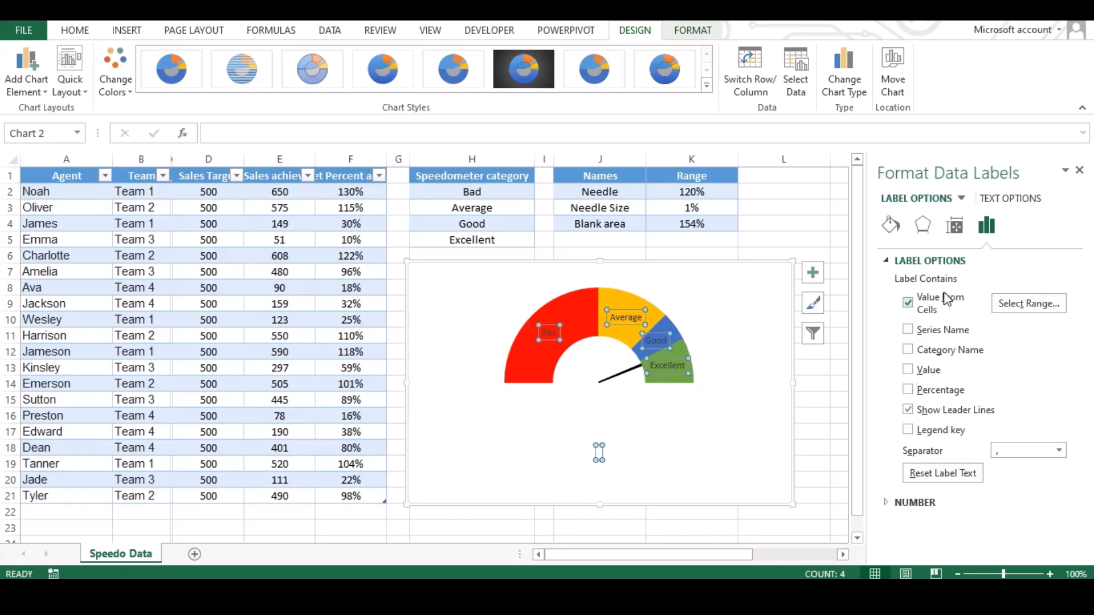
pyautogui.click(954, 226)
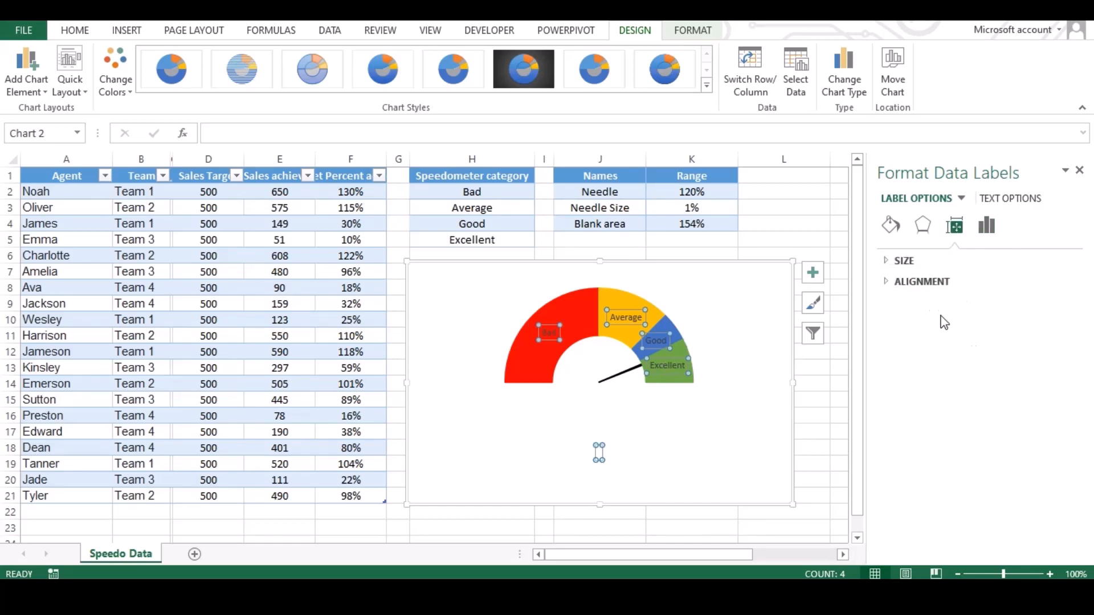
# - Set the gauge labels' left margin to 0 cm under Alignment
pyautogui.click(904, 260)
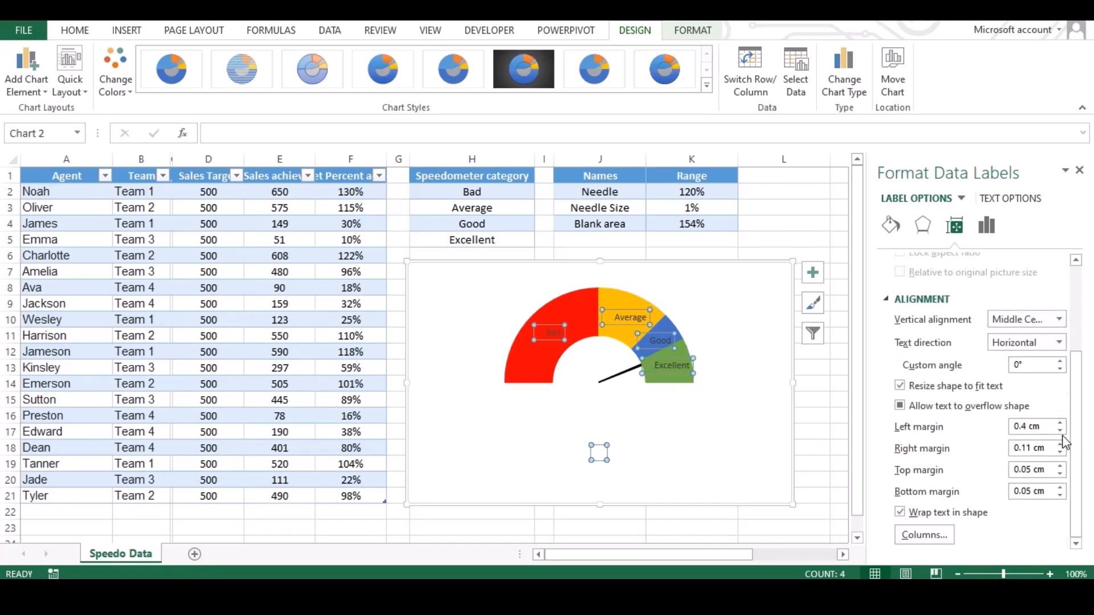
pyautogui.click(1059, 431)
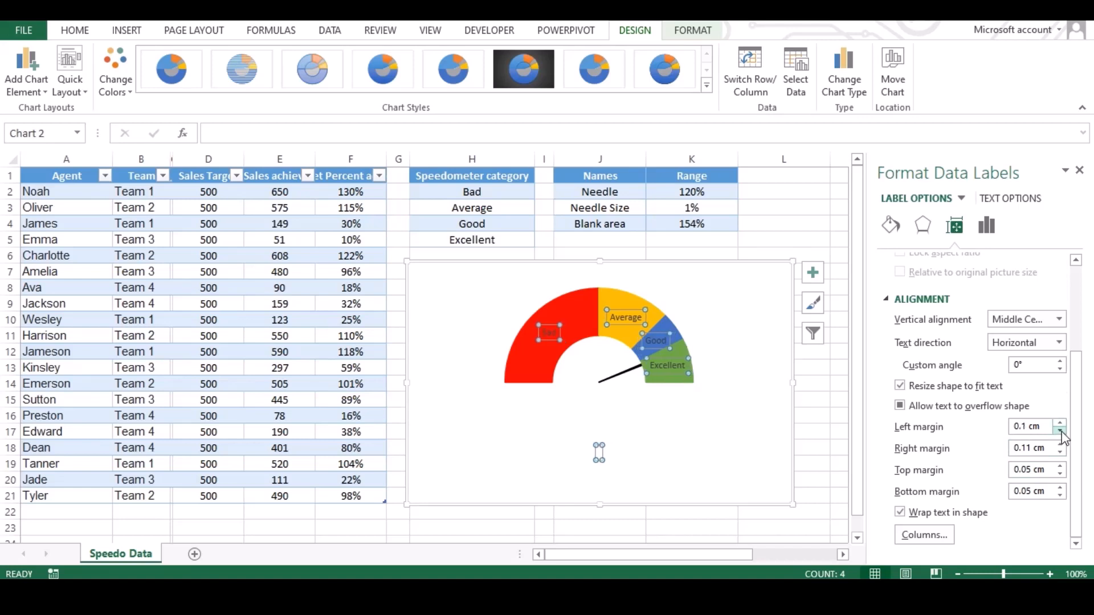
pyautogui.click(1060, 431)
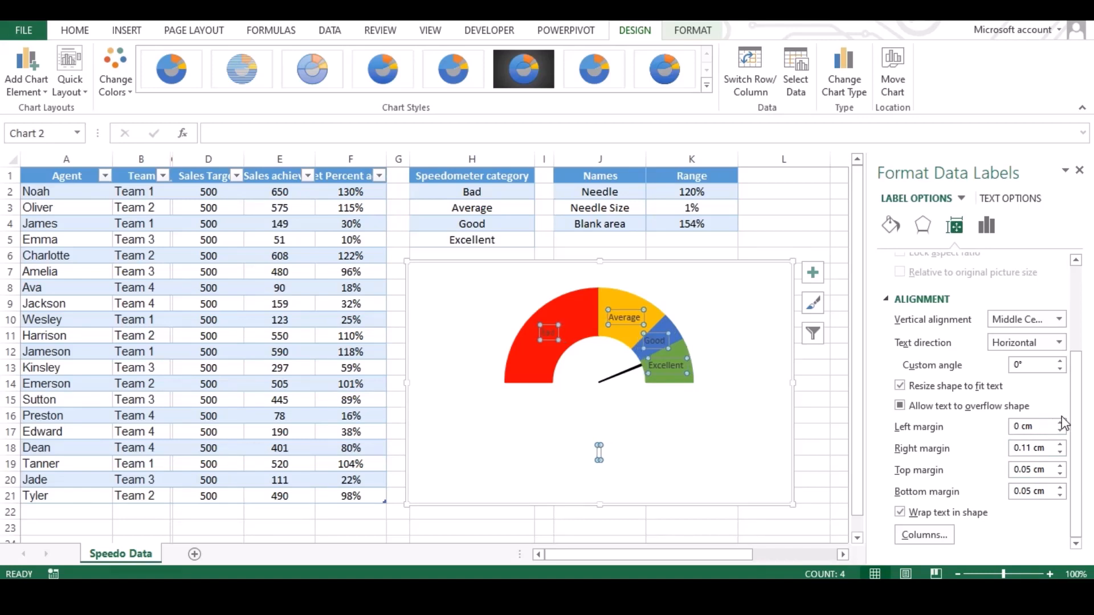
# - Spin the labels' custom angle down into negative degrees
pyautogui.click(1059, 360)
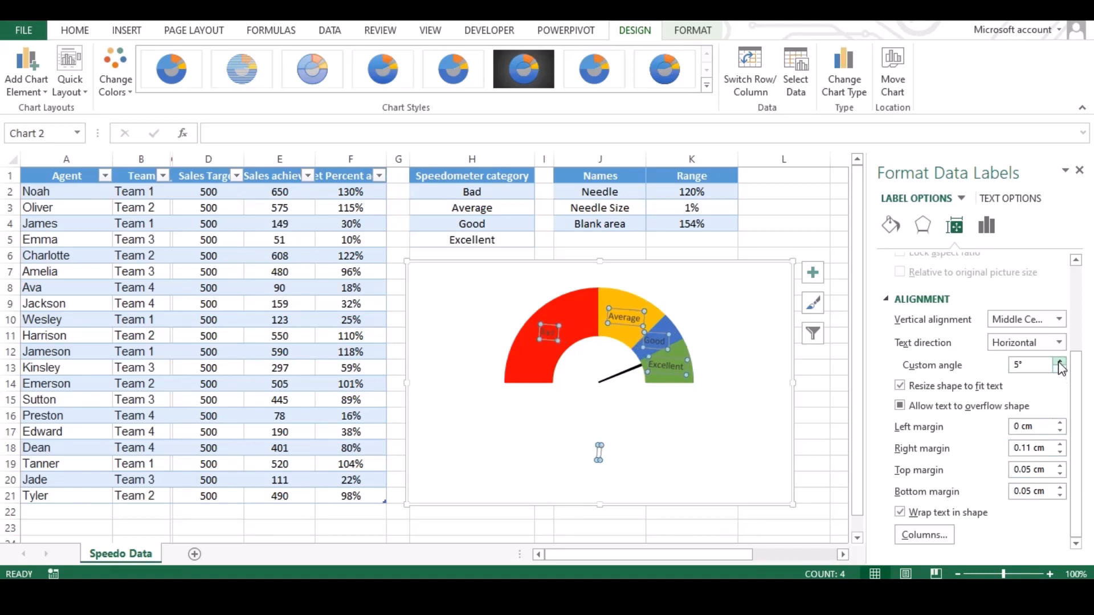
pyautogui.click(1058, 368)
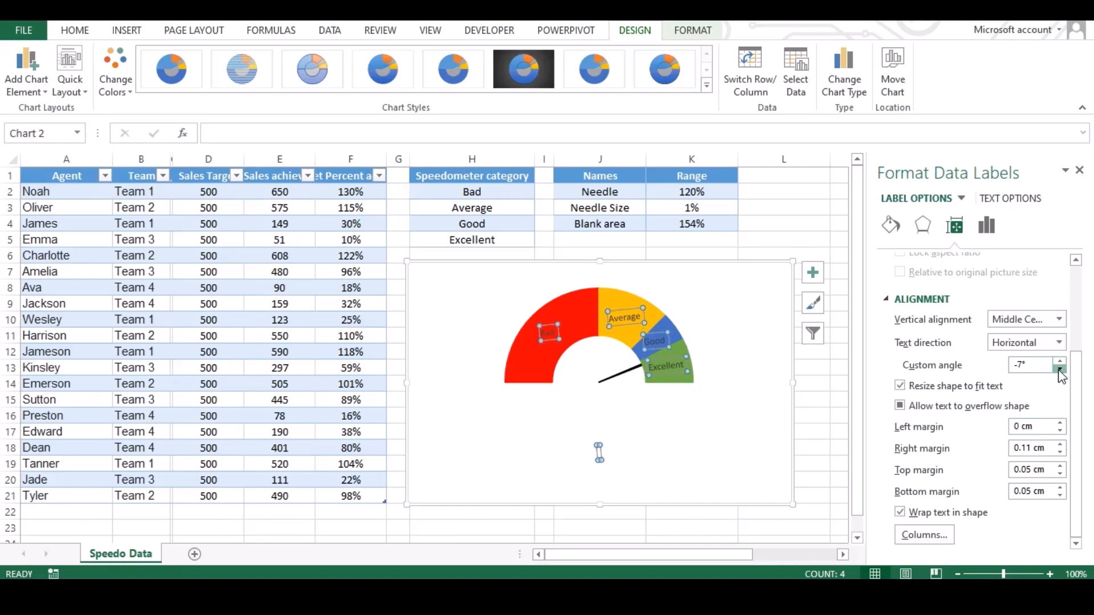
pyautogui.click(1057, 368)
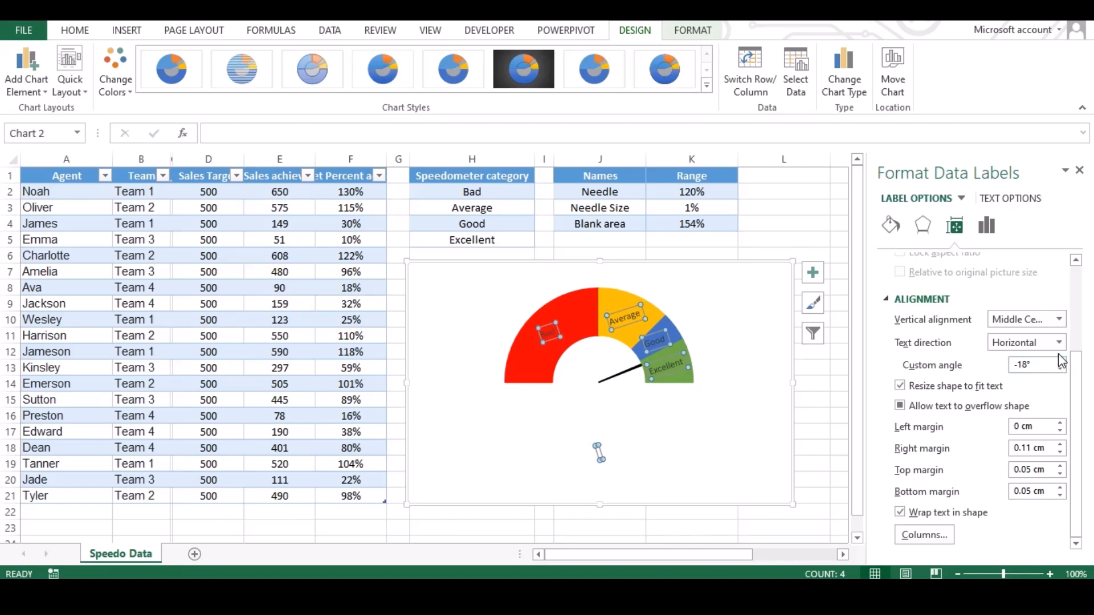
pyautogui.moveTo(924, 227)
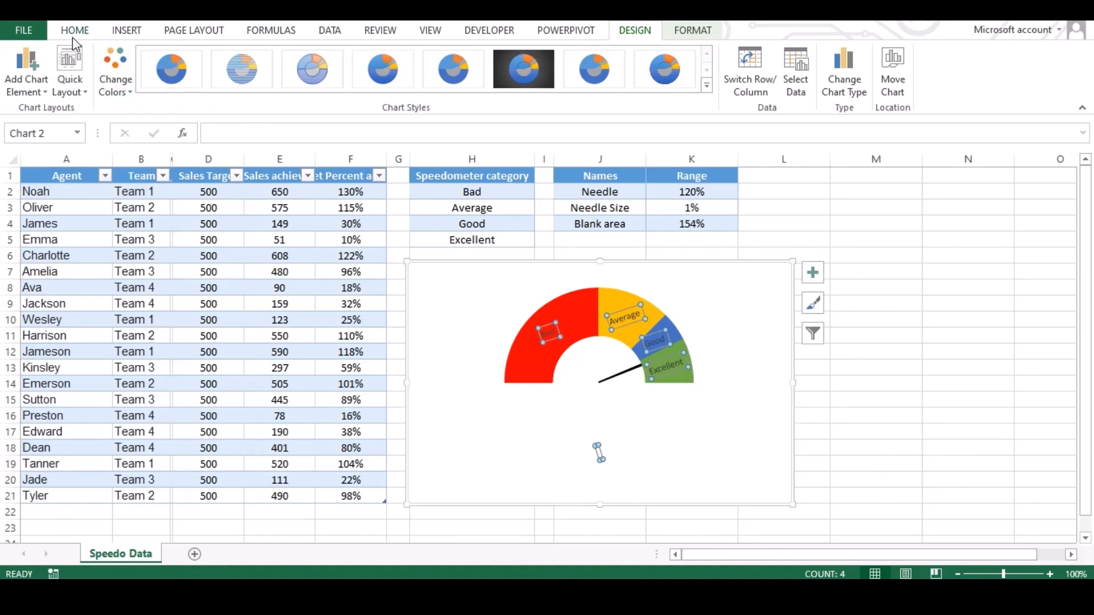
# - Make the Bad, Average, Good and Excellent labels bold
pyautogui.click(74, 30)
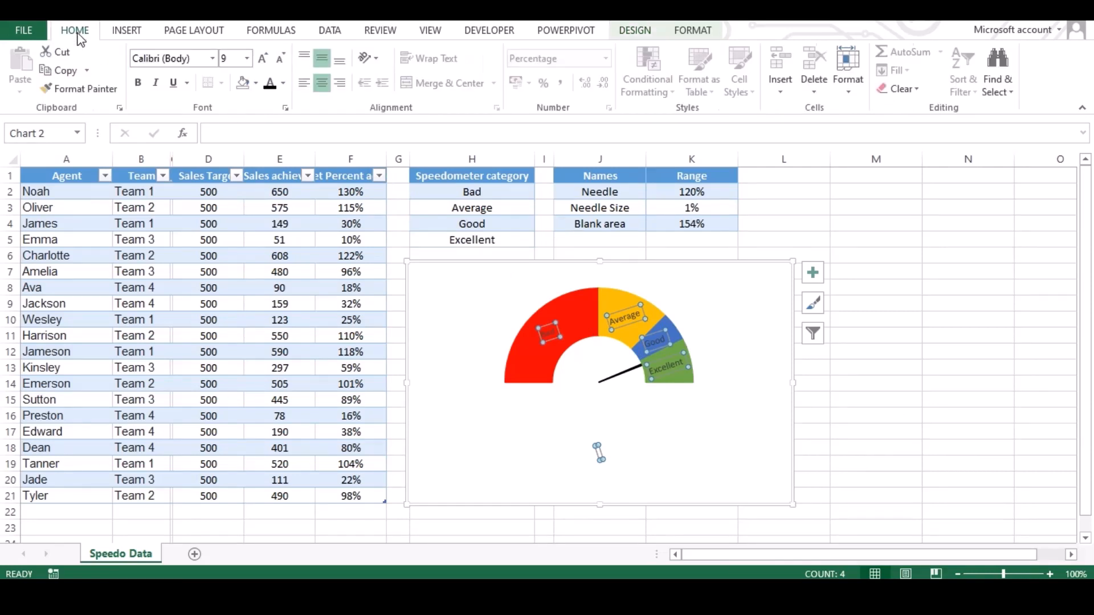
pyautogui.click(137, 82)
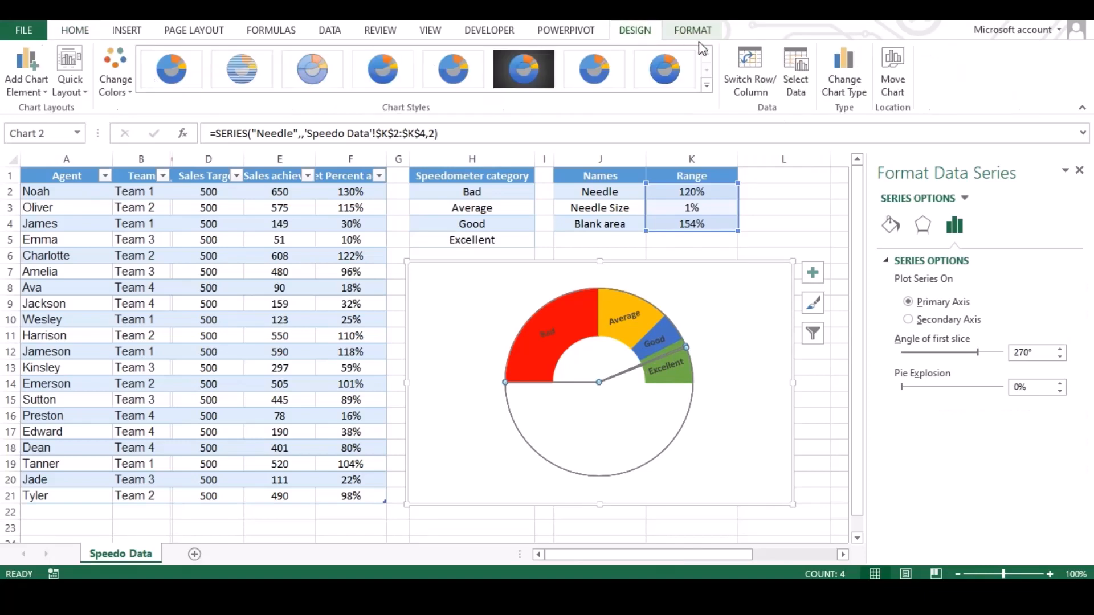
# - Untick Secondary Axis for the Speedometer series in the Combo chart type
pyautogui.click(843, 69)
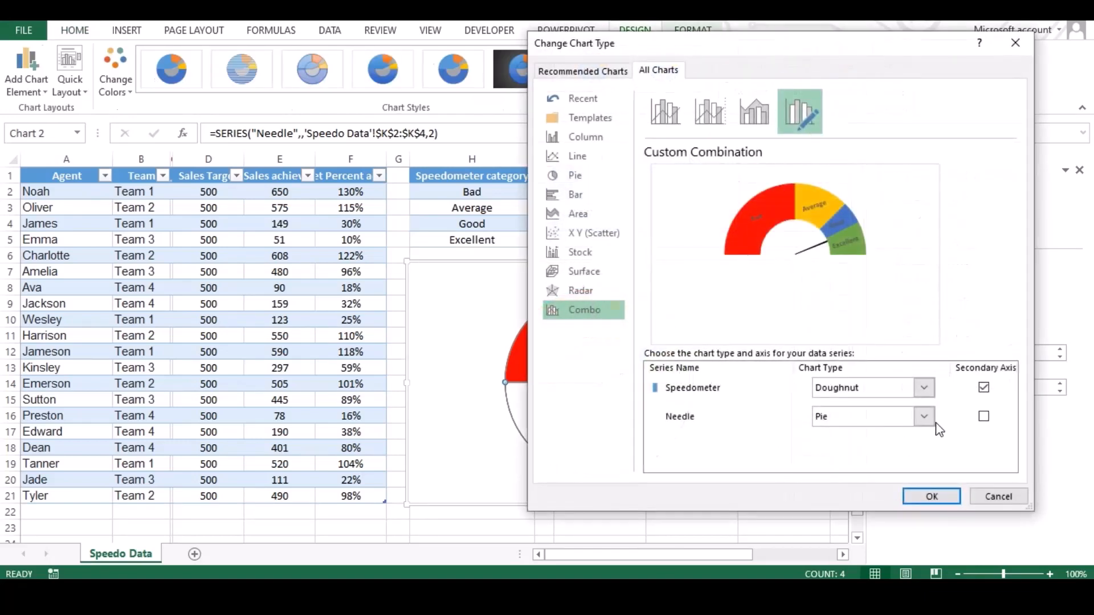
pyautogui.click(983, 388)
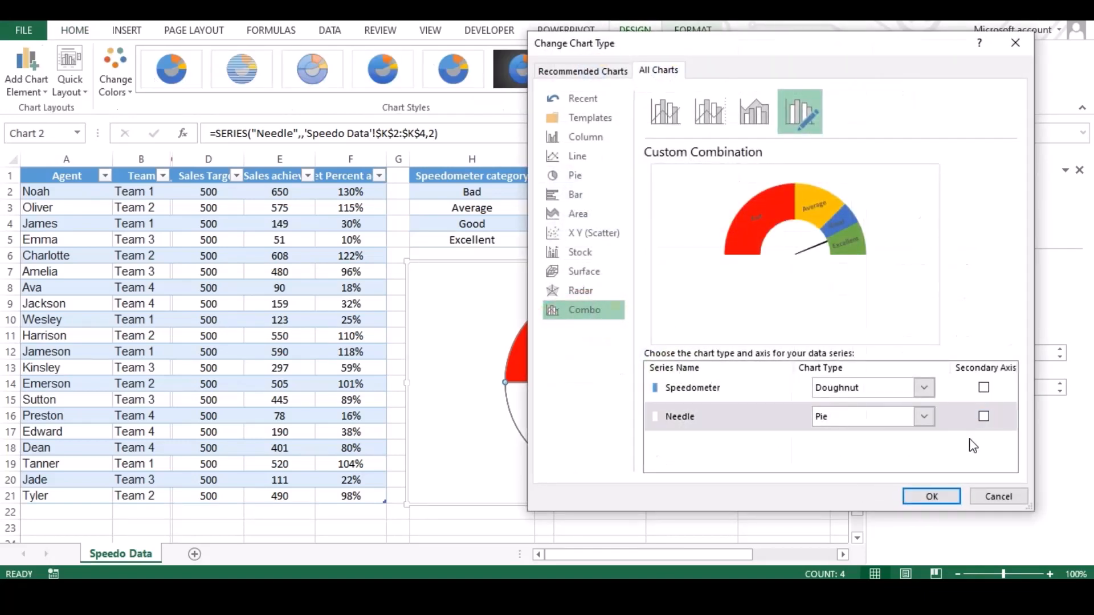
pyautogui.click(931, 496)
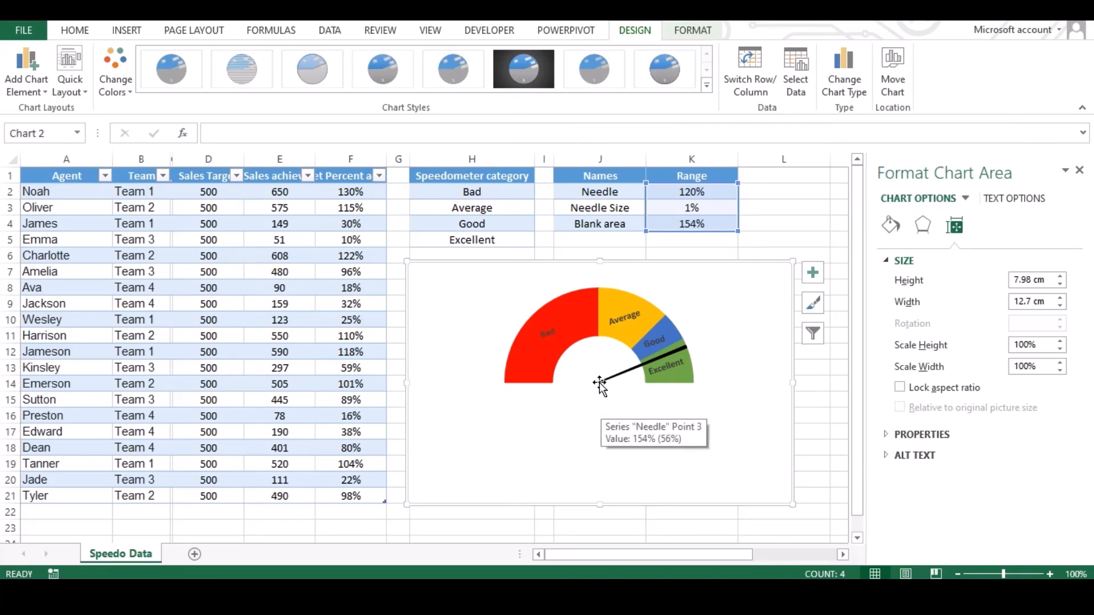
# - Place a black flowchart connector circle at the needle's pivot as the hub
pyautogui.click(126, 30)
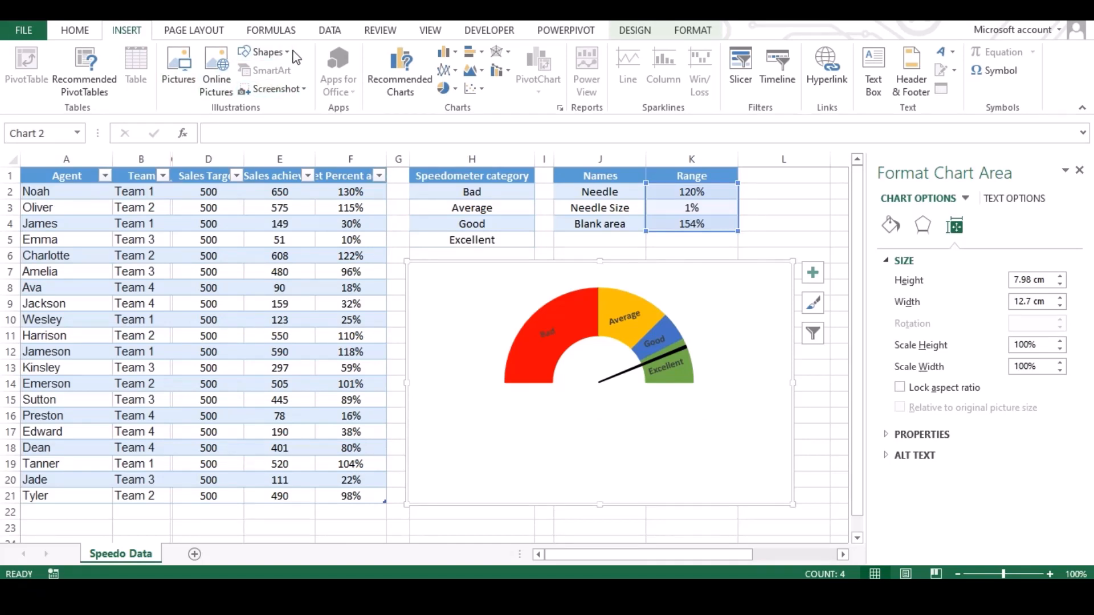
pyautogui.click(264, 52)
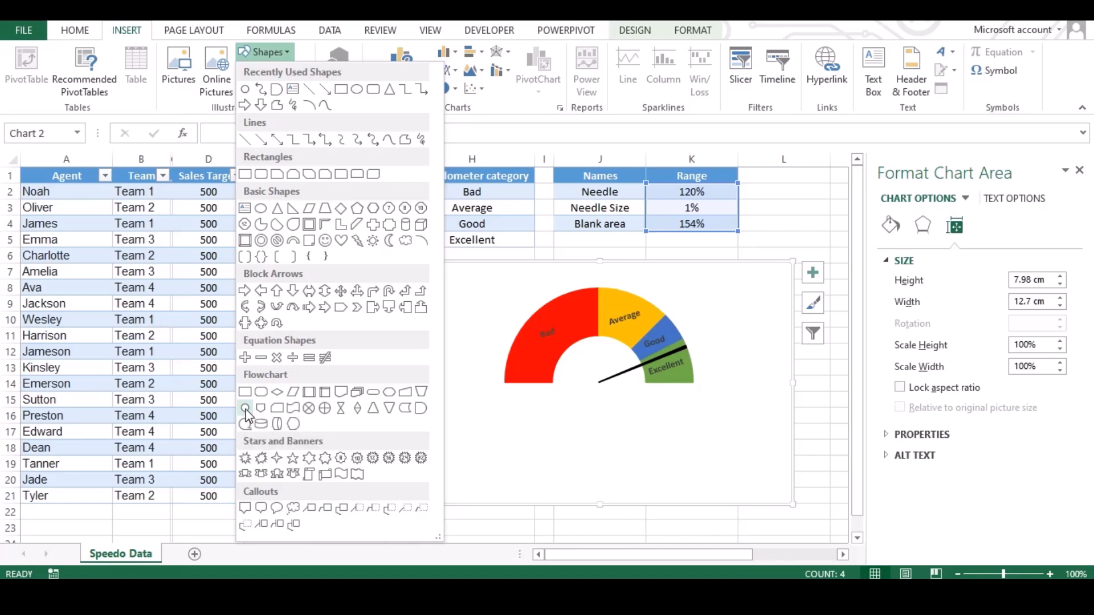
pyautogui.click(245, 407)
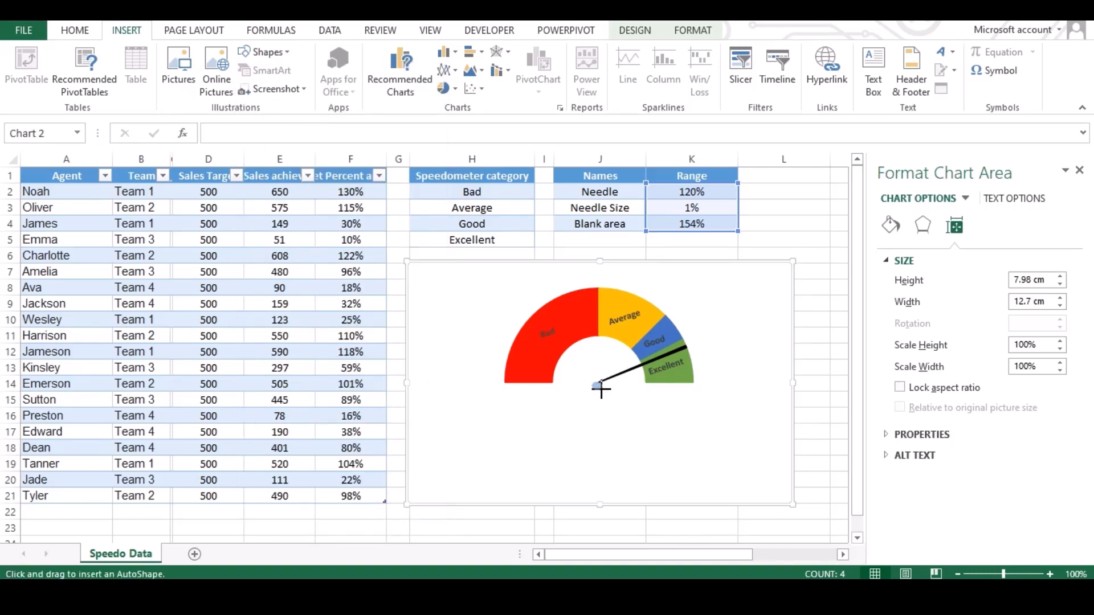
pyautogui.click(597, 386)
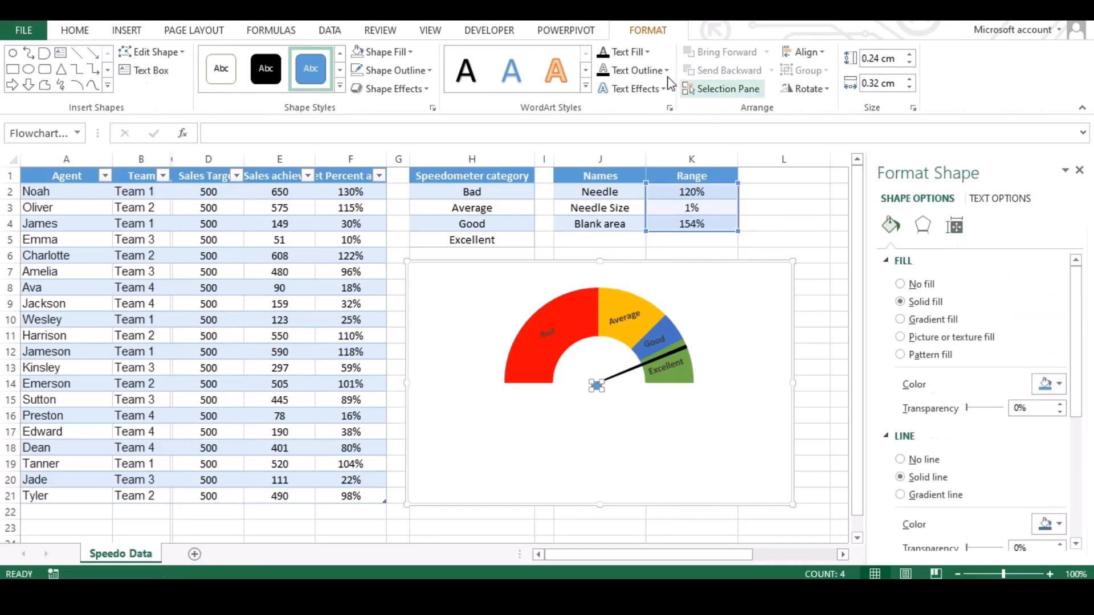
pyautogui.click(266, 69)
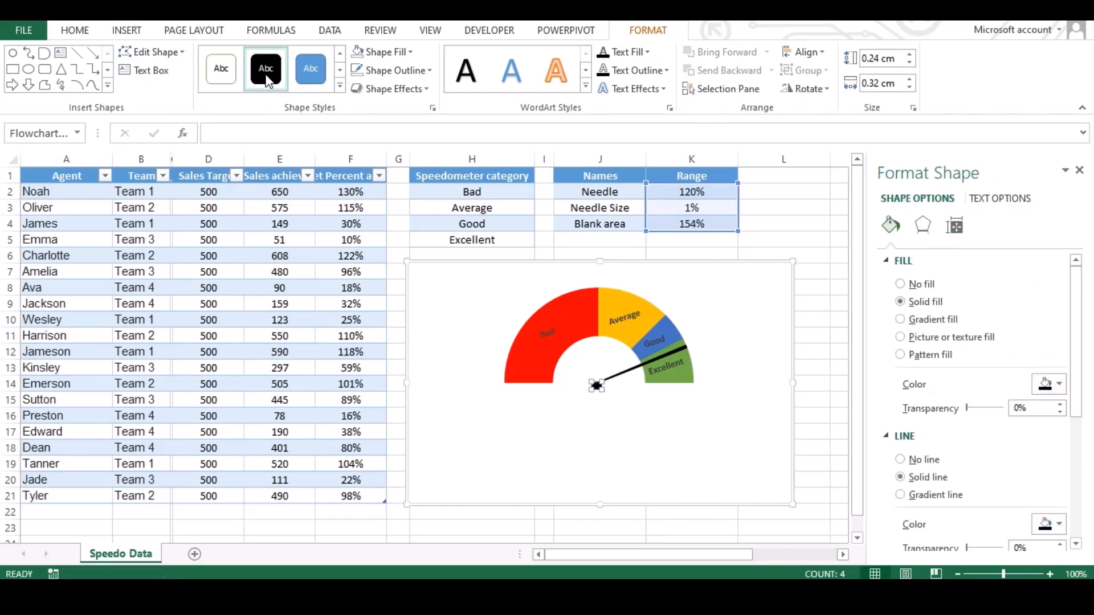
pyautogui.click(809, 354)
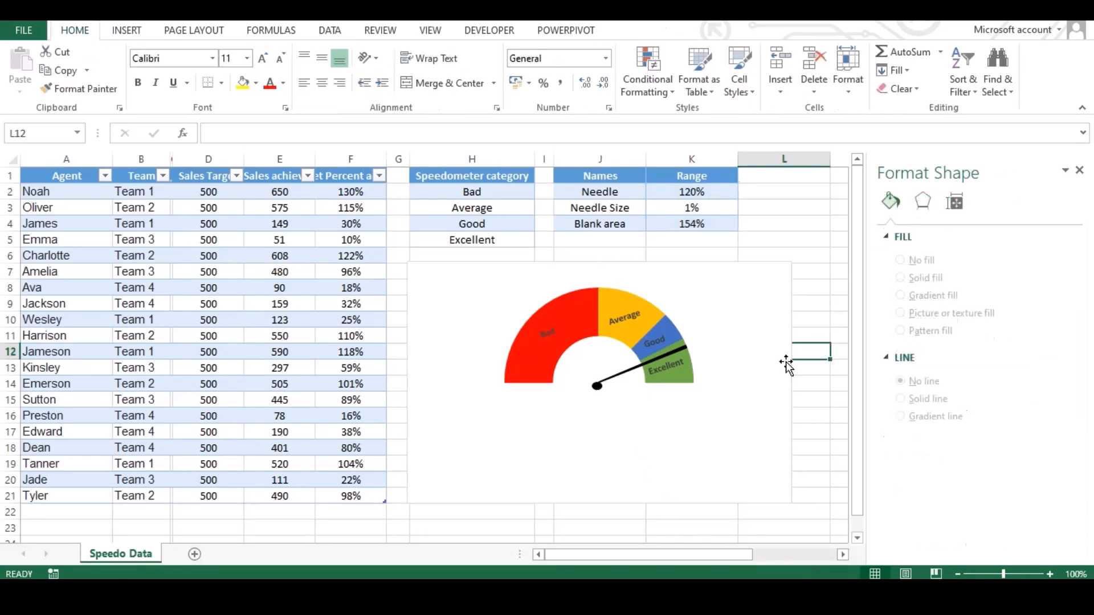
pyautogui.moveTo(780, 367)
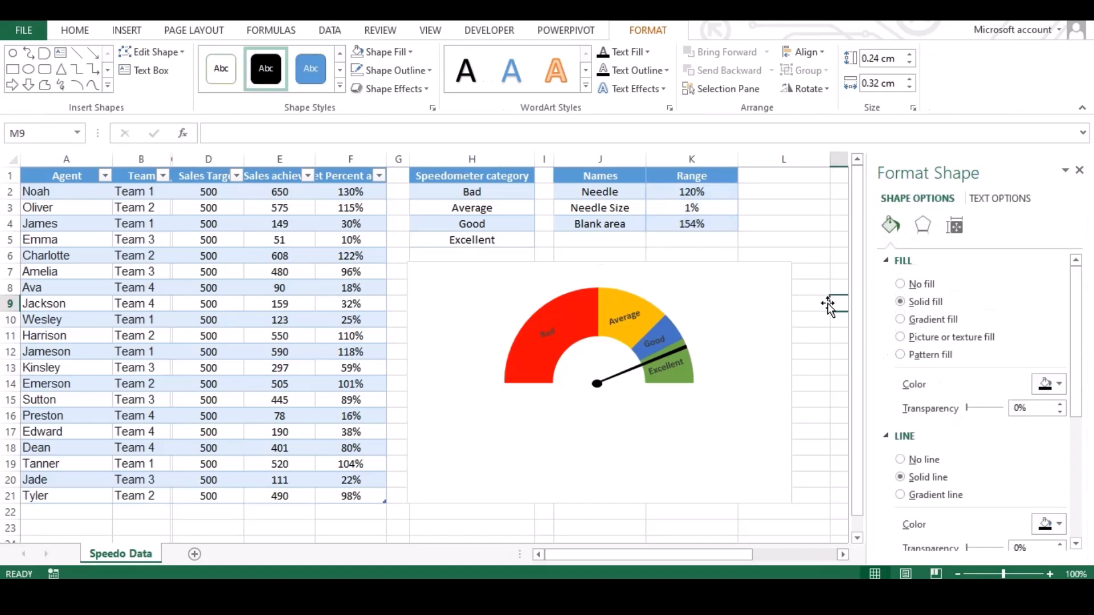
# - Enter test Needle values like 70% and 80% in K2 to move the needle
pyautogui.click(690, 191)
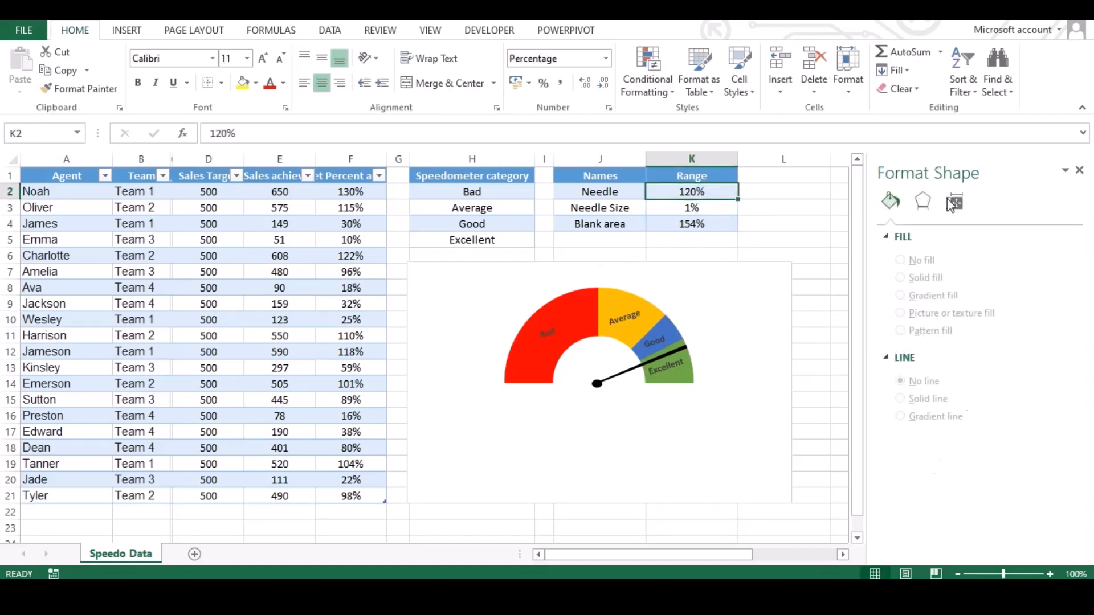
pyautogui.click(691, 207)
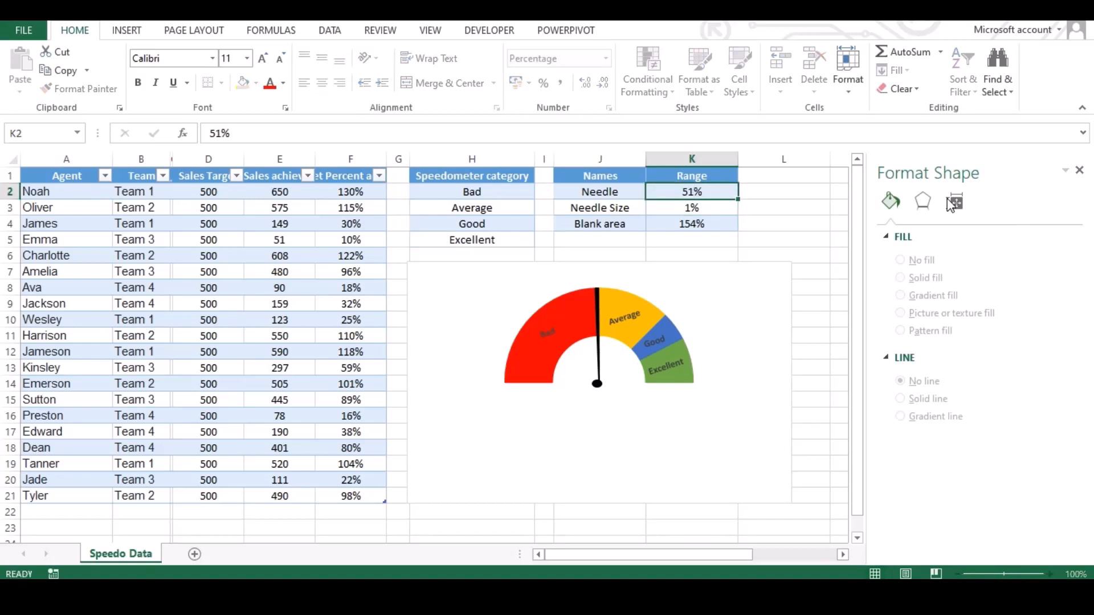
pyautogui.write('7%')
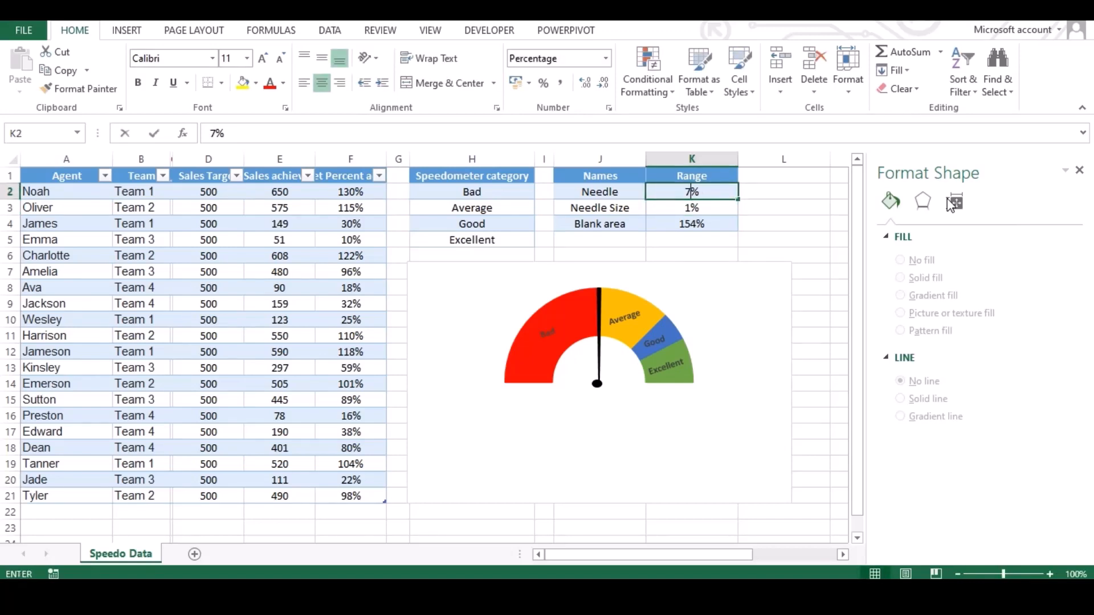
pyautogui.write('70%')
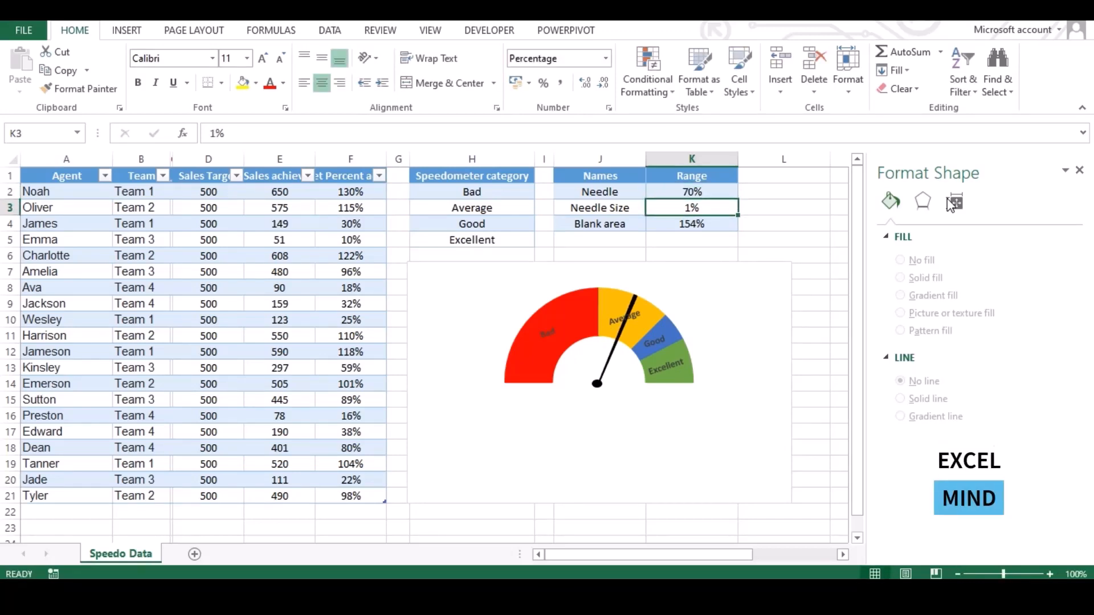
pyautogui.click(691, 191)
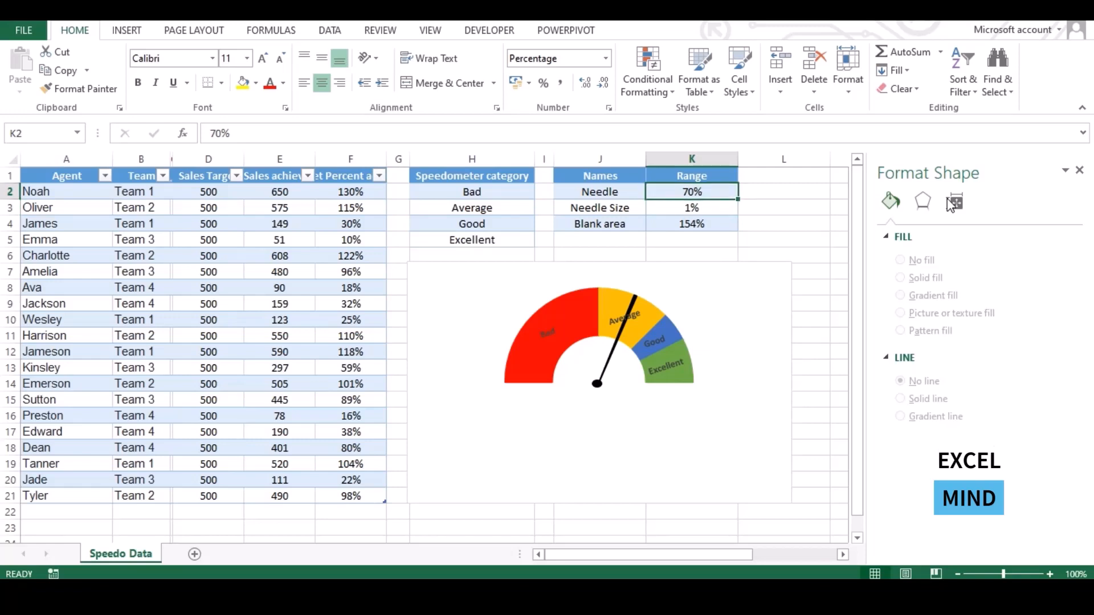
pyautogui.write('80%')
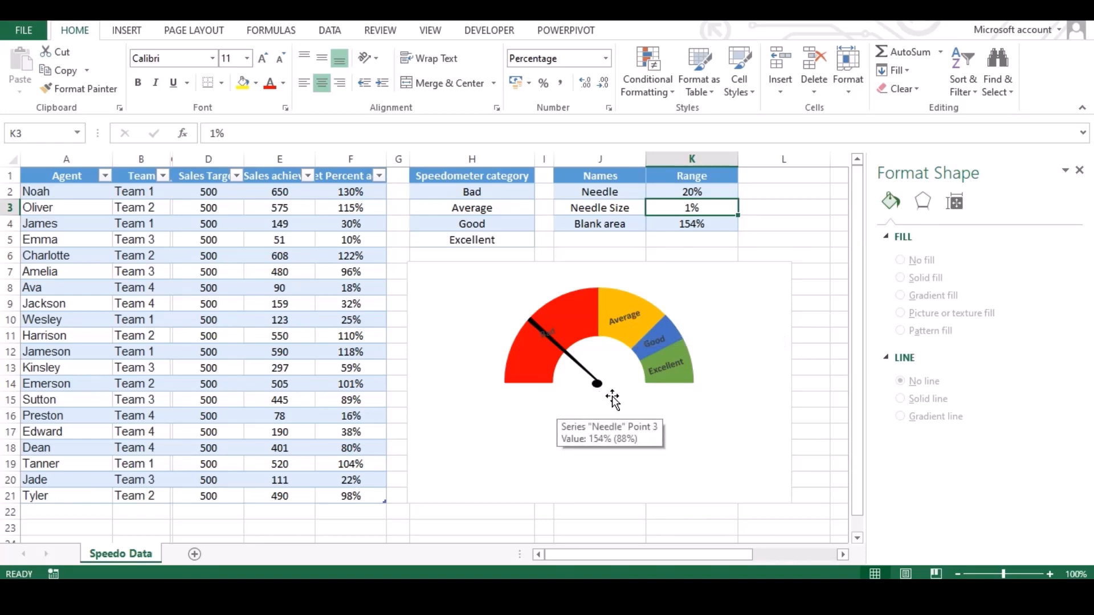
pyautogui.moveTo(723, 193)
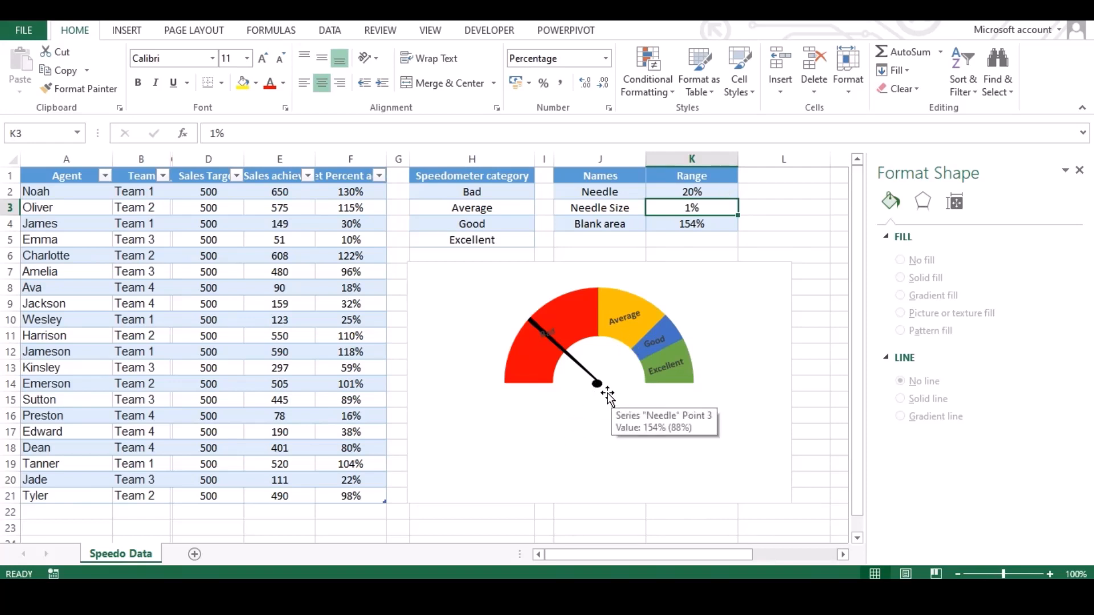
pyautogui.moveTo(136, 36)
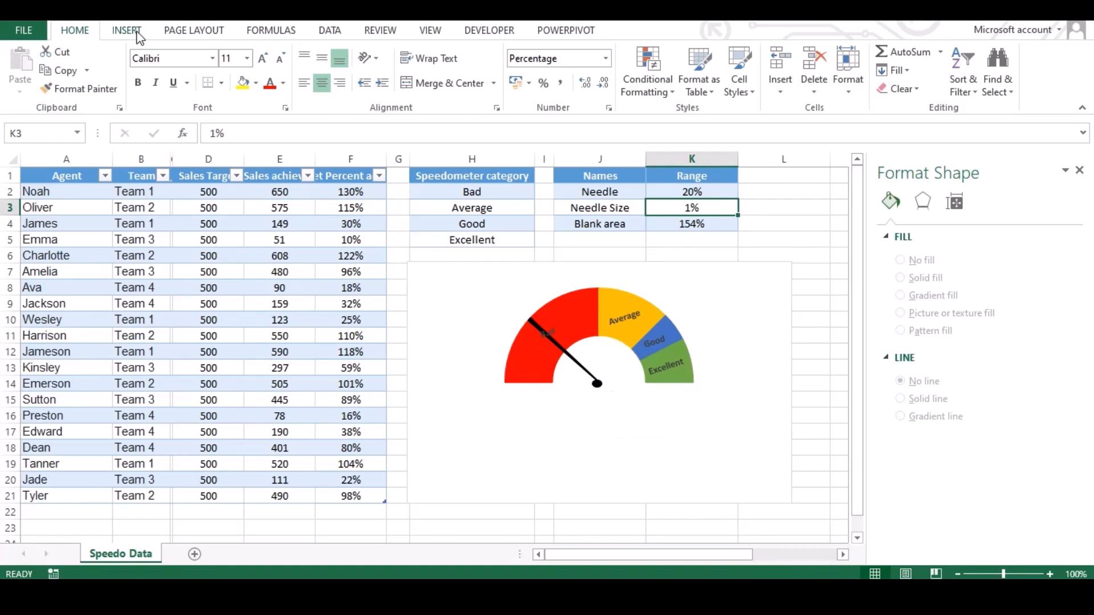
# - Draw a text box just below the gauge's needle hub
pyautogui.click(126, 30)
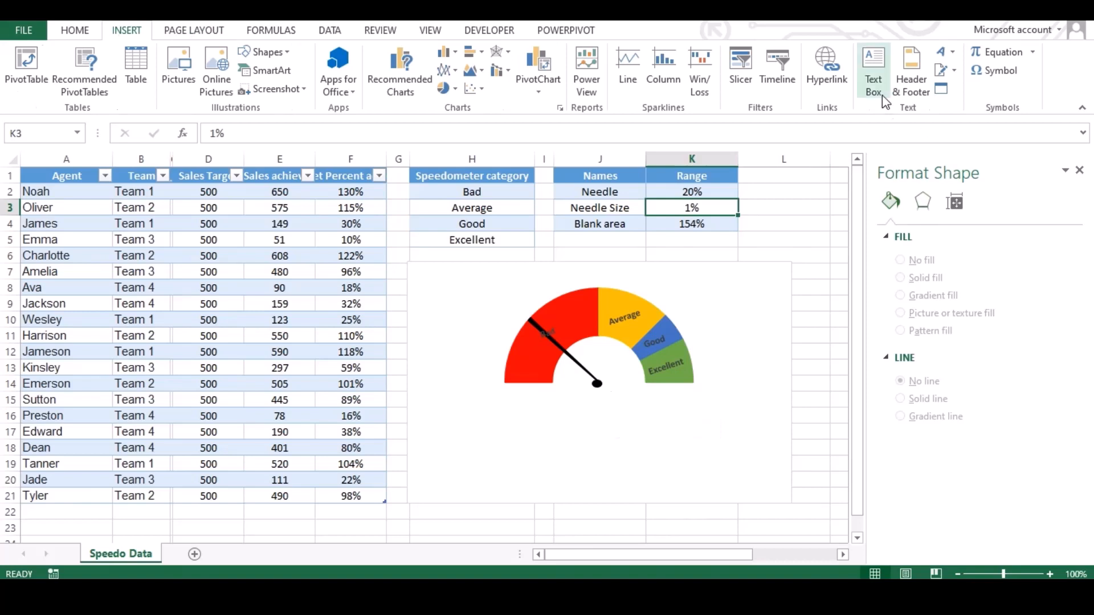
pyautogui.click(873, 66)
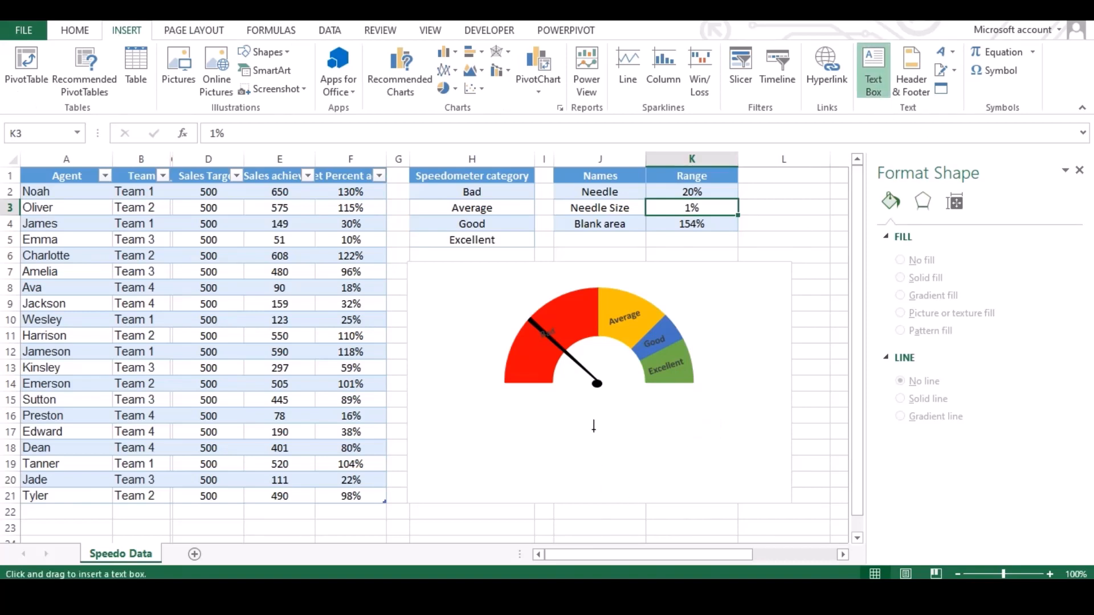
pyautogui.moveTo(568, 380); pyautogui.dragTo(628, 419)
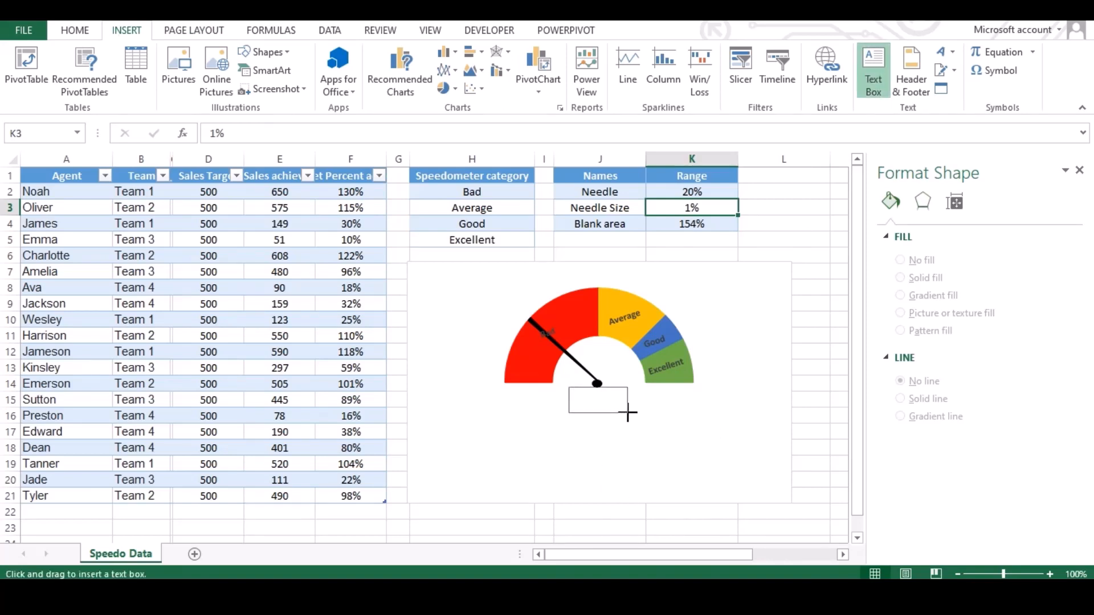
pyautogui.moveTo(566, 385); pyautogui.dragTo(634, 416)
pyautogui.write('=')
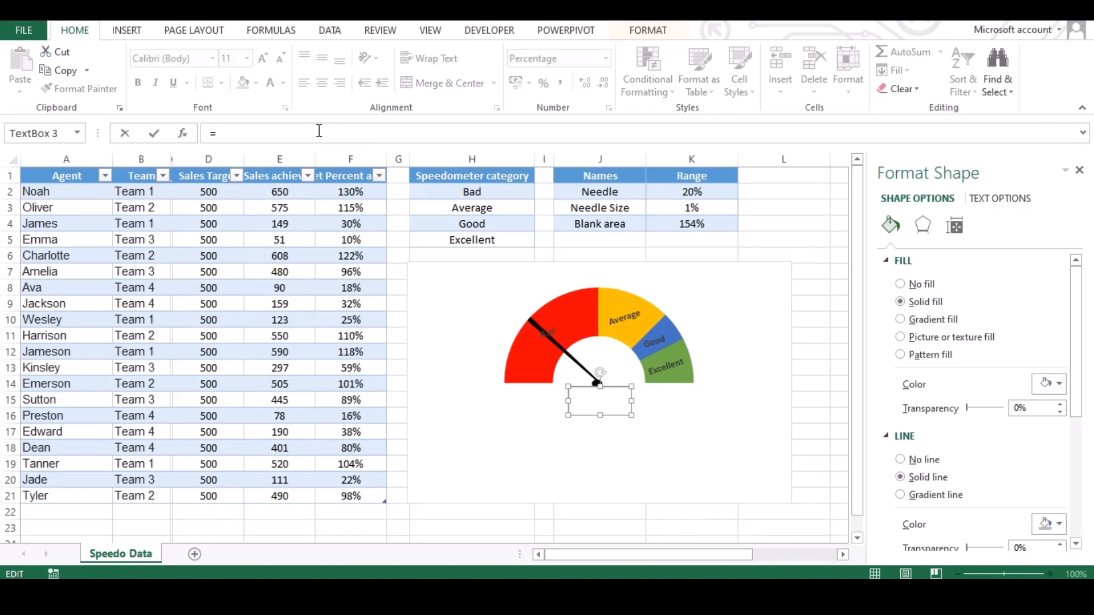
pyautogui.moveTo(717, 193)
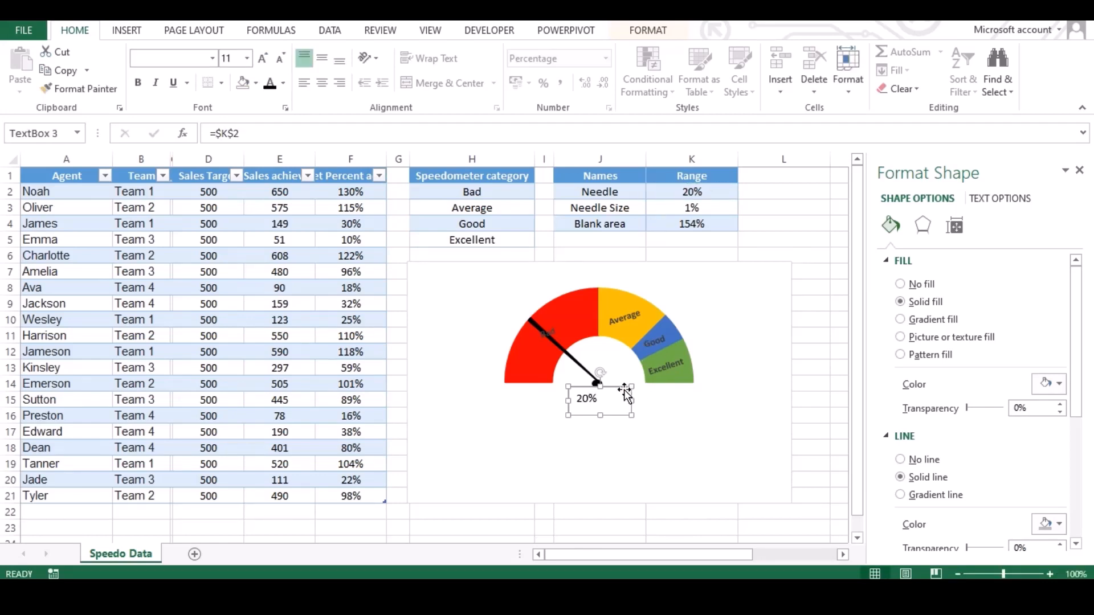
# - Give the percentage text box no fill and increase its font size twice
pyautogui.click(647, 31)
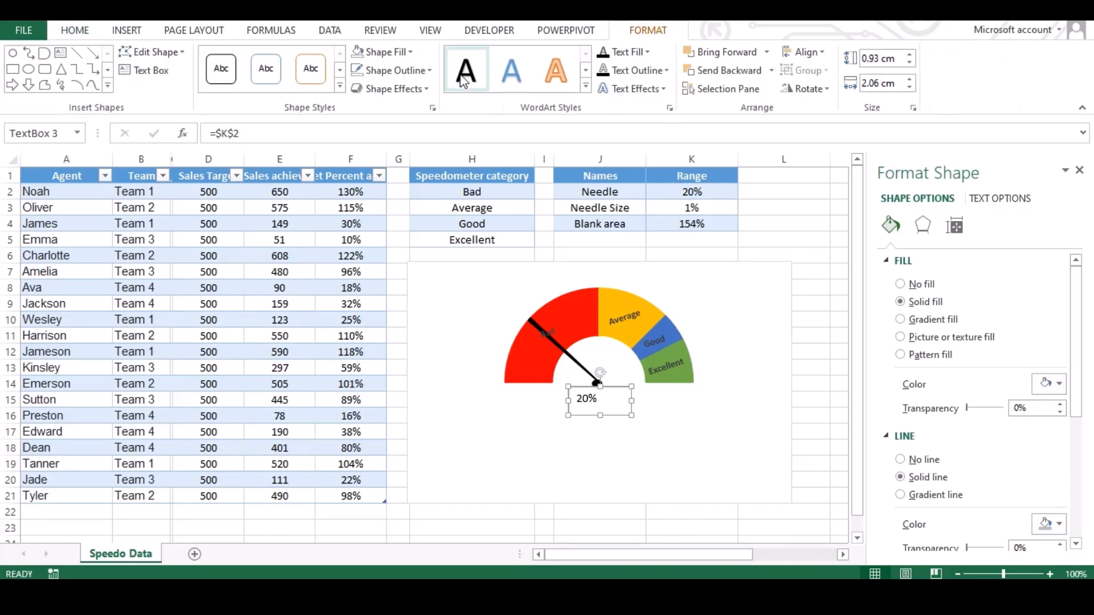
pyautogui.click(383, 51)
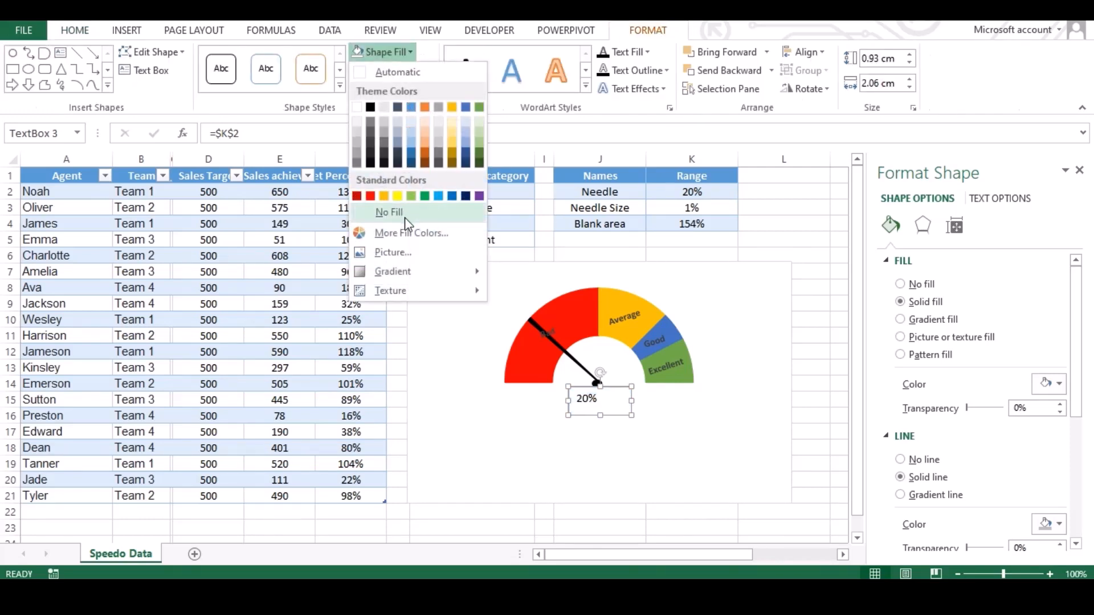
pyautogui.click(391, 69)
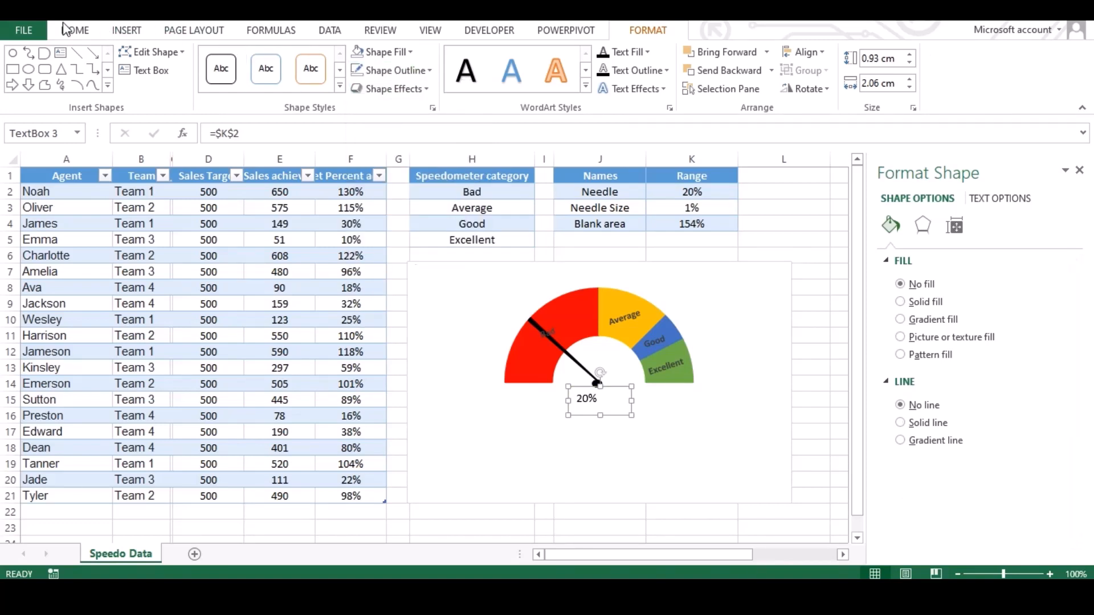
pyautogui.click(75, 29)
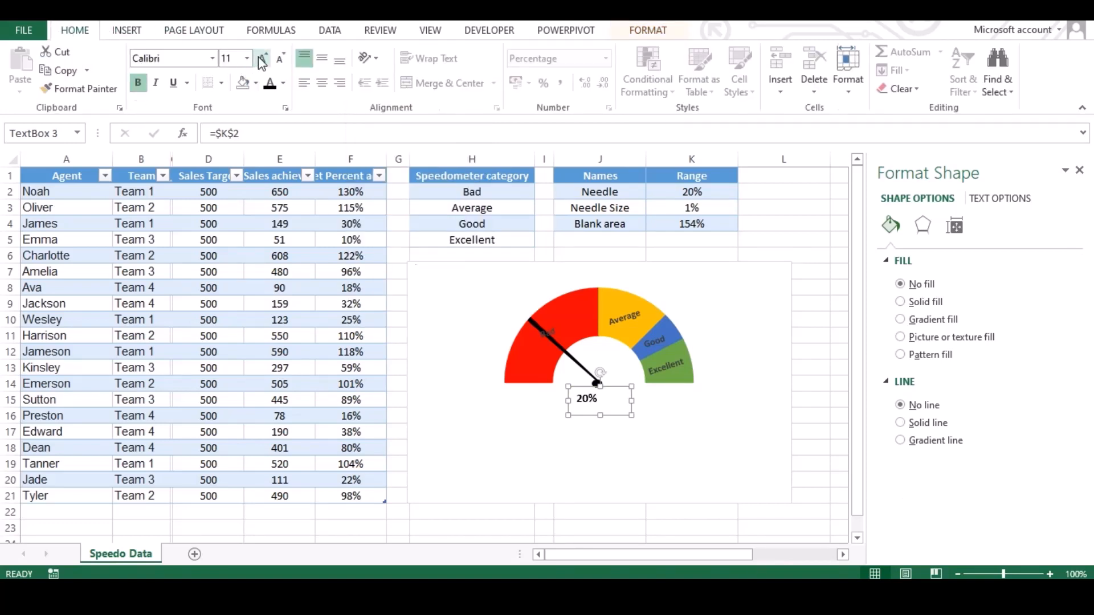
pyautogui.click(263, 58)
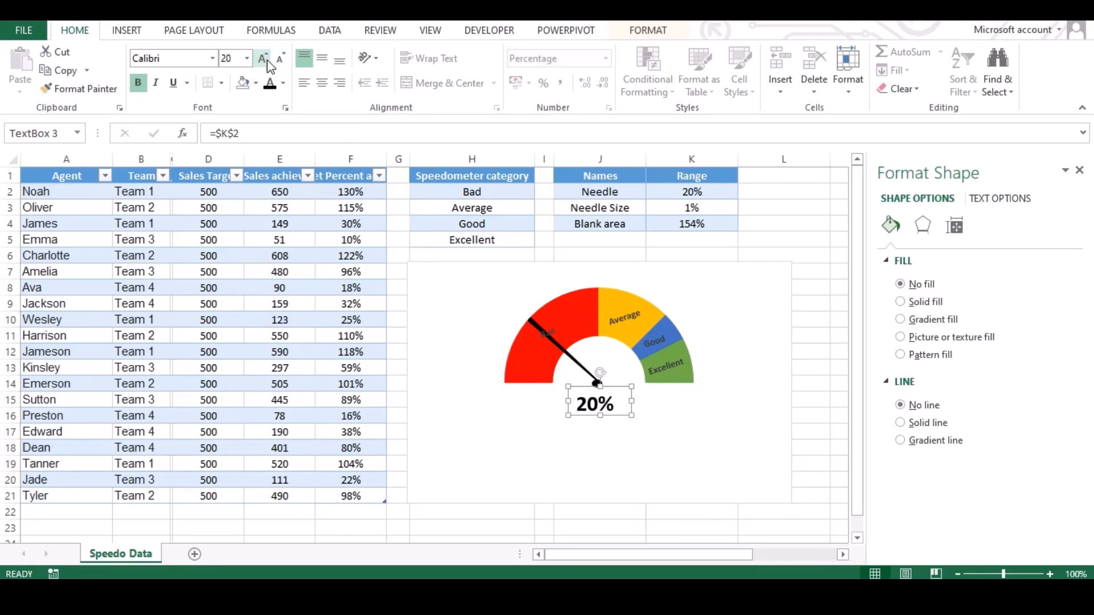
pyautogui.click(263, 58)
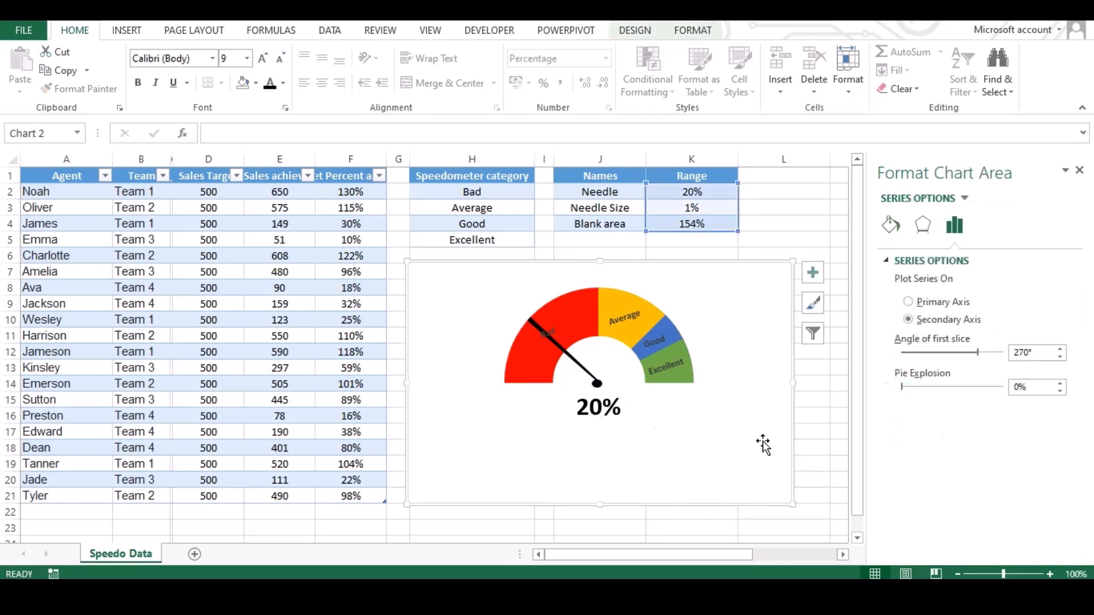
# - Test new Needle values in K2, check the linked label, then show the Dashboard sheet
pyautogui.click(691, 192)
pyautogui.write('100')
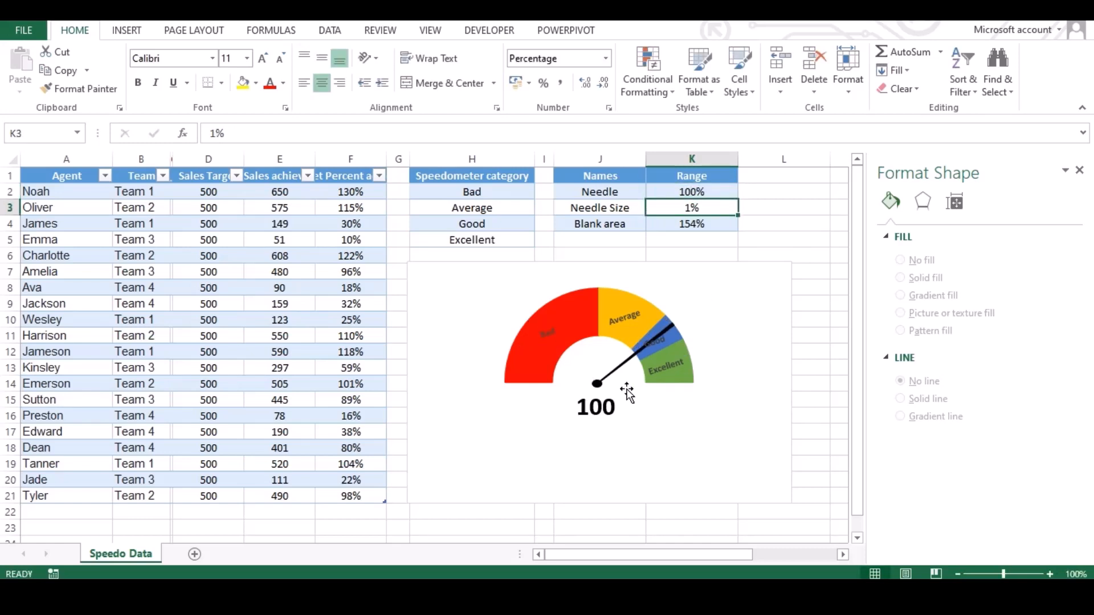
pyautogui.click(595, 407)
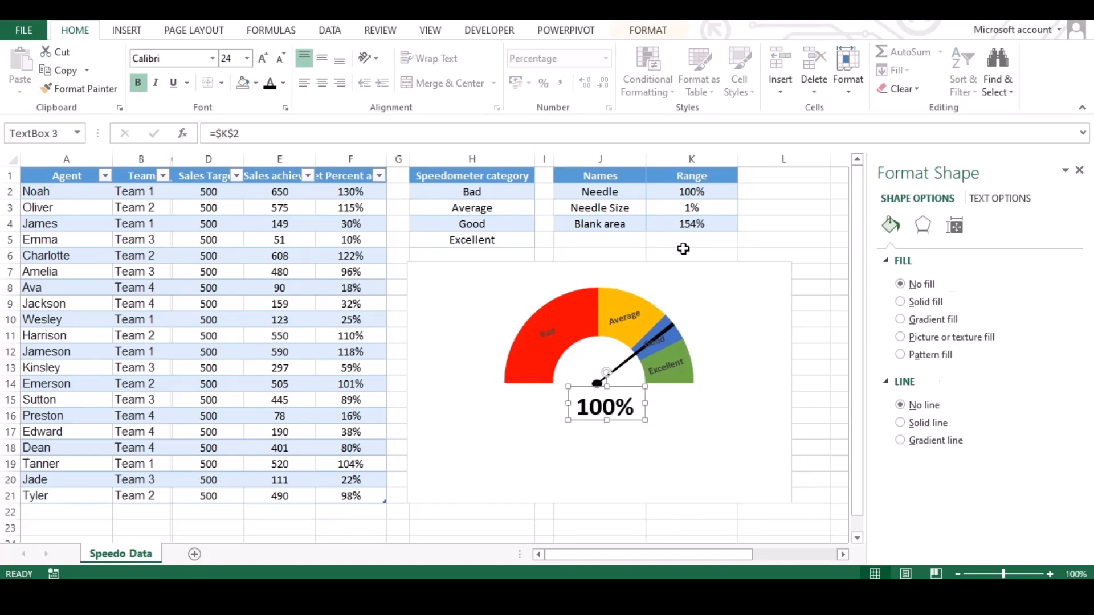
pyautogui.click(691, 192)
pyautogui.write('50')
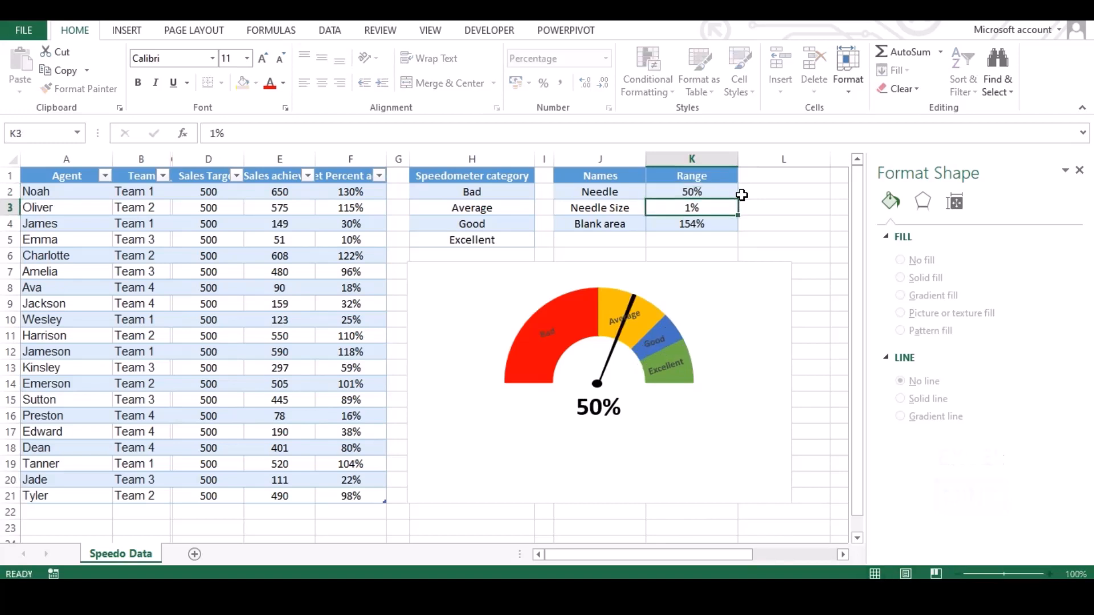
pyautogui.click(691, 191)
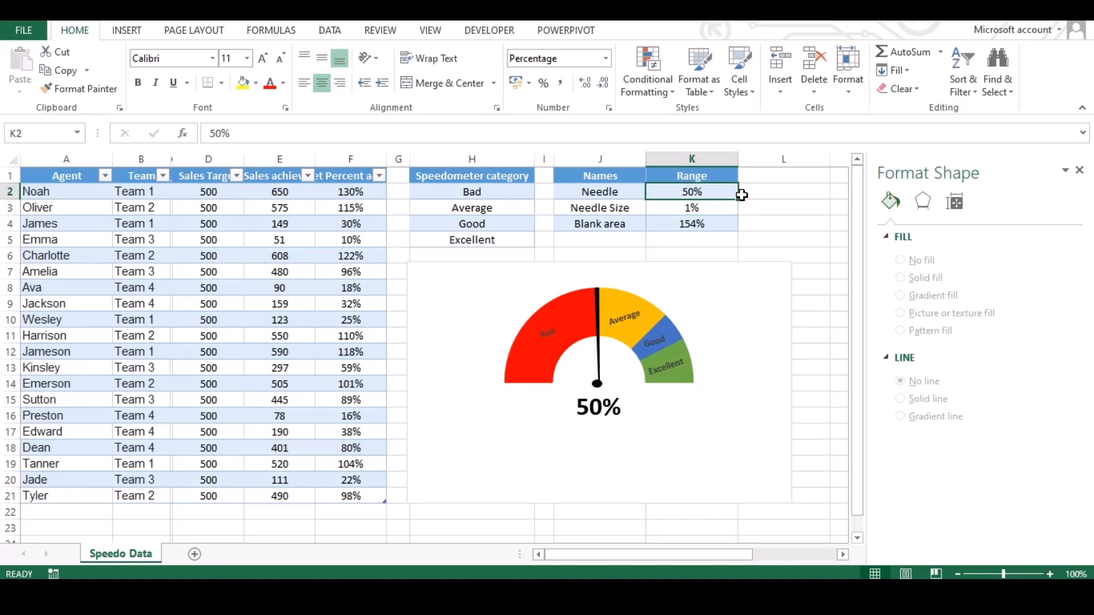
pyautogui.click(691, 207)
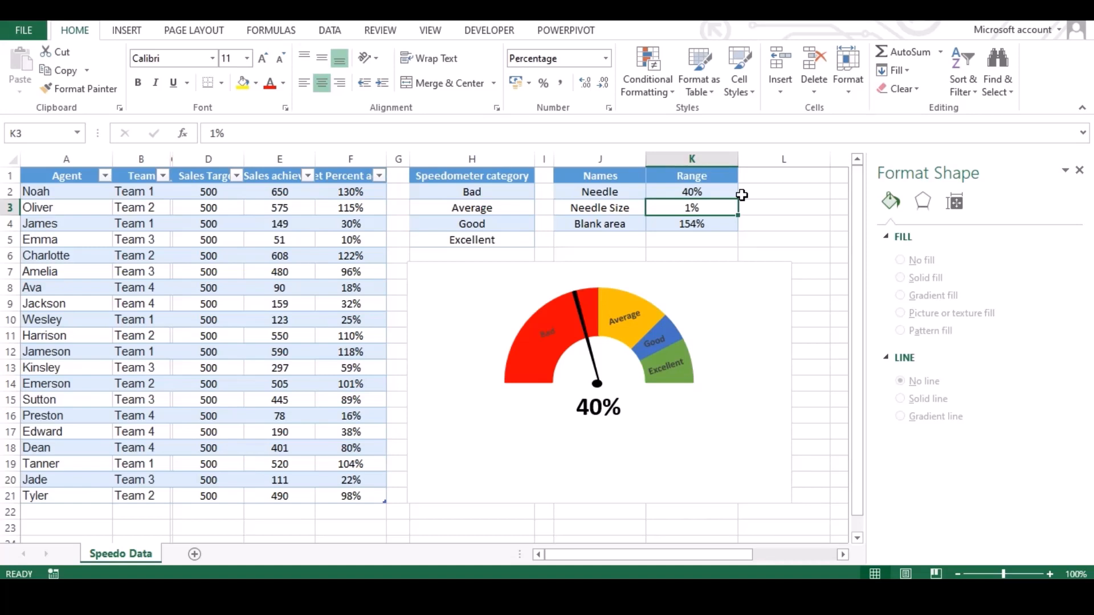
pyautogui.moveTo(742, 195)
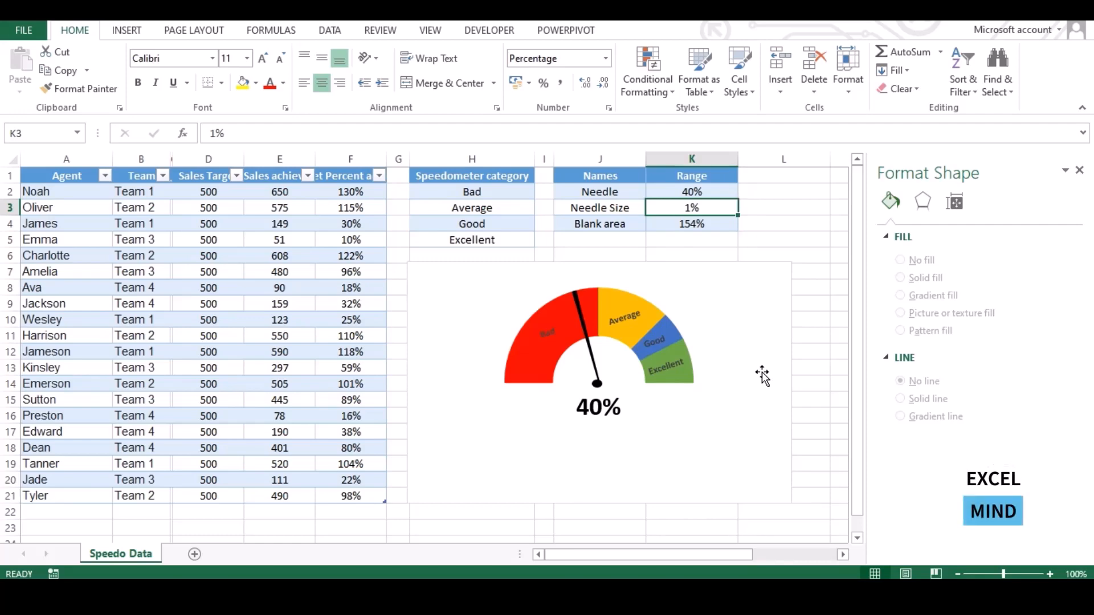
pyautogui.click(115, 553)
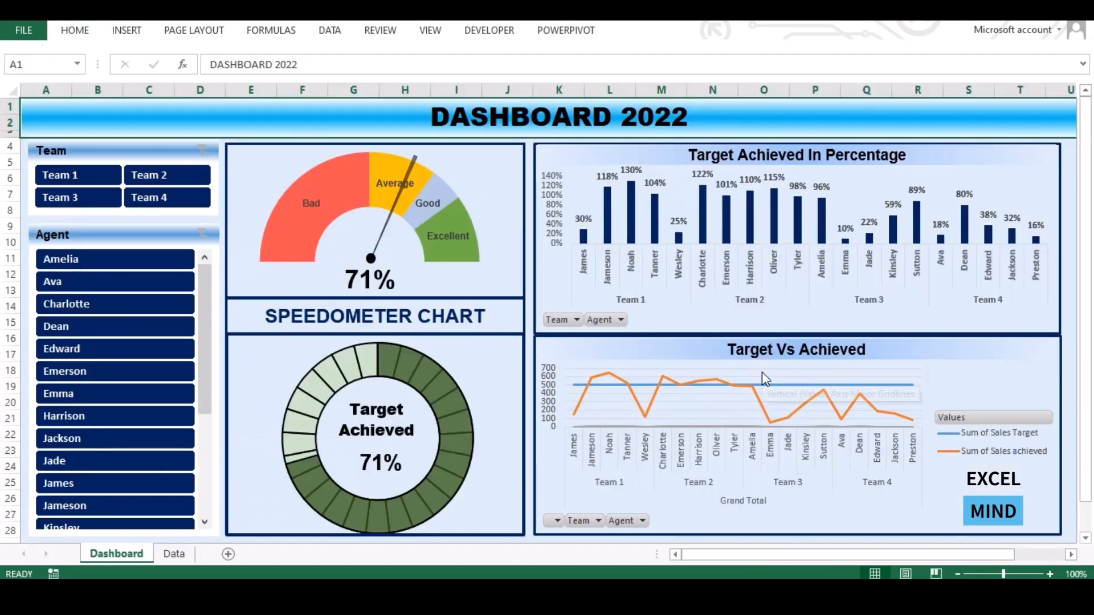